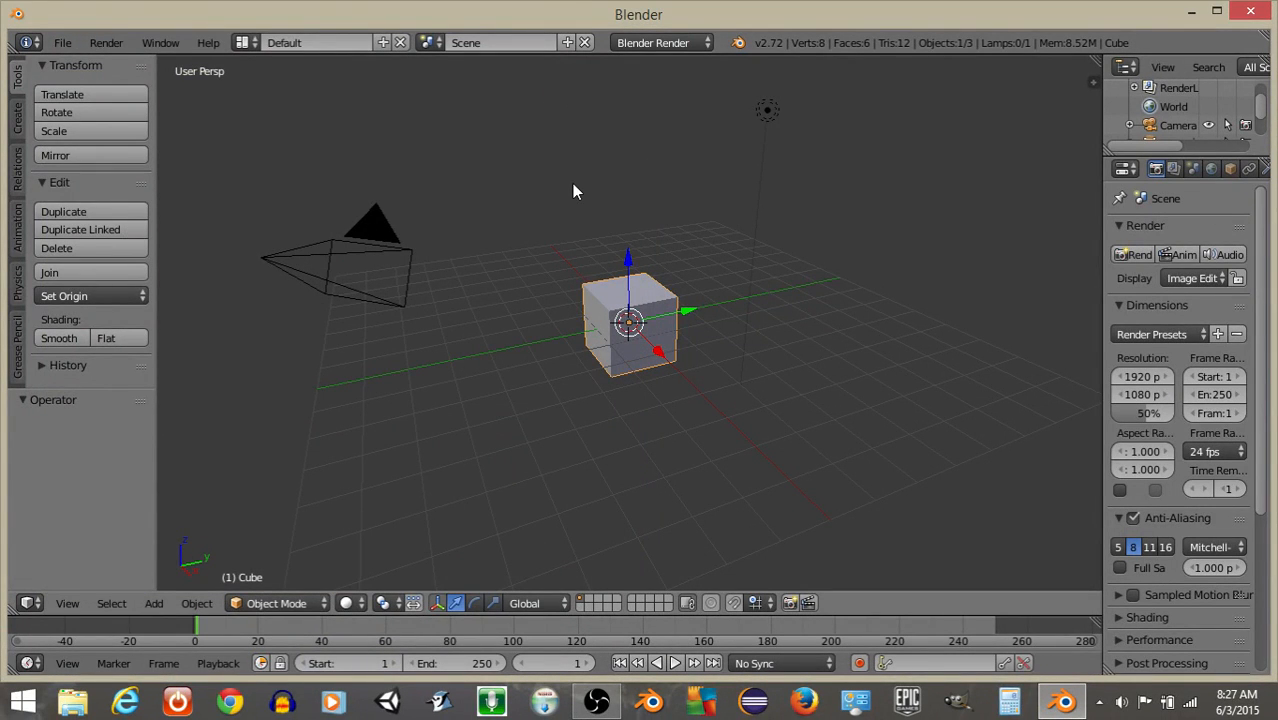
mouse_move(570, 343)
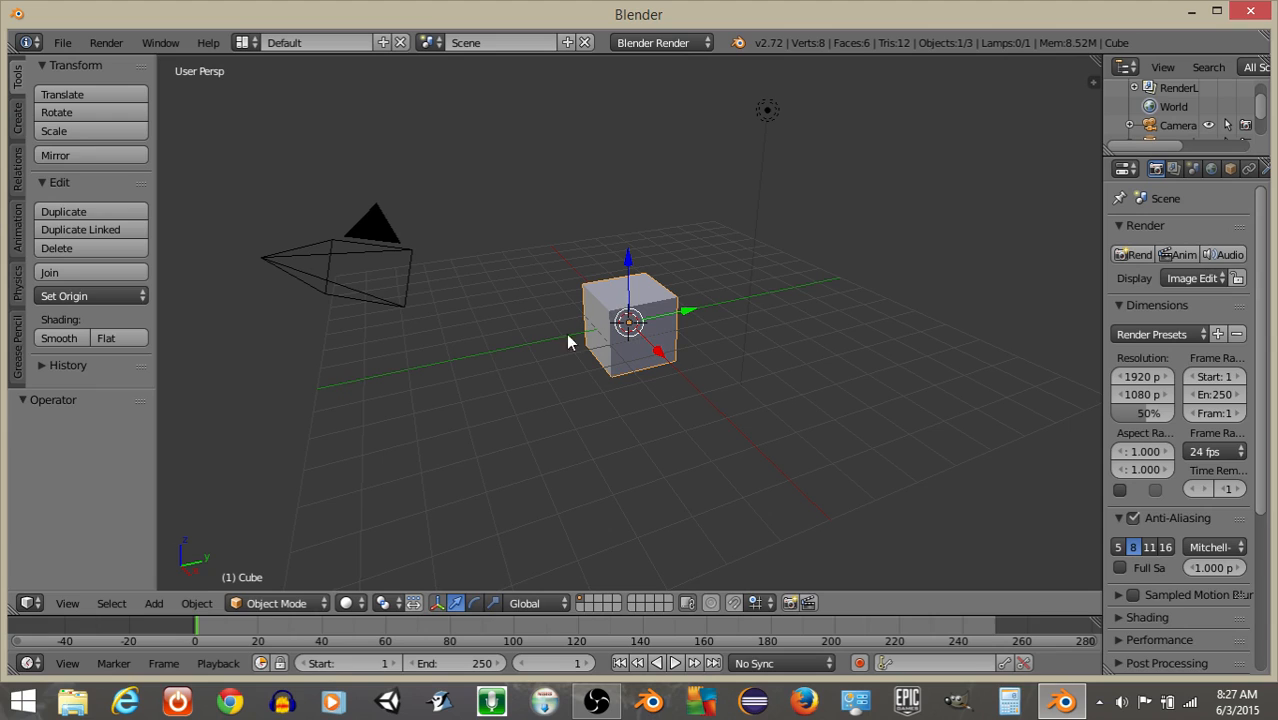
mouse_move(919, 275)
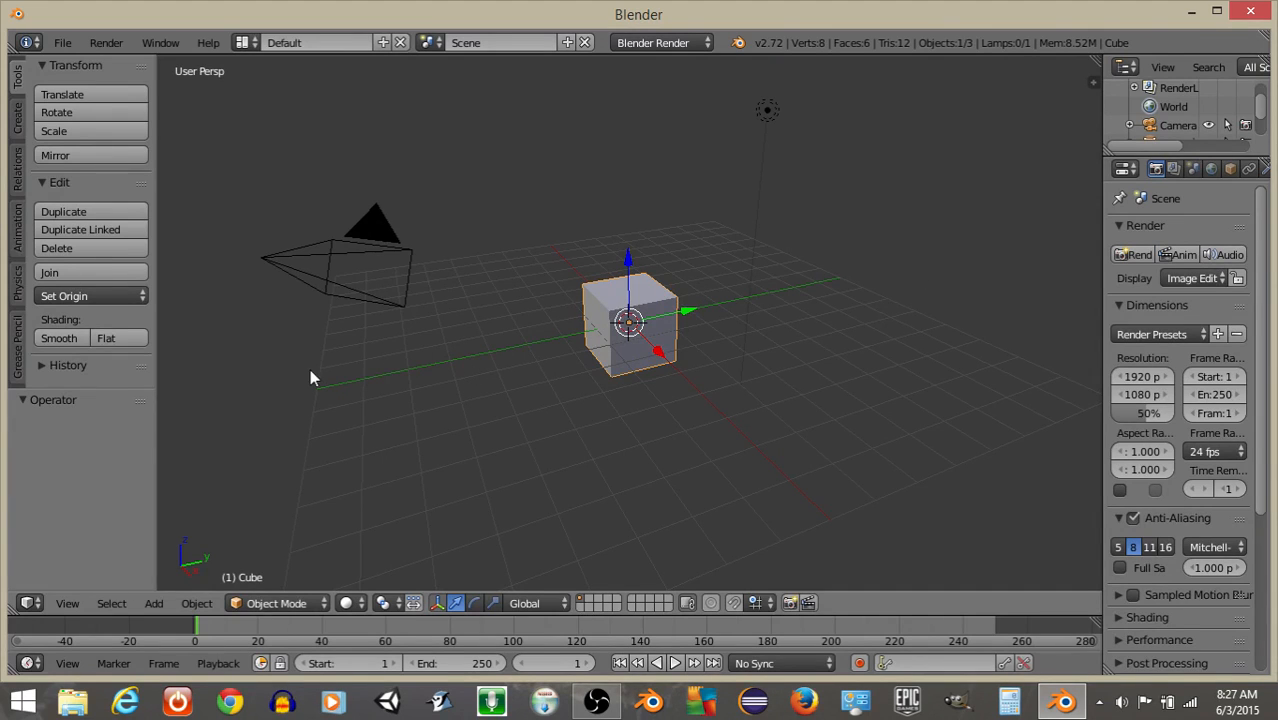
mouse_move(375, 361)
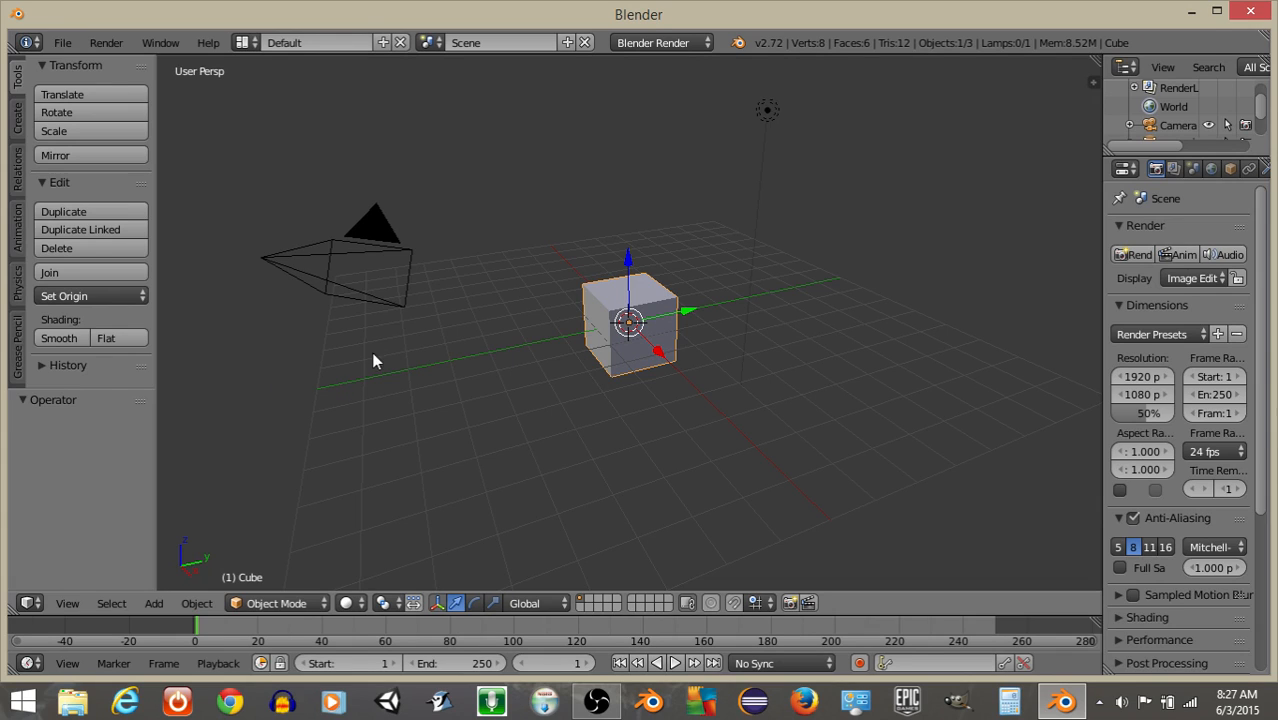
mouse_move(568, 298)
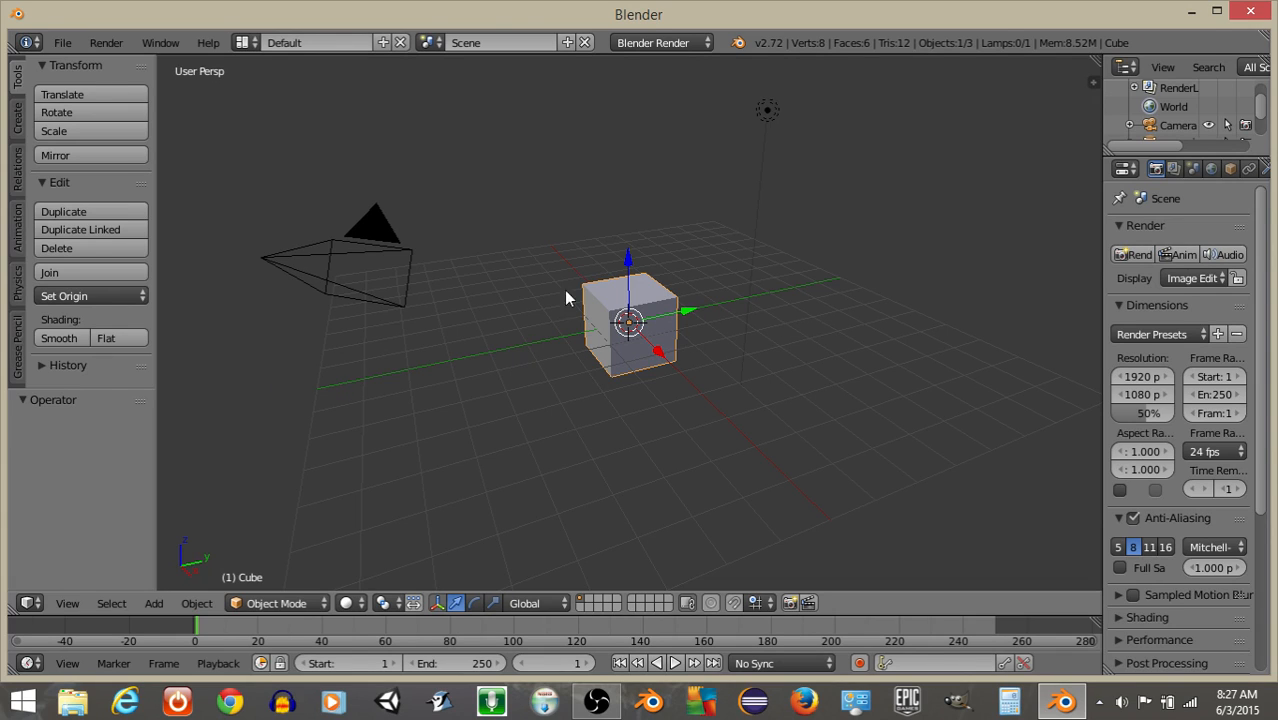
mouse_move(432, 321)
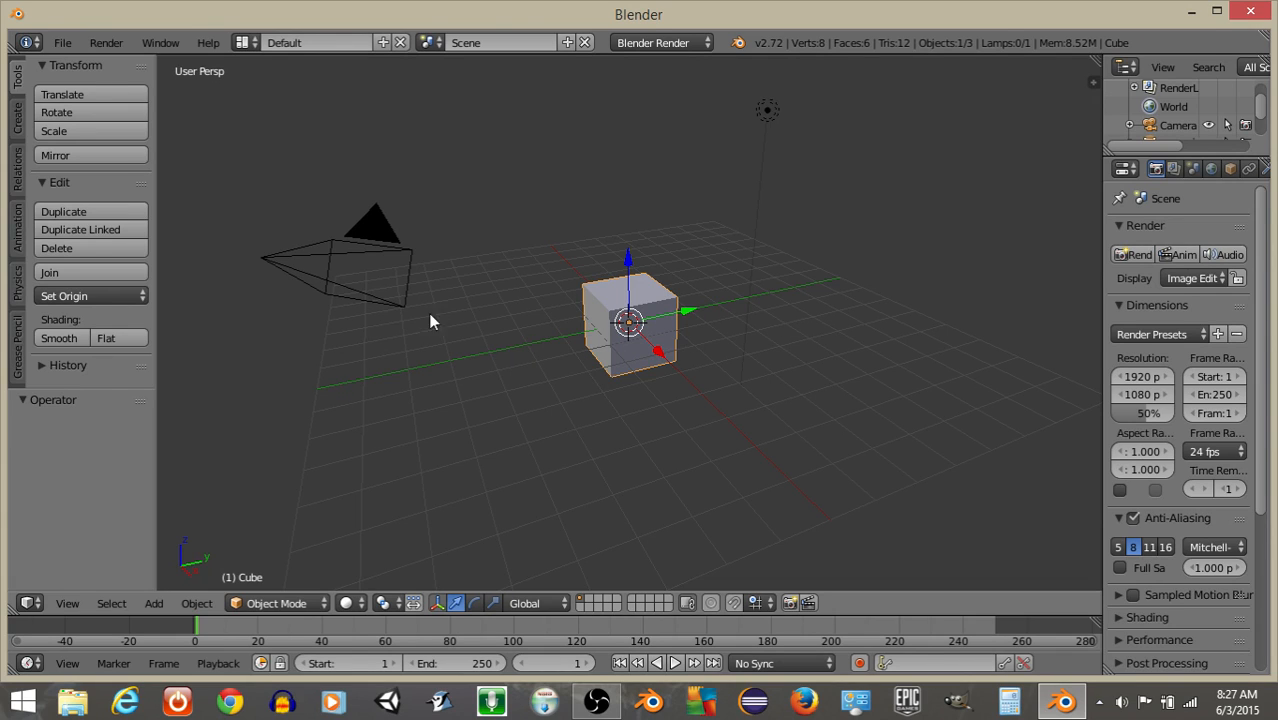
mouse_move(426, 256)
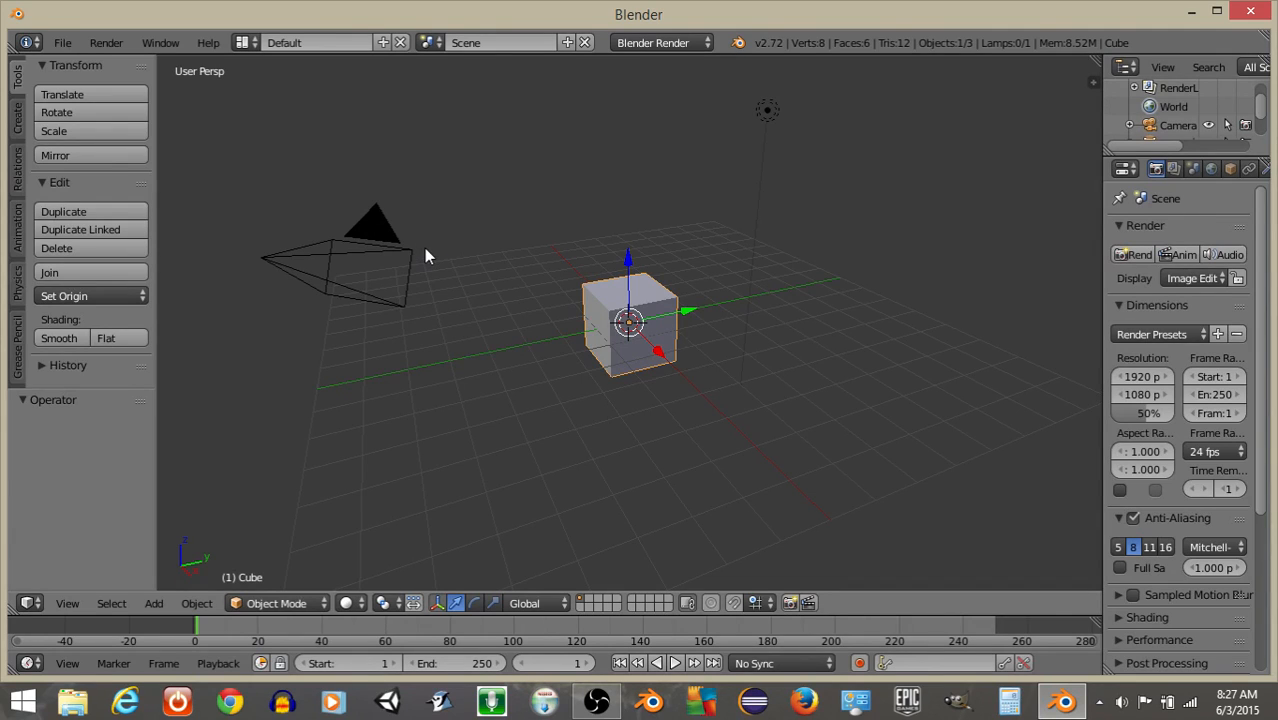
mouse_move(703, 322)
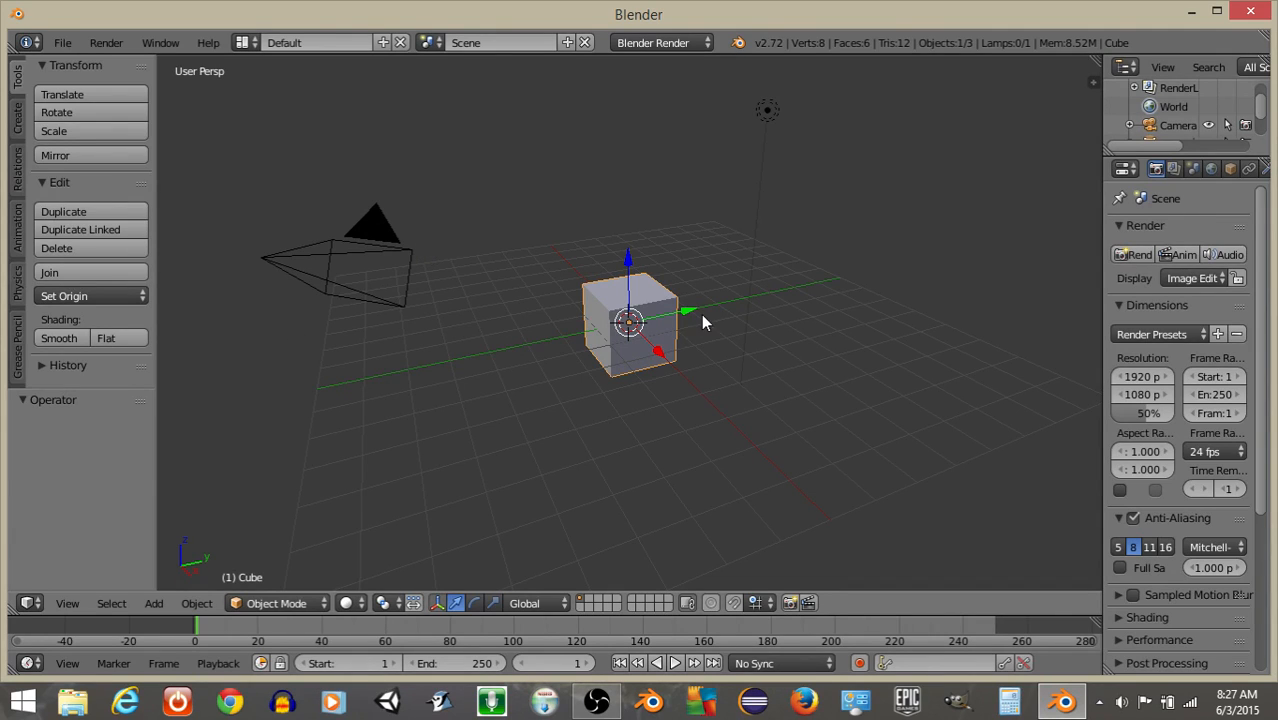
mouse_move(723, 310)
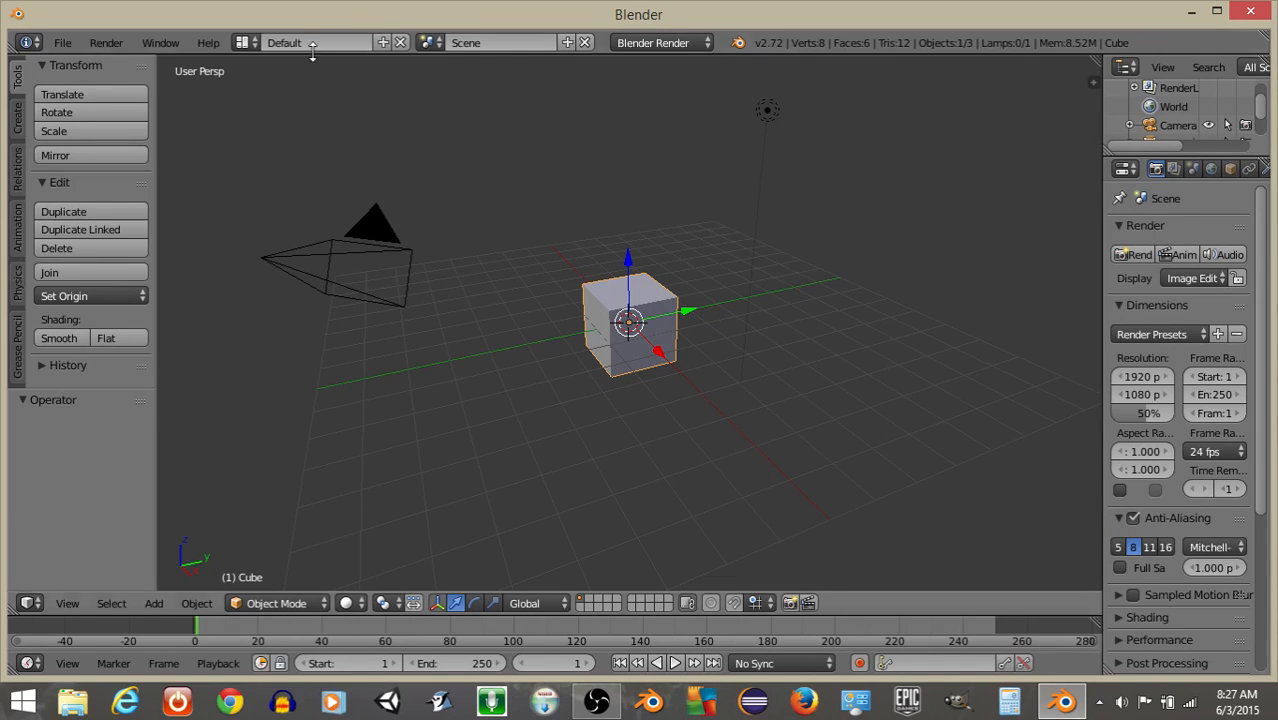
Switch to the Game Logic layout, set the engine to Blender Game, and rename Cube to 'player'
click(315, 42)
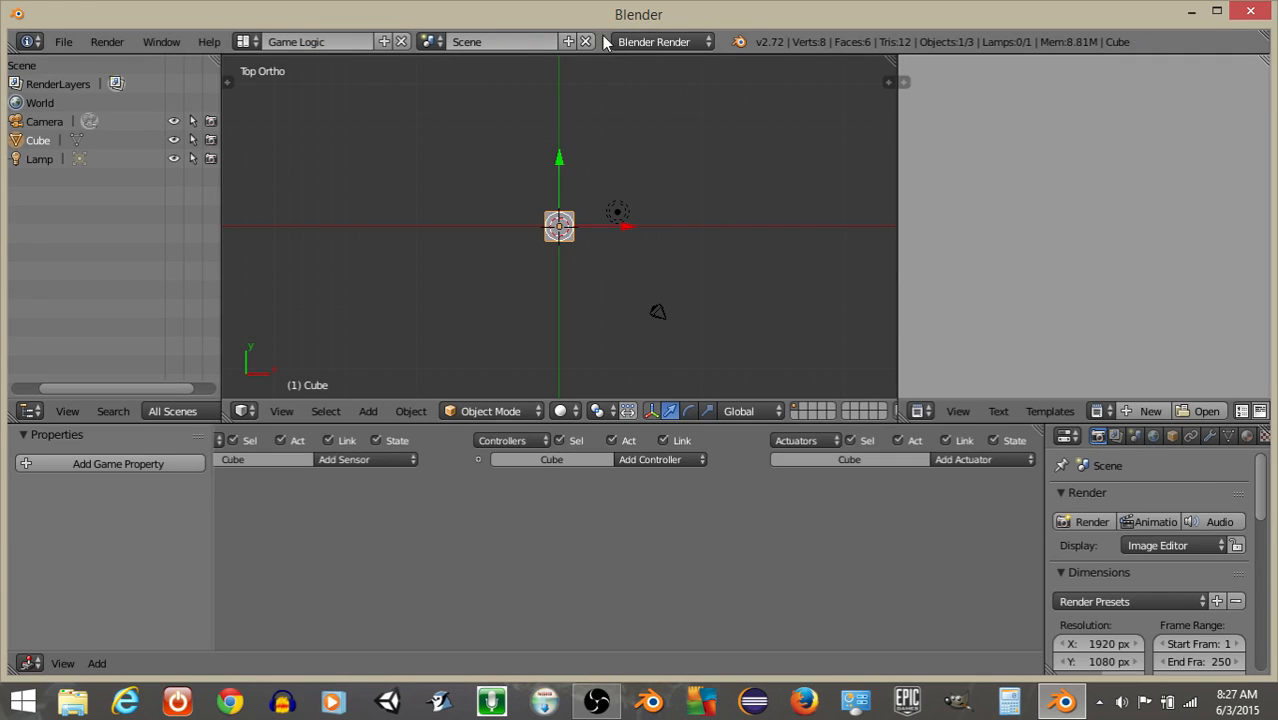
click(654, 41)
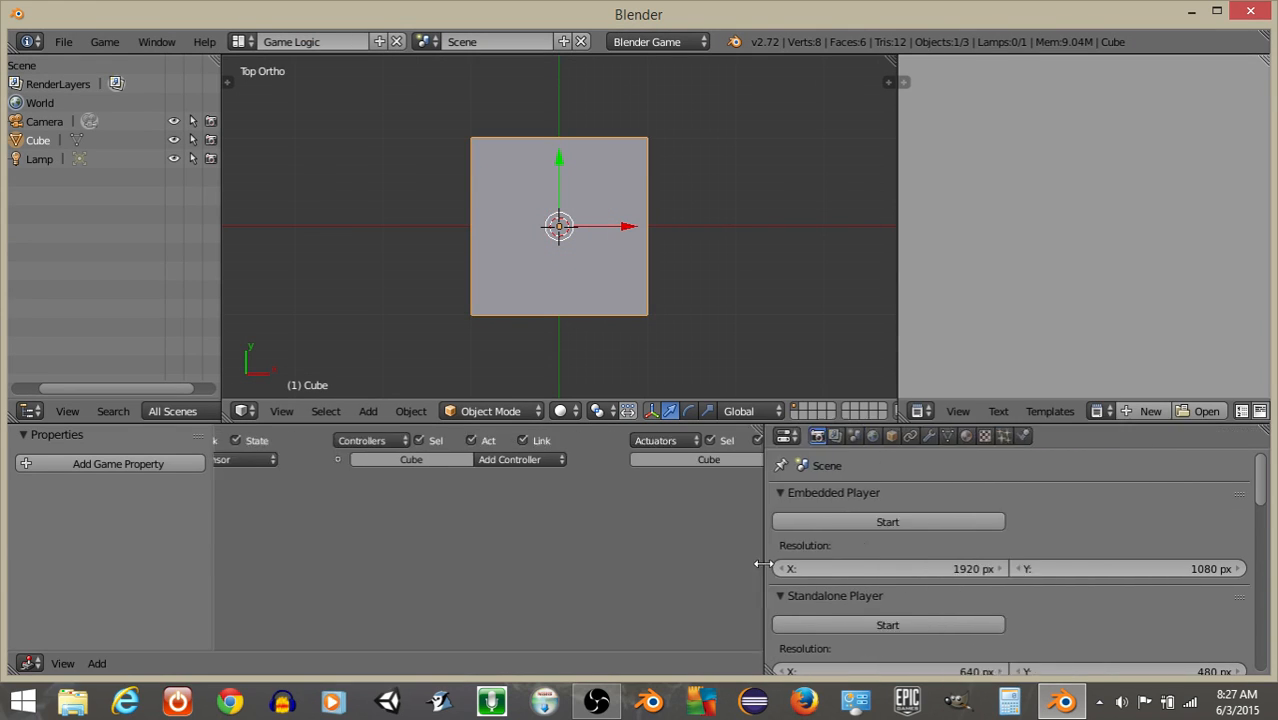
click(891, 435)
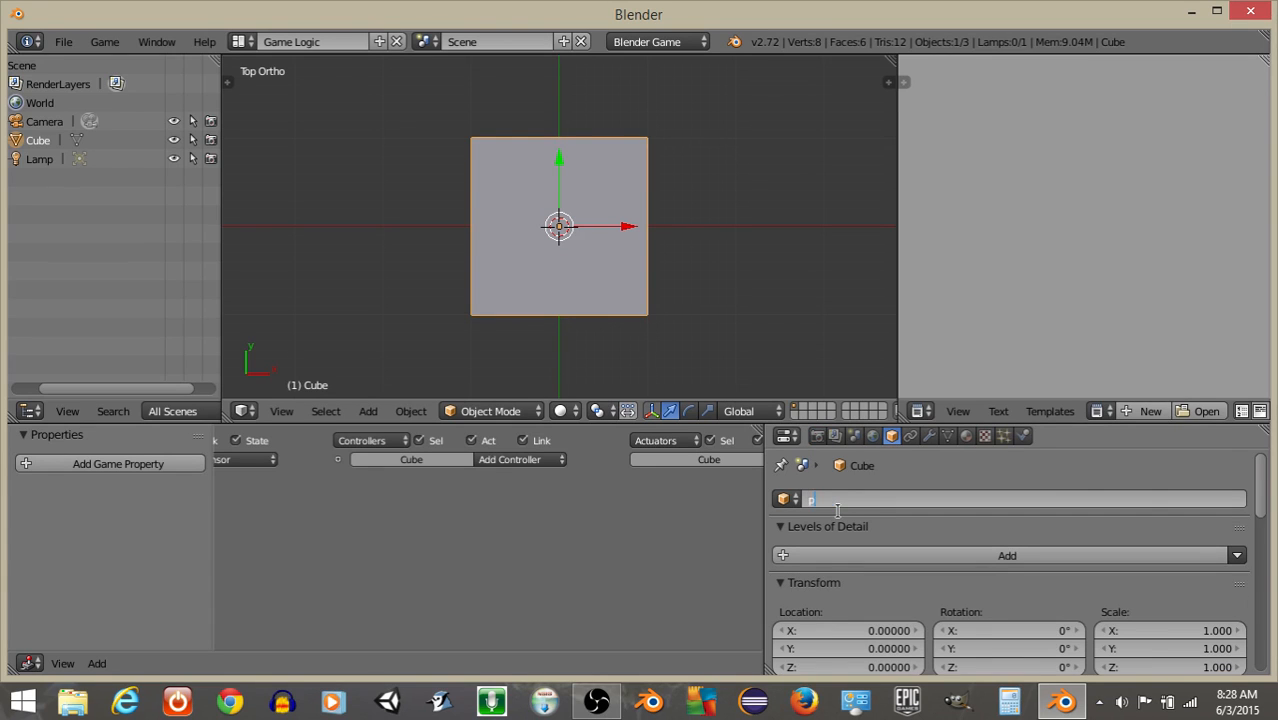
text(player)
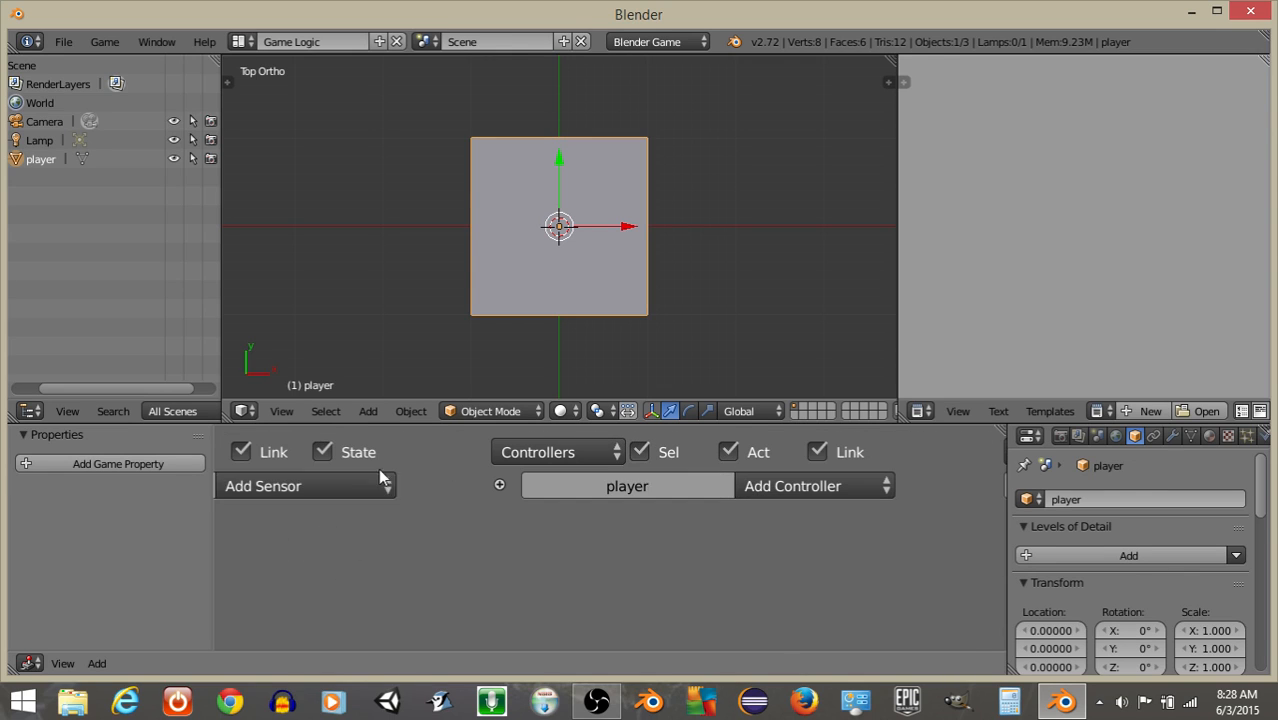
mouse_move(1007, 544)
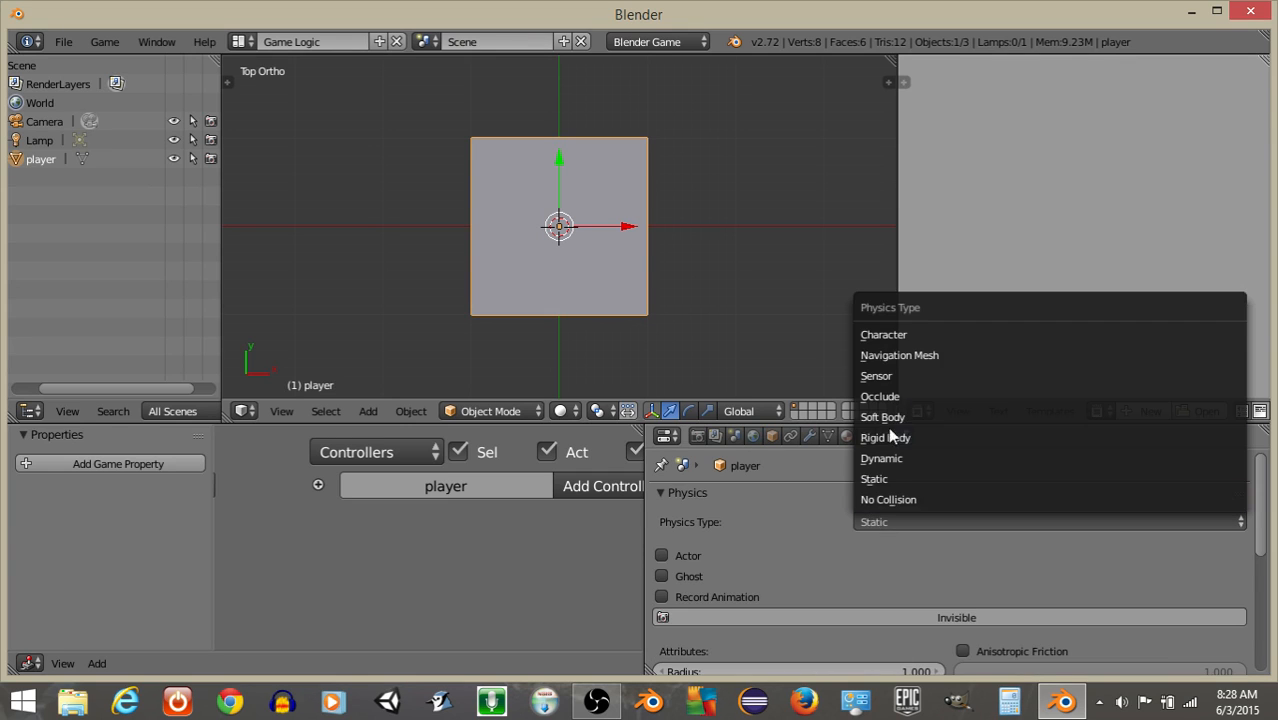
Set the player's physics type to Character and add two keyboard sensors, the first named 'forward'
click(883, 334)
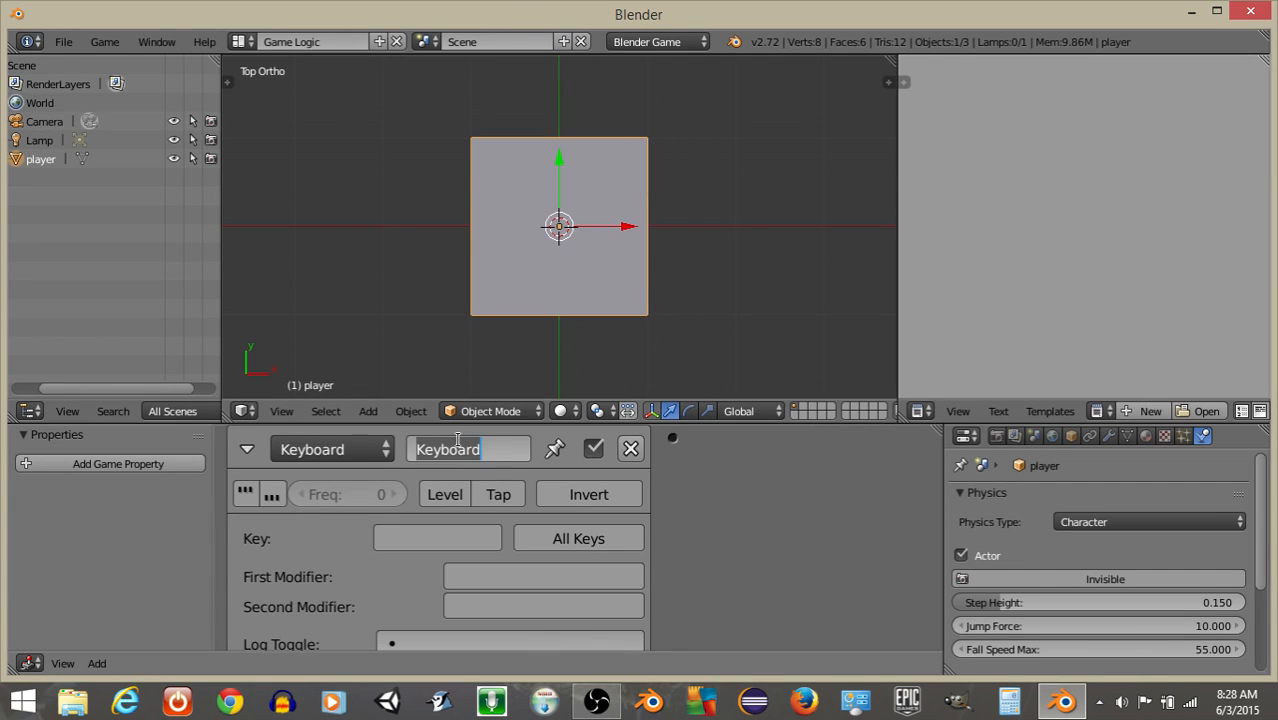
text(forward)
text(ba)
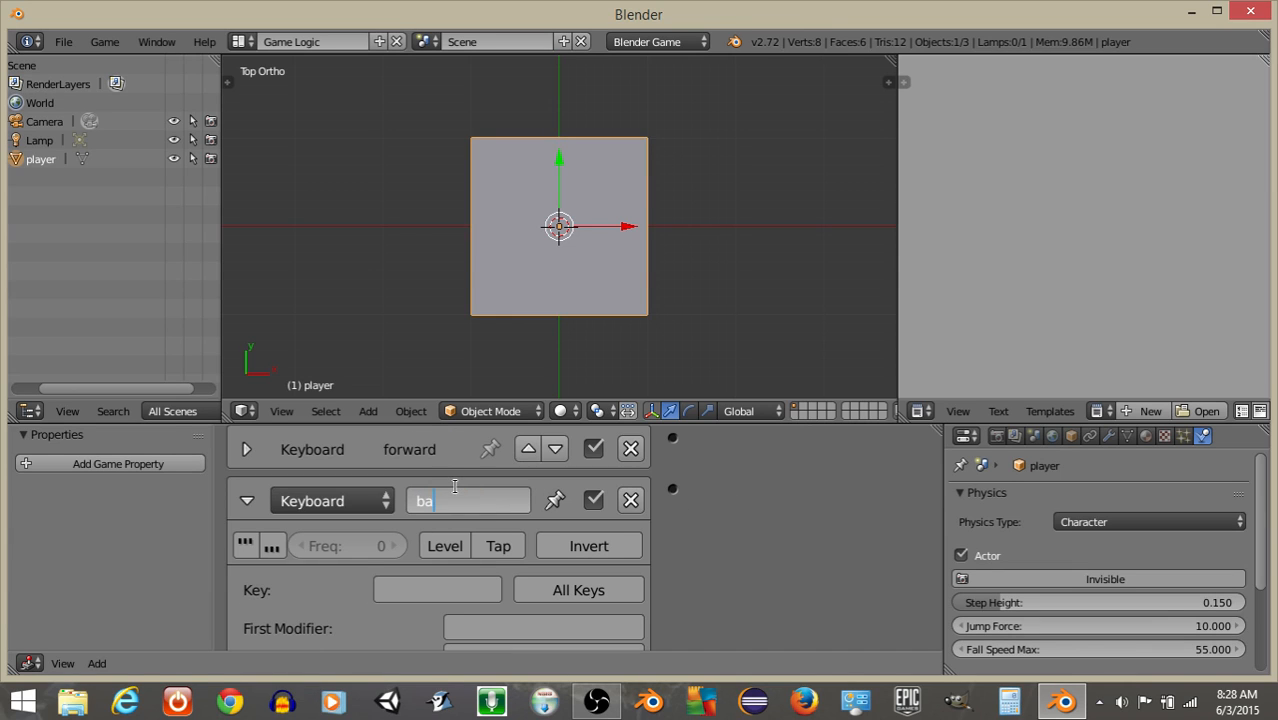
click(437, 589)
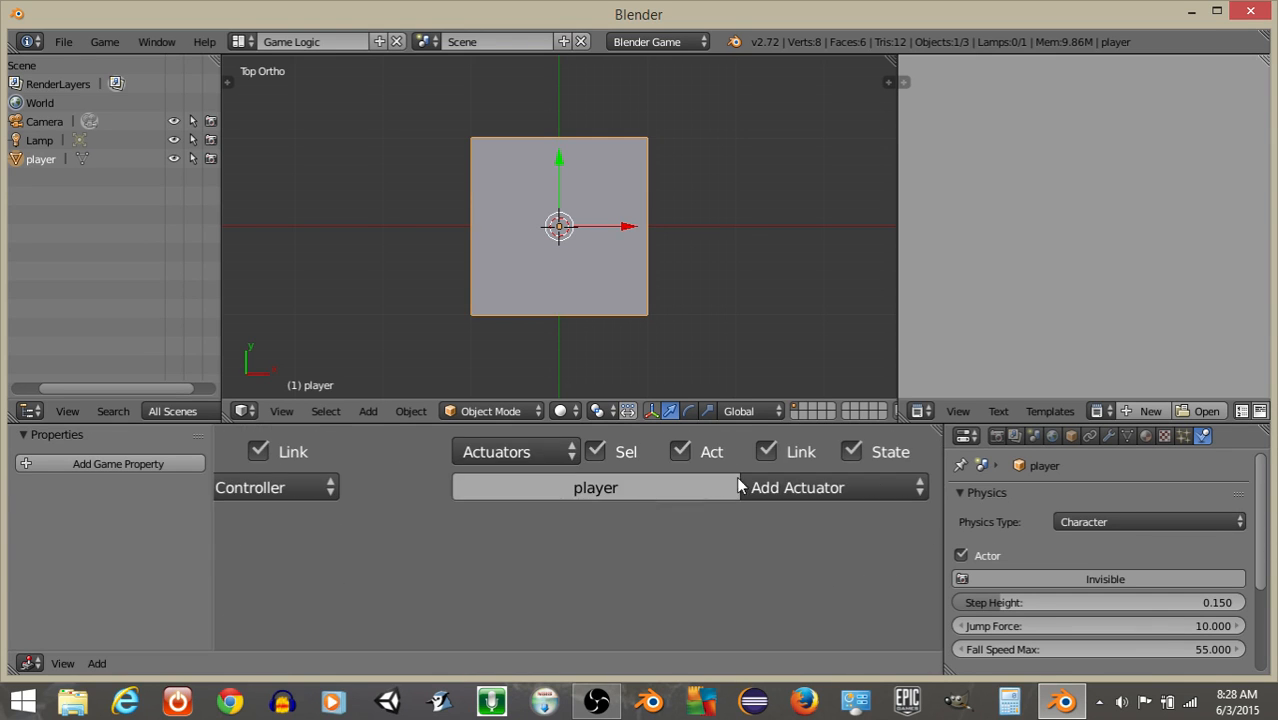
Add Motion actuators 'forward' with Loc Y 0.20 and 'backward' with Loc Y -0.20
click(798, 487)
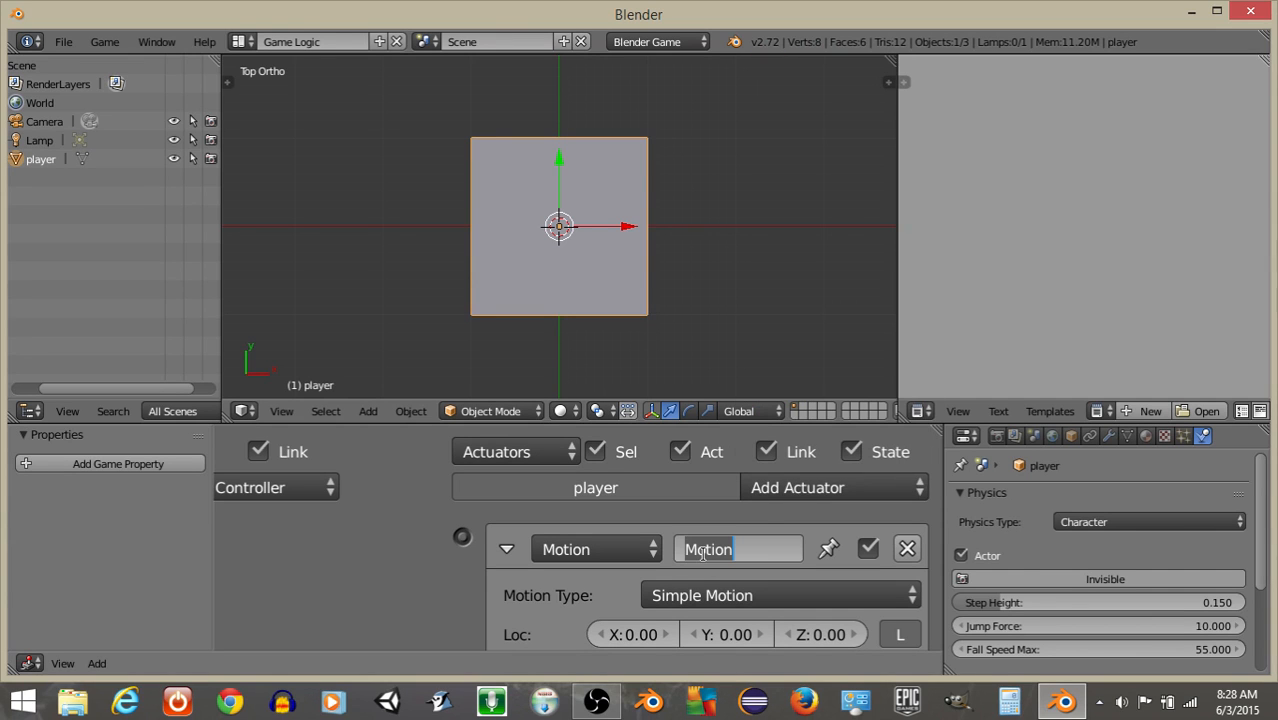
text(forward)
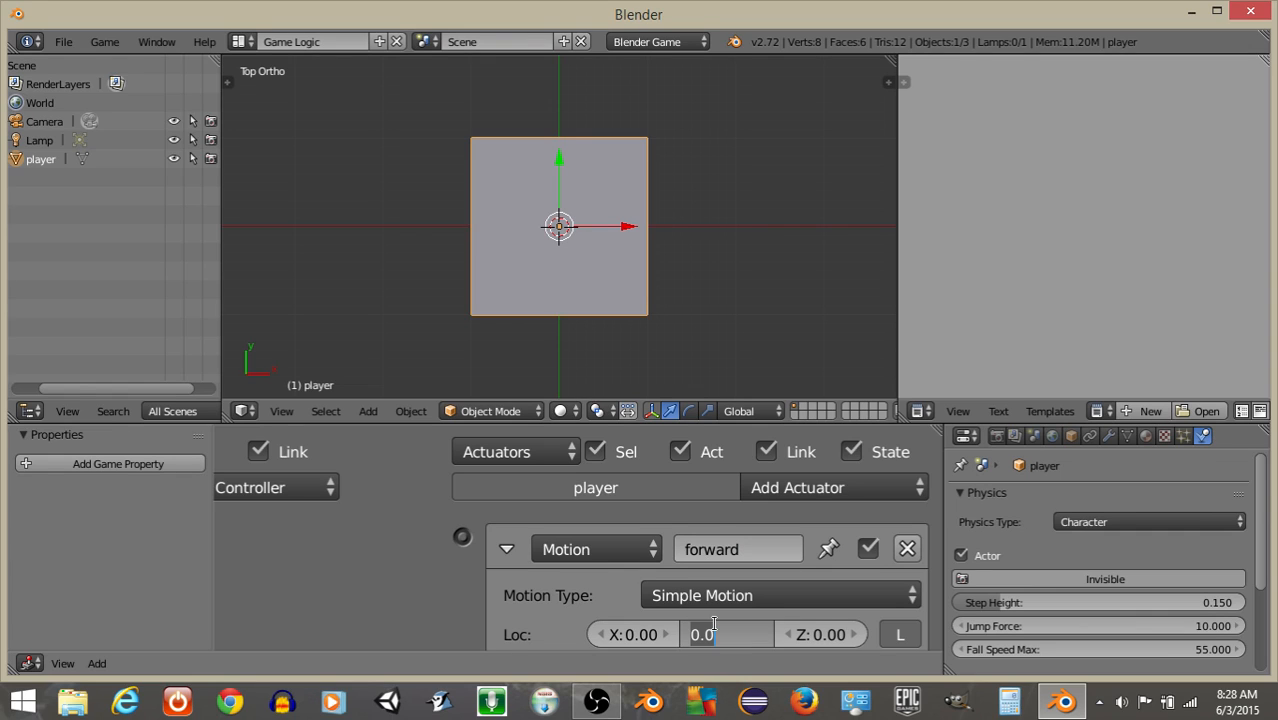
text(0.20)
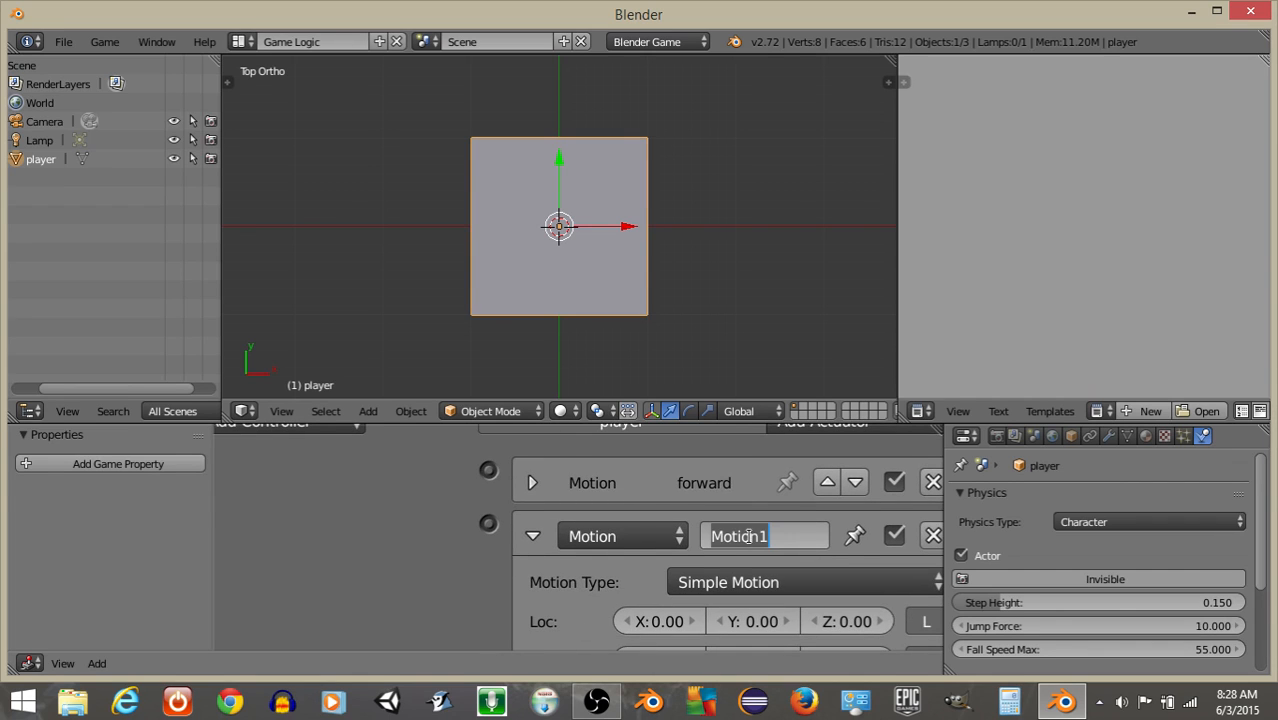
text(backward)
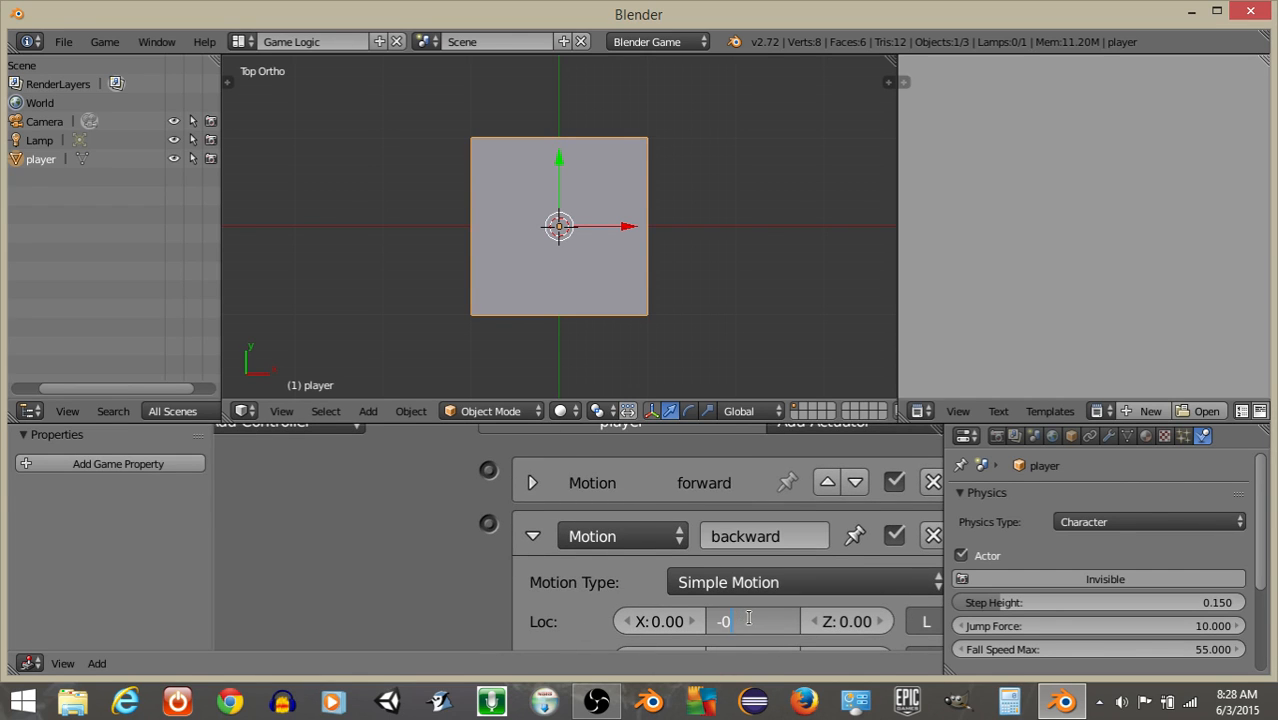
text(-0.20)
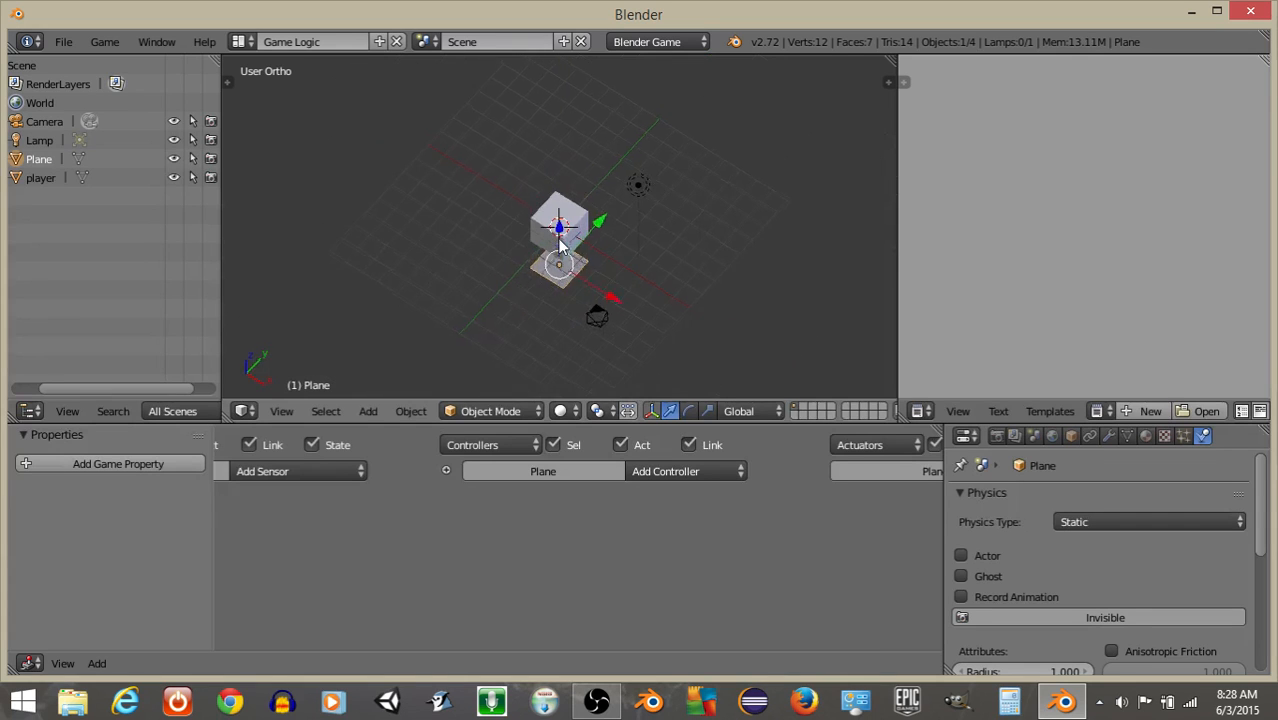
Scale the new plane up with S into a large floor under the player cube
key(s)
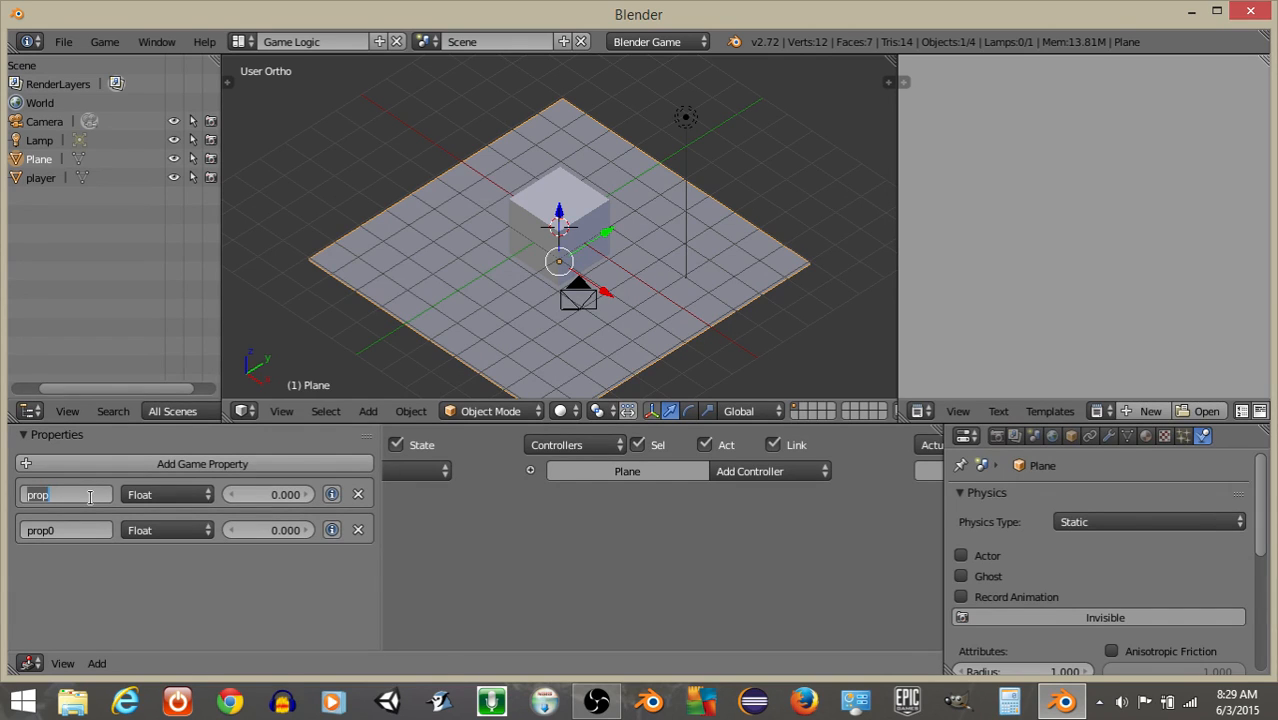
Give the plane floor and metal properties, and rename the duplicate plane's metal property to concrete
text(floor)
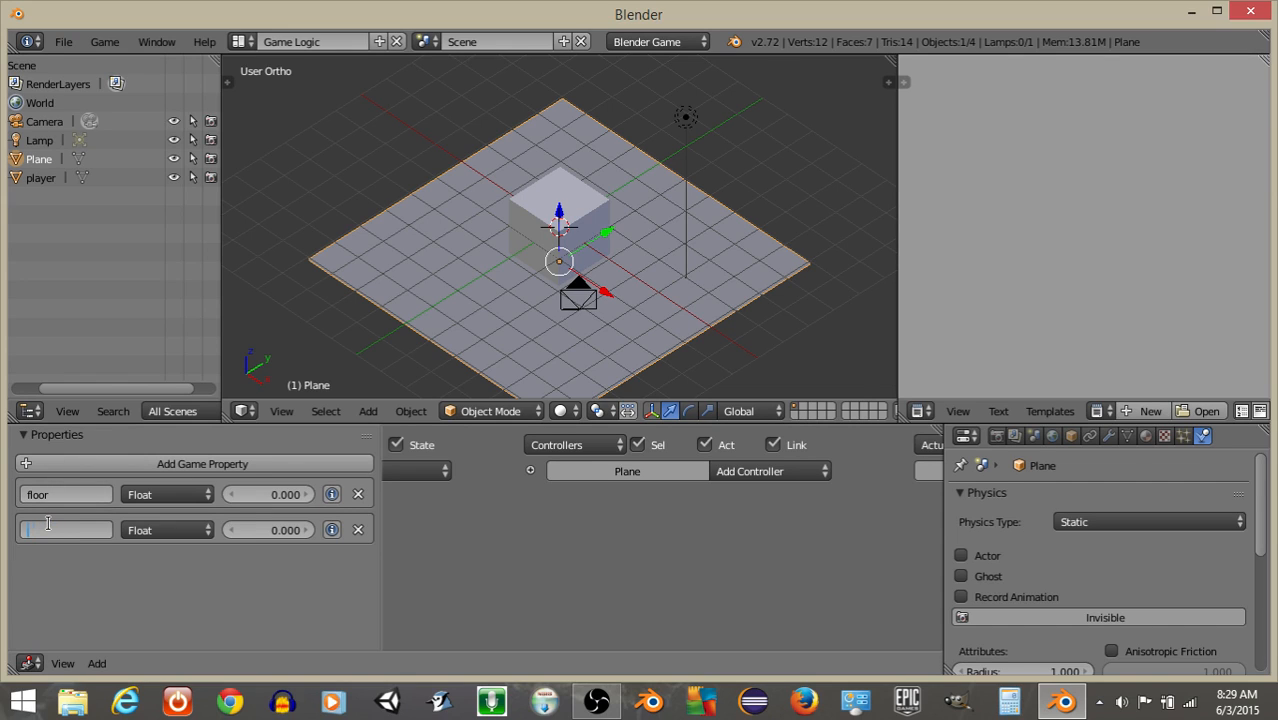
text(metal)
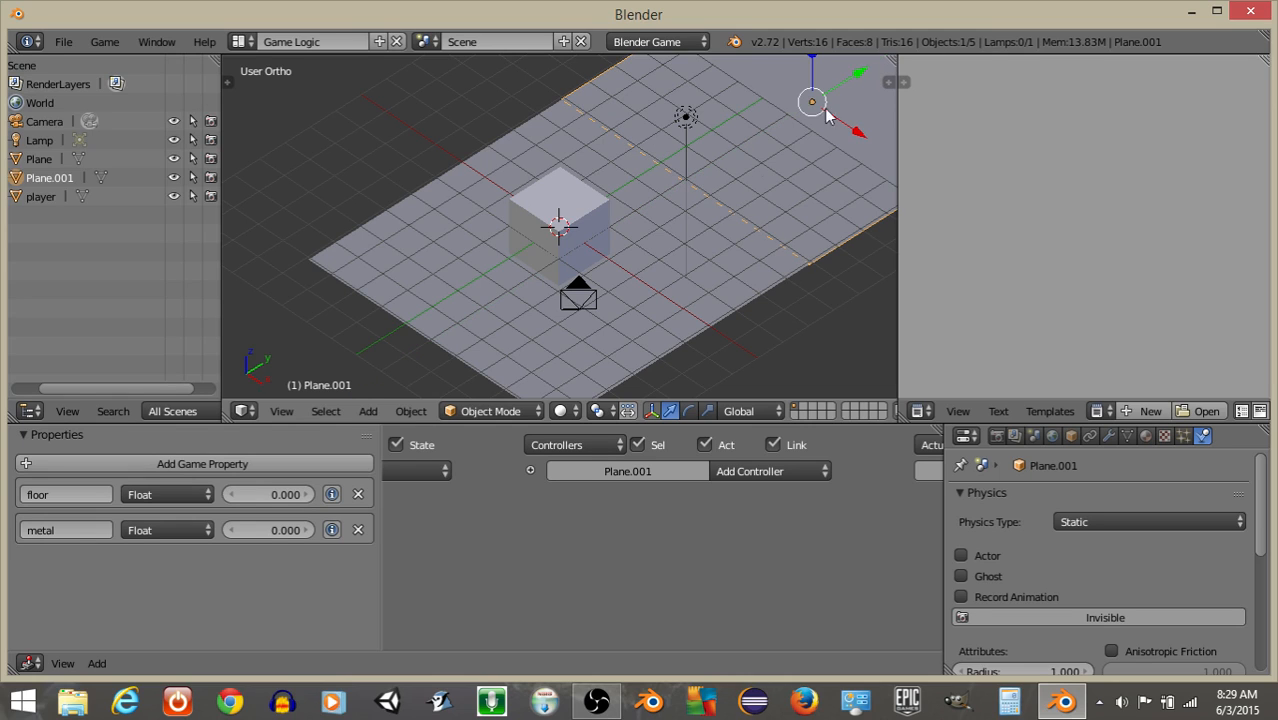
click(65, 530)
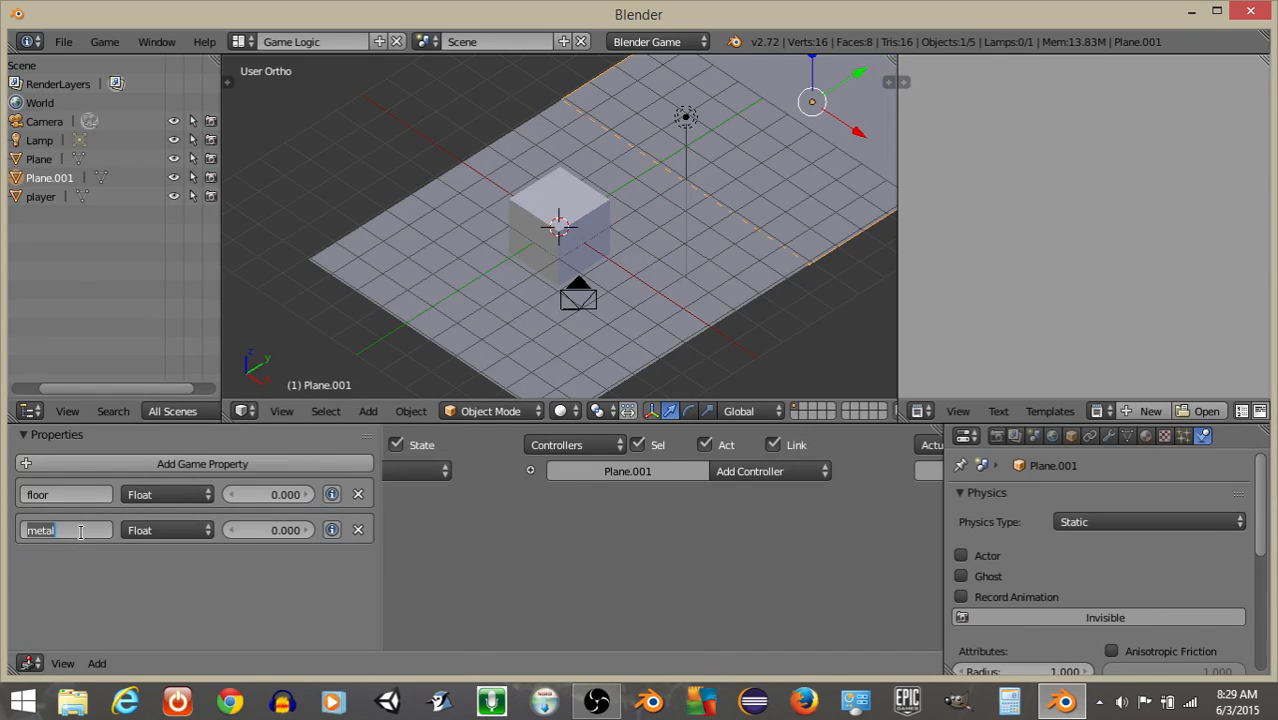
text(concre)
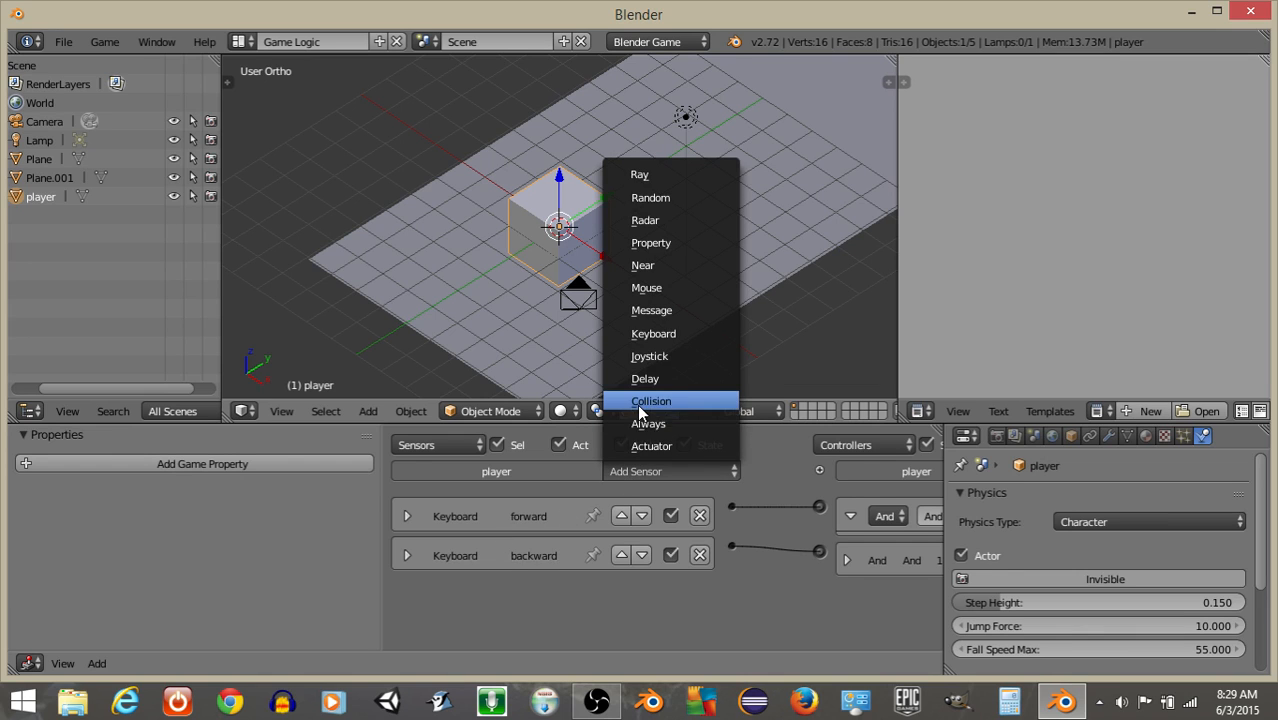
Add a Collision sensor named 'collision' that detects the floor property
click(648, 423)
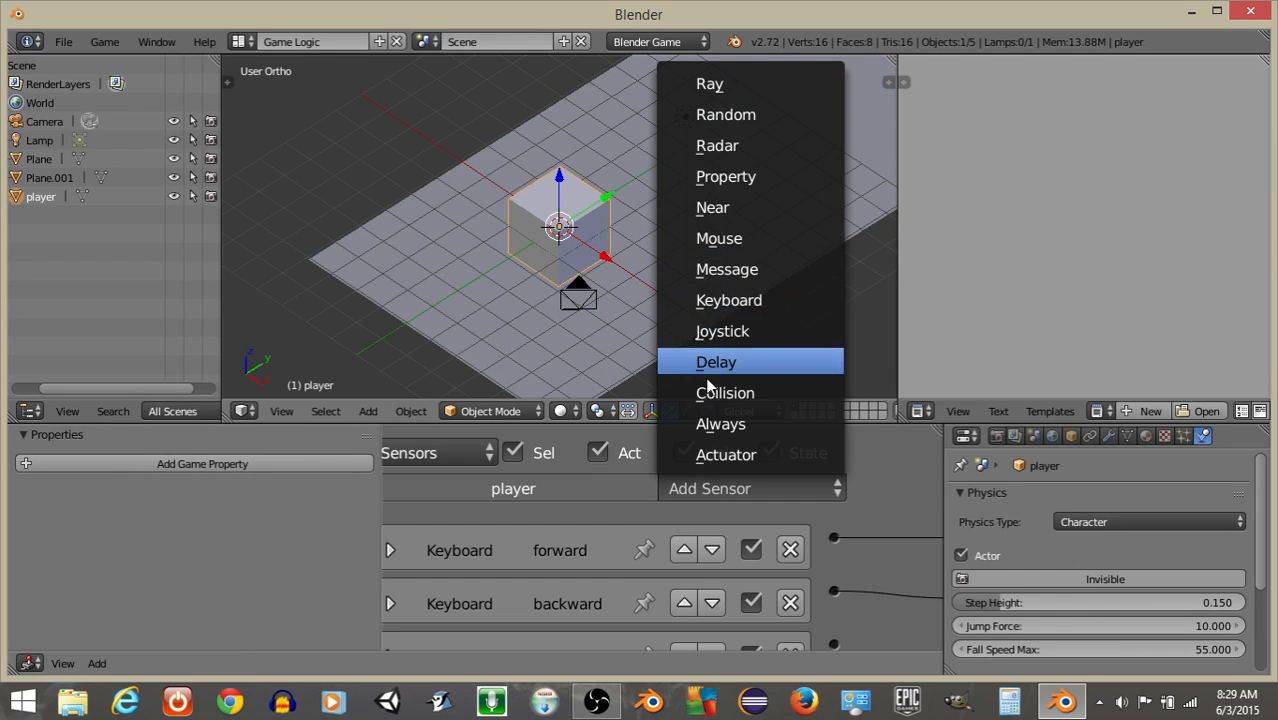
click(725, 392)
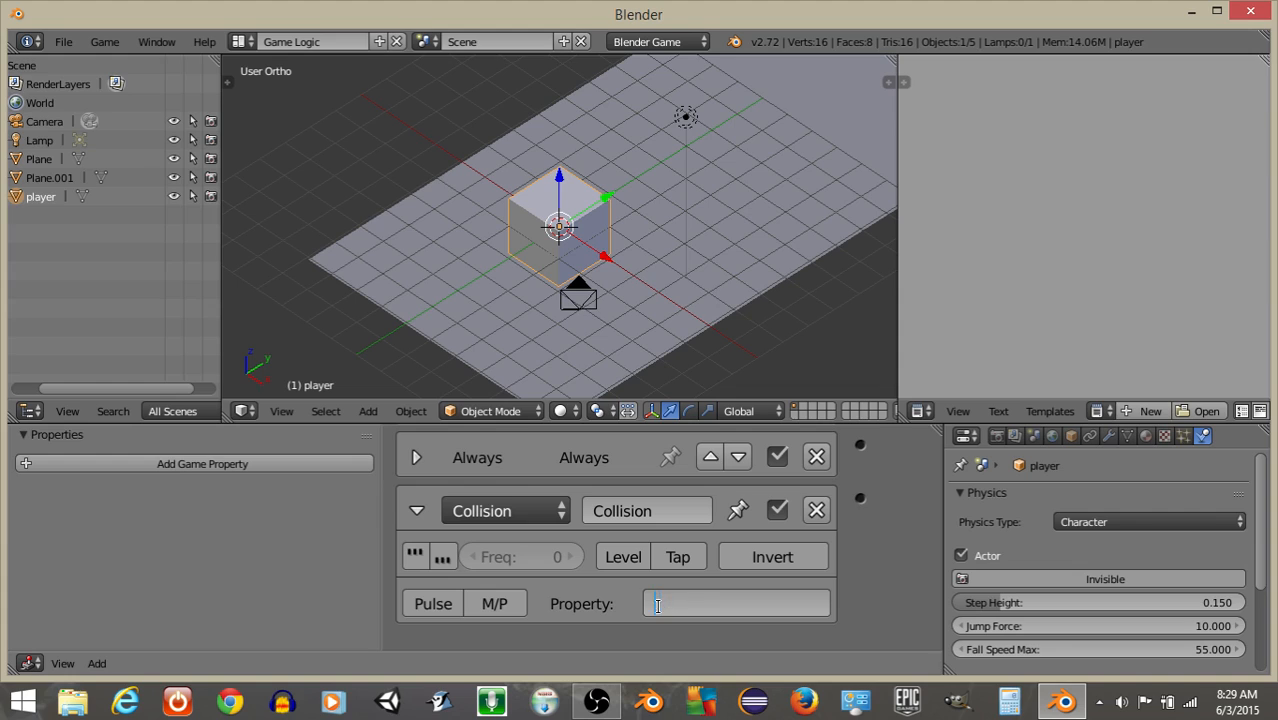
text(floor)
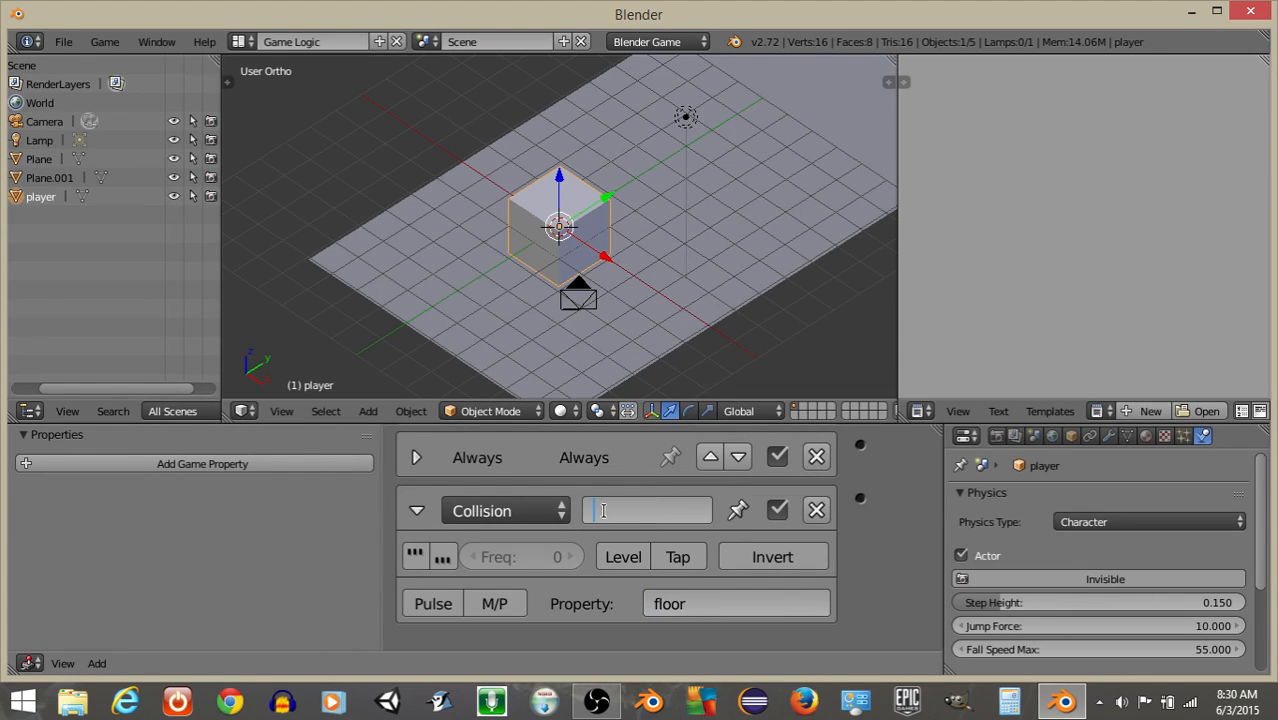
text(collision)
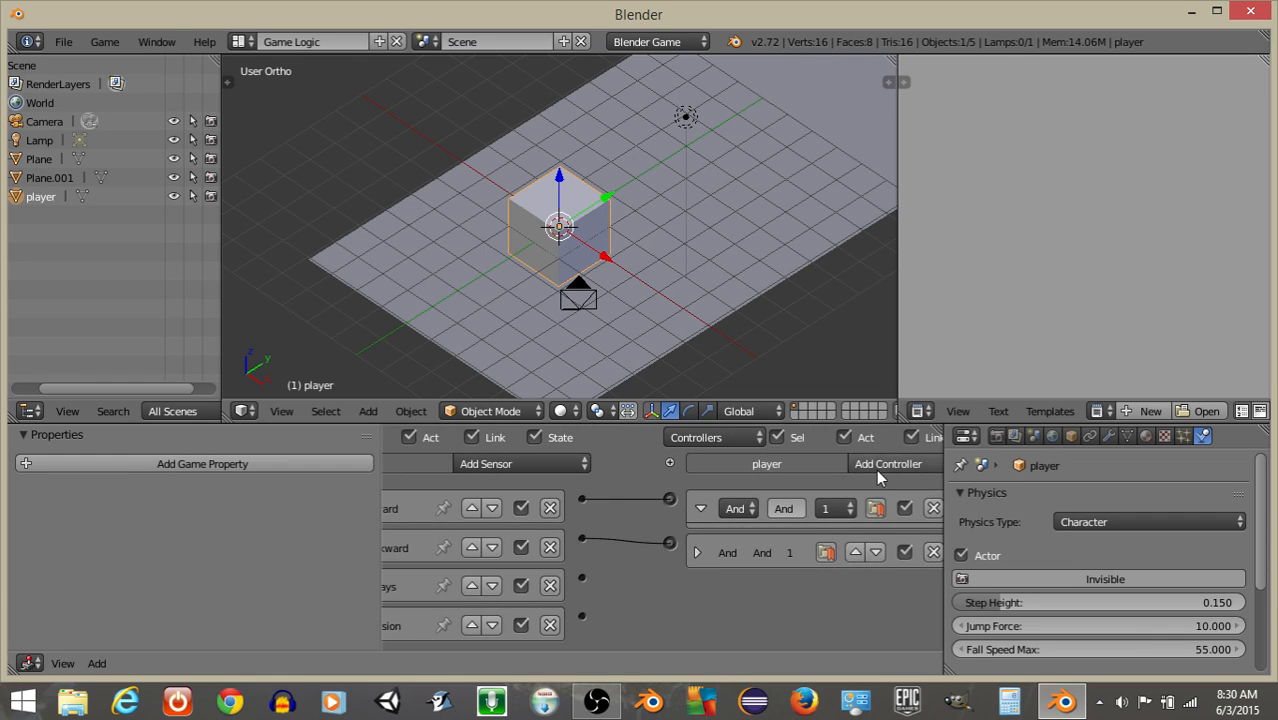
Add a Python controller linked to the sensors and load the Gamelogic Simple template
click(887, 463)
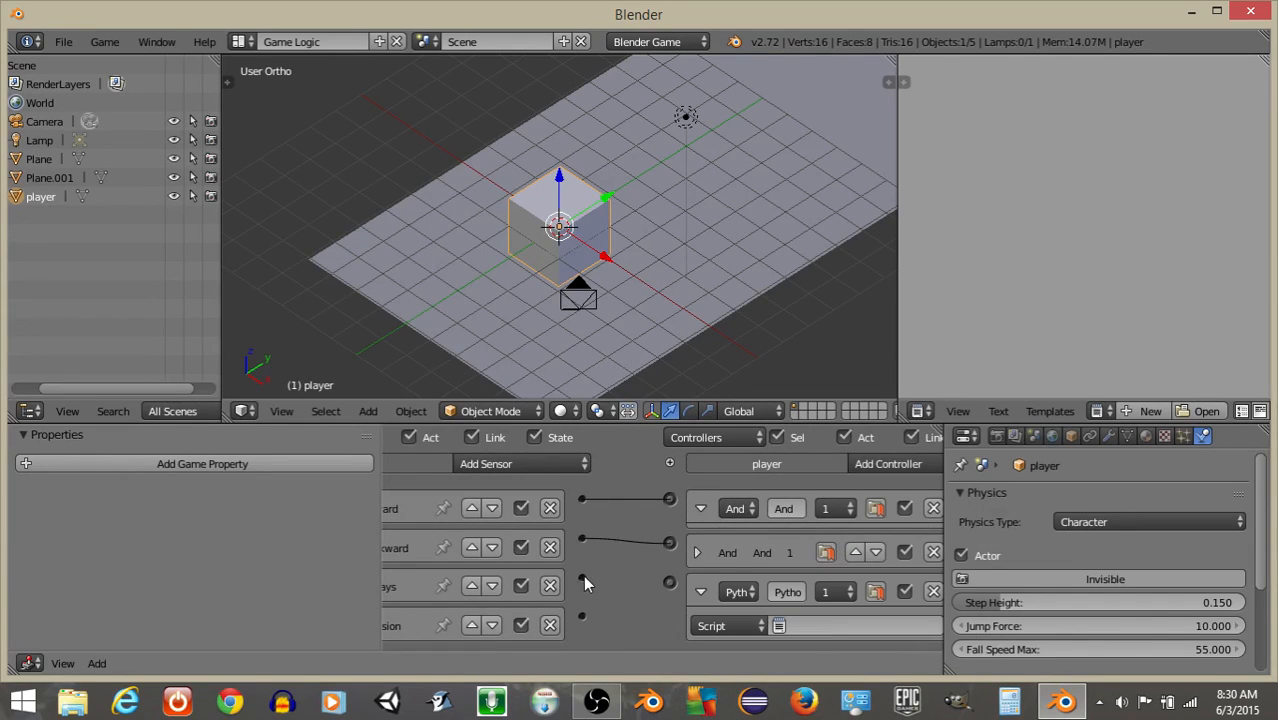
drag(582, 585, 670, 591)
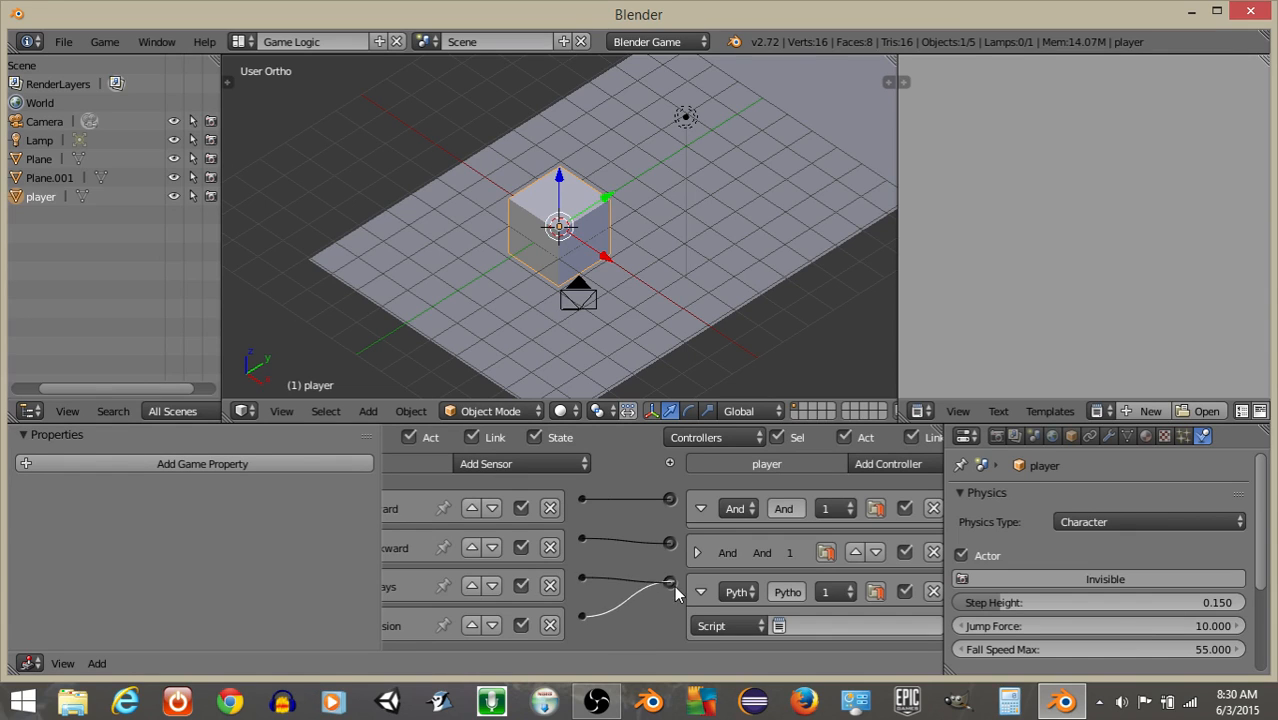
click(1049, 411)
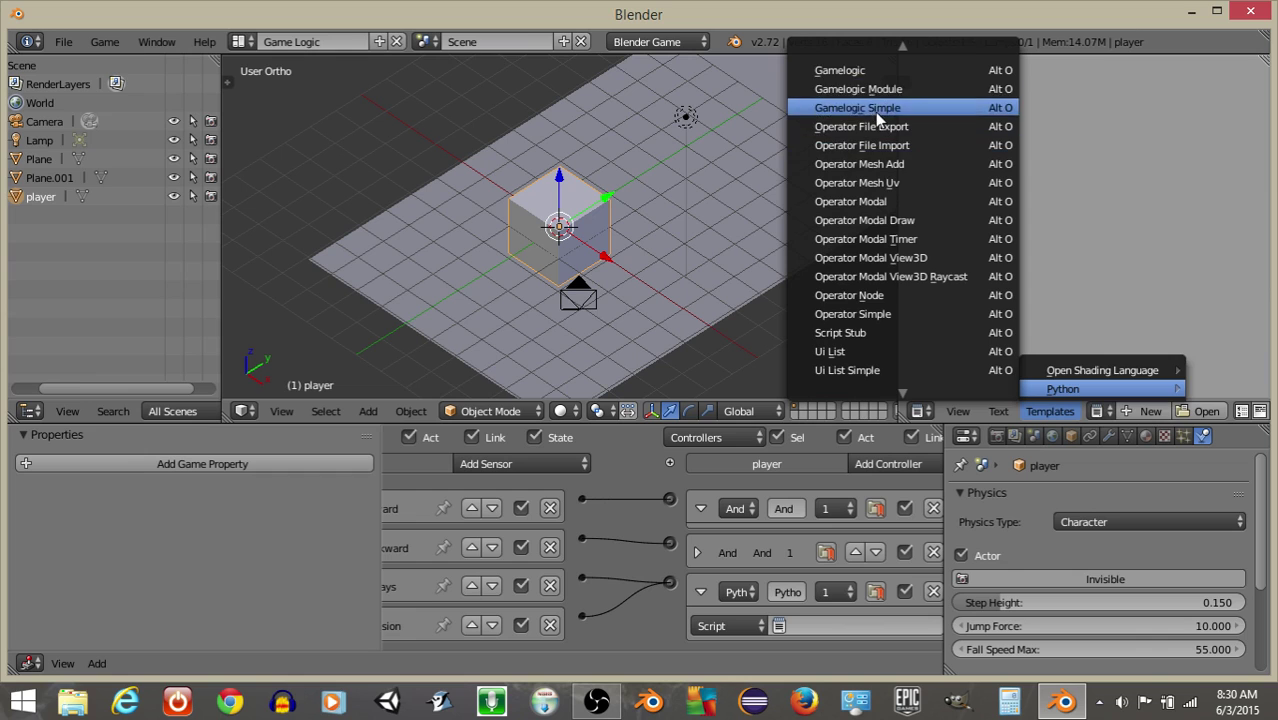
click(857, 107)
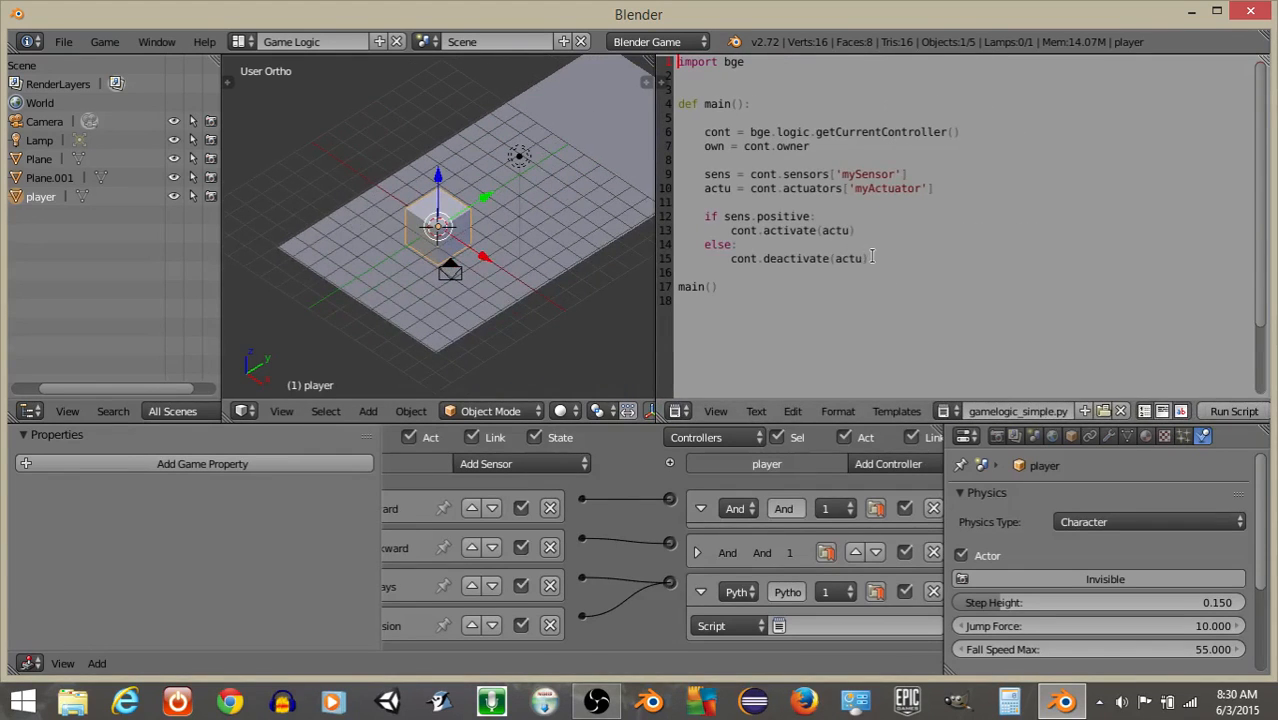
drag(703, 174, 868, 258)
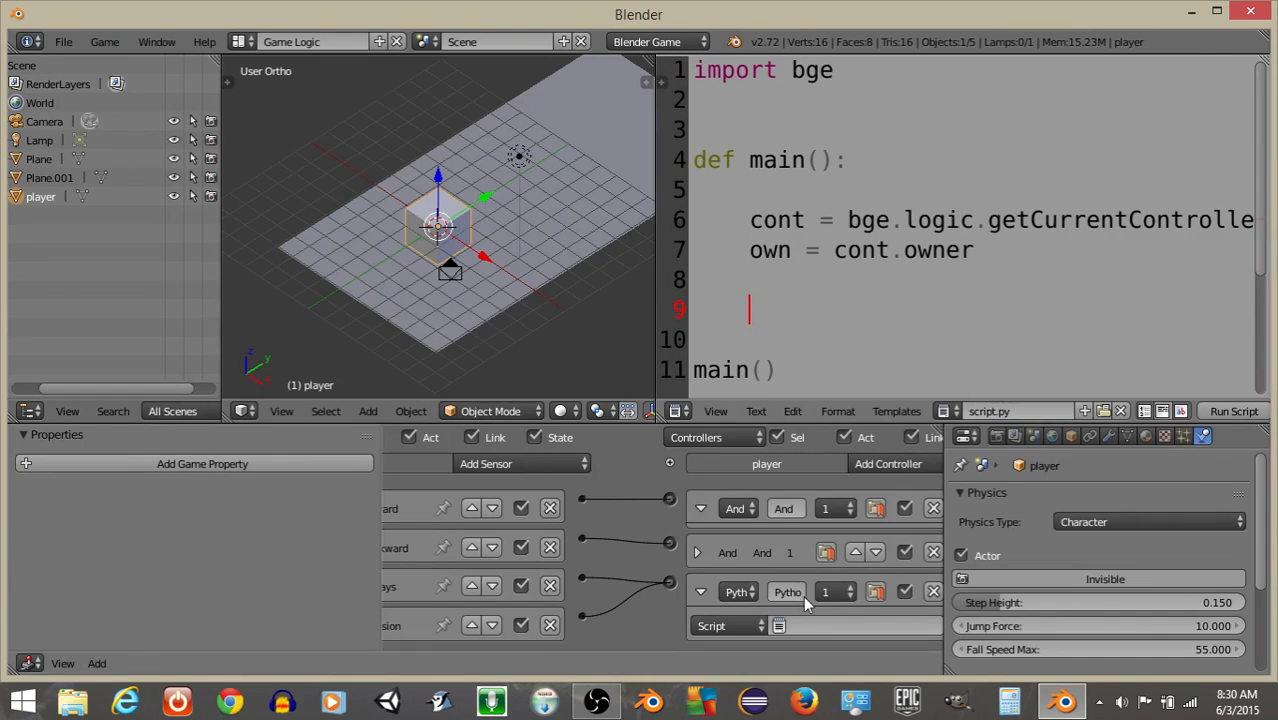
click(700, 591)
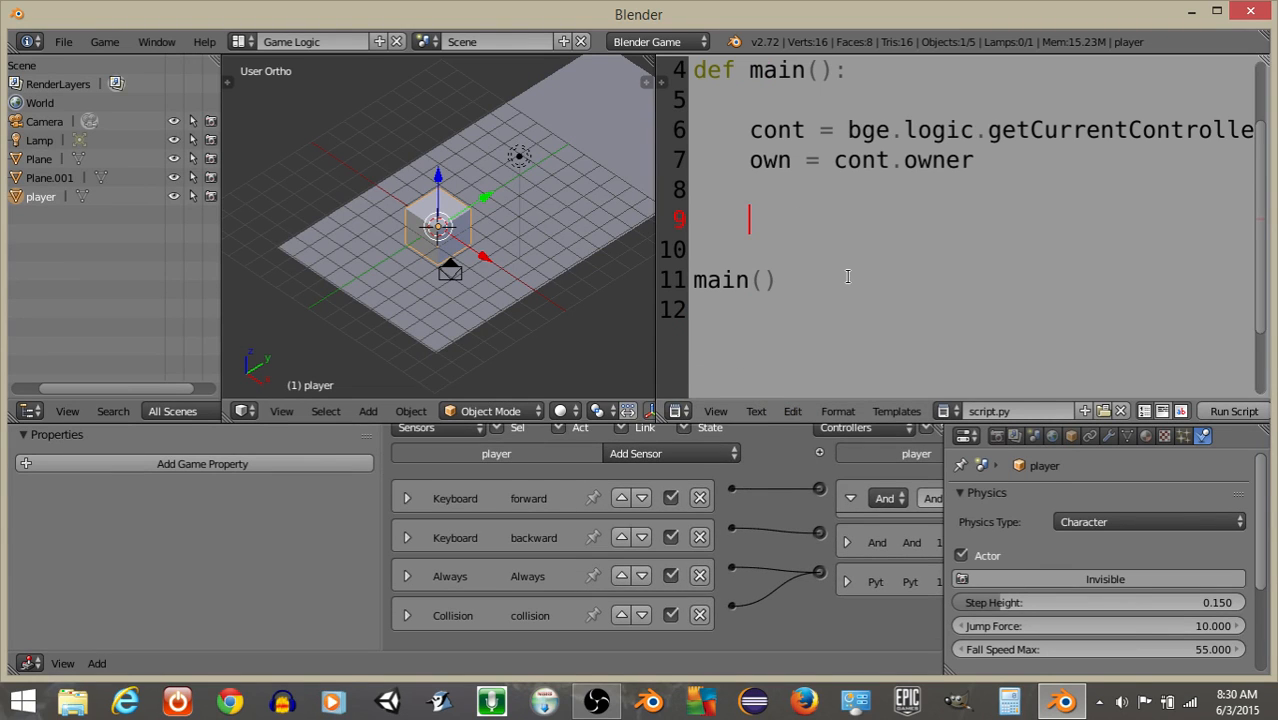
Type an 'if collision.positive:' block that sets target = collision.hitObject
text(if collisiont)
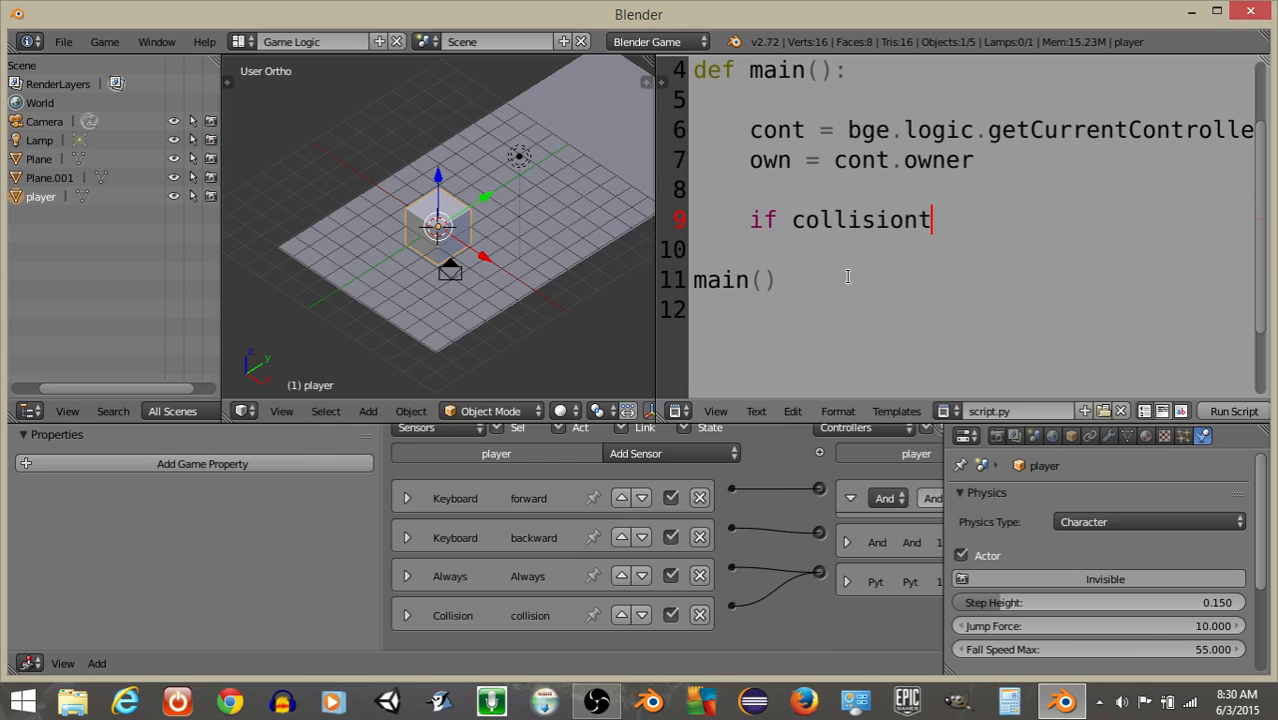
text(.postive:)
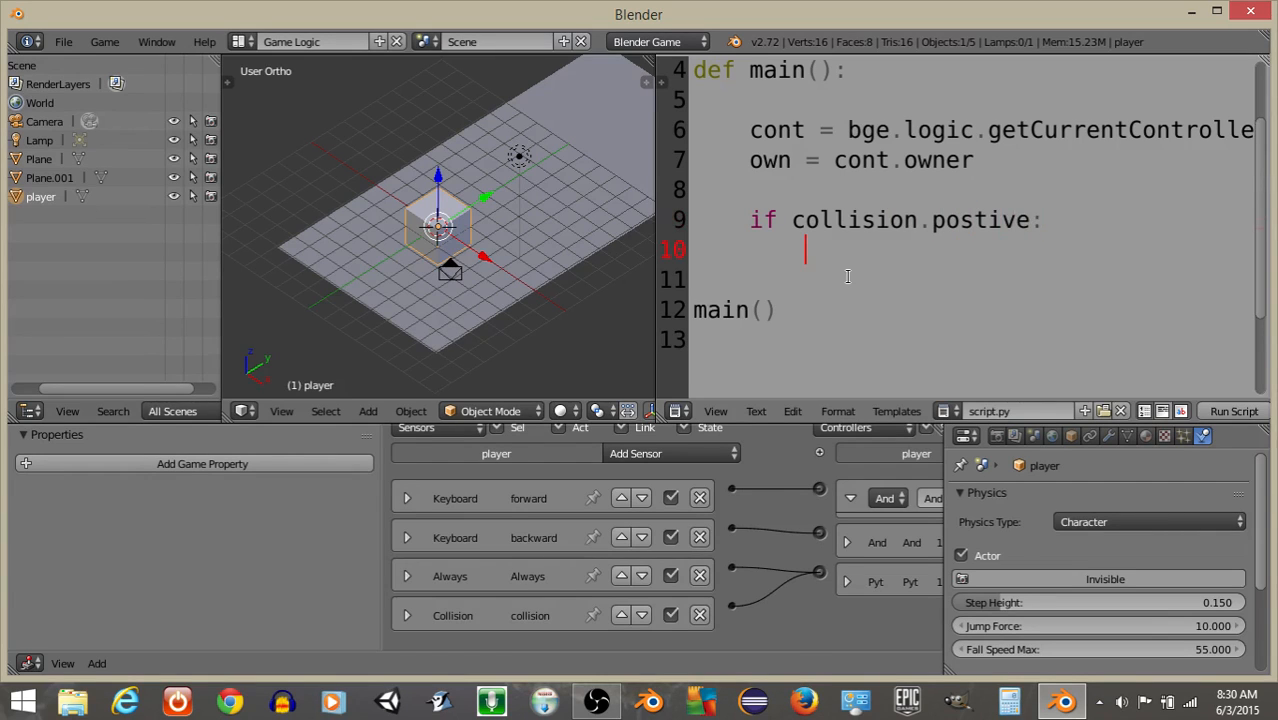
text(#pass)
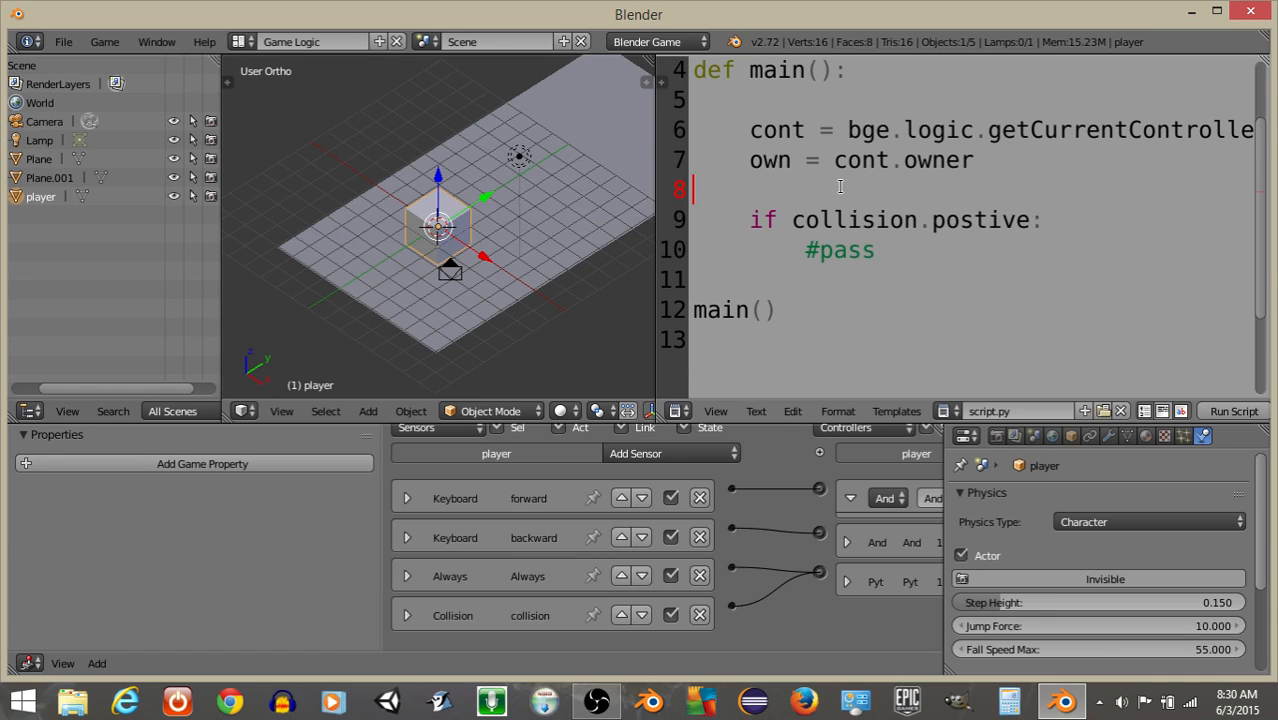
text(collision = cont.sensors ["collision)
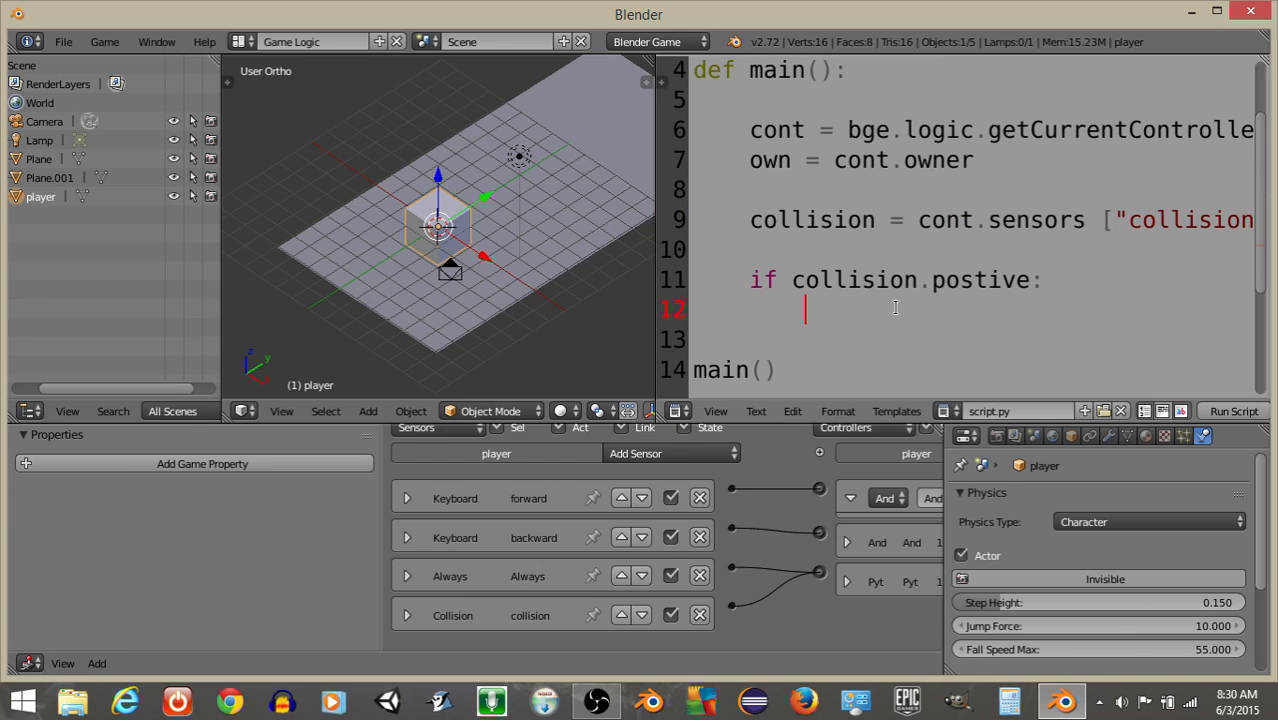
text(tar)
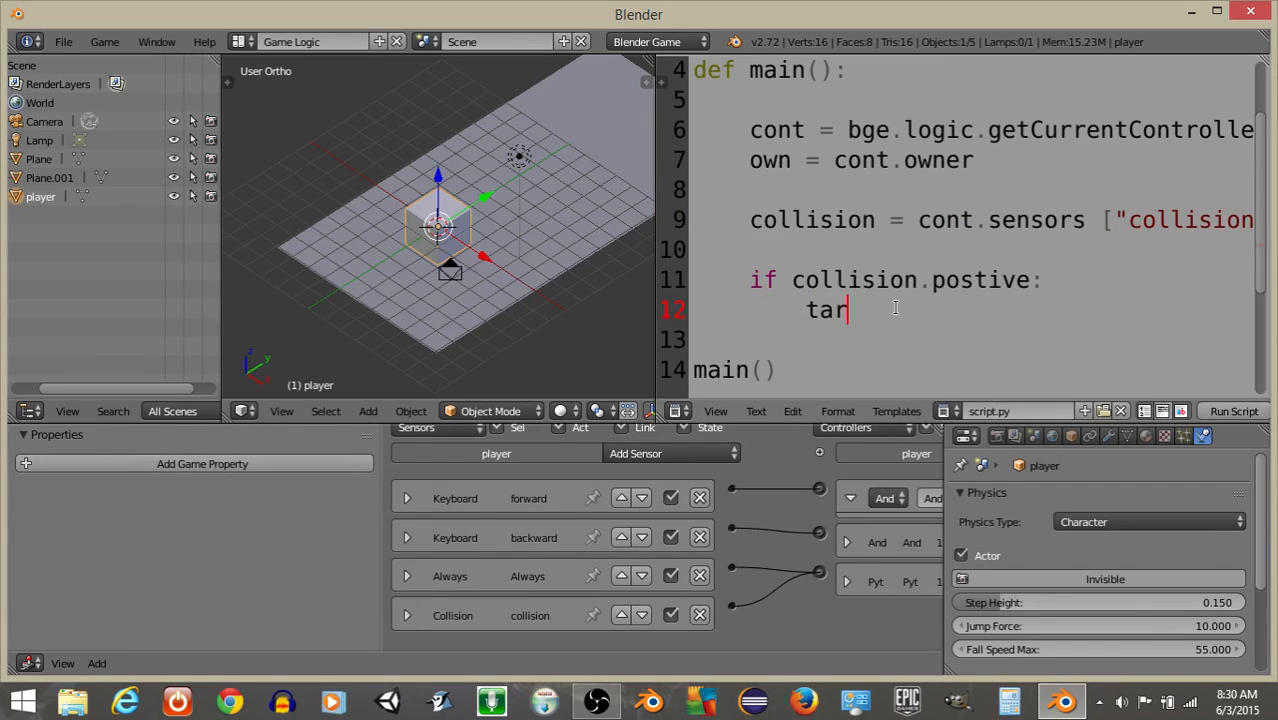
text(get =)
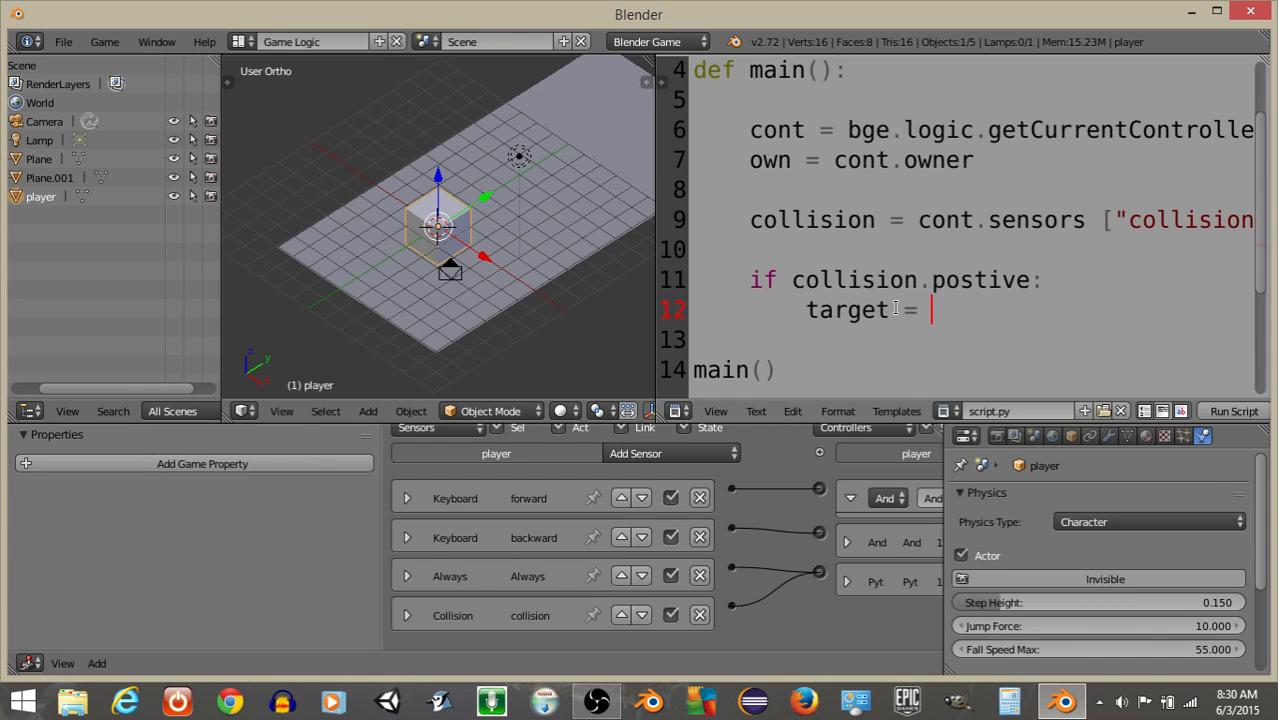
text(collision.hit)
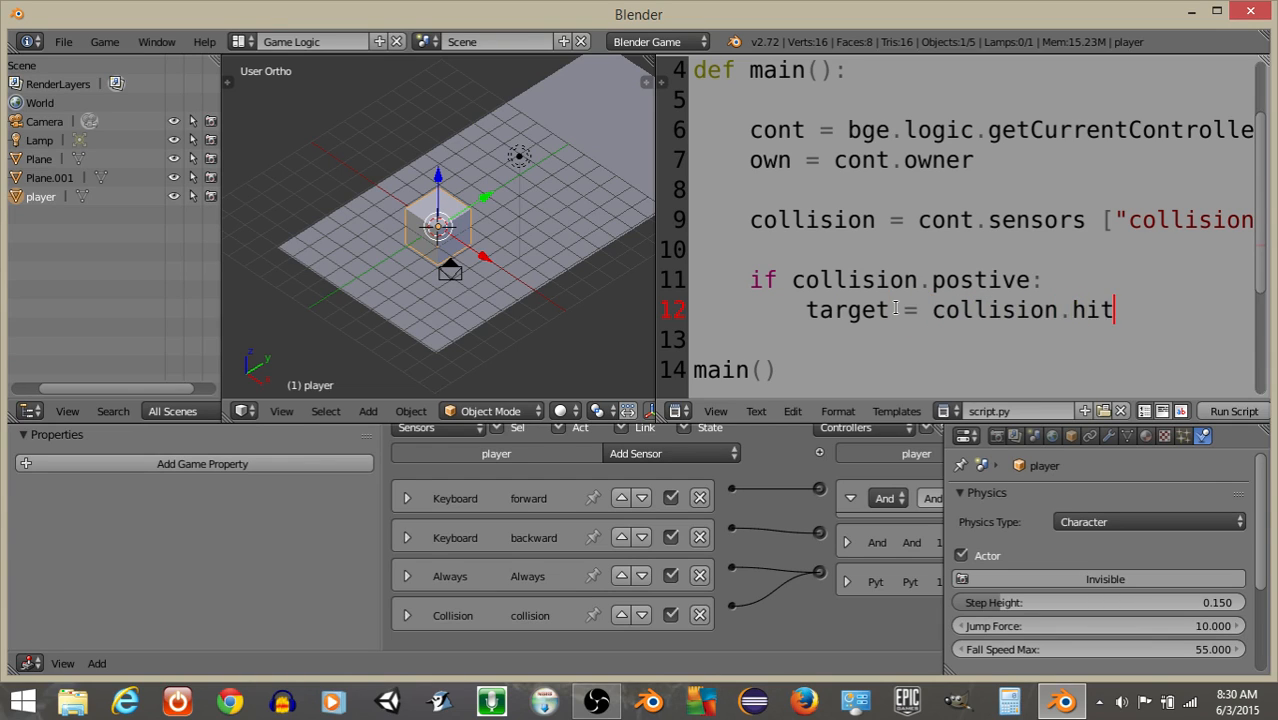
text(Object)
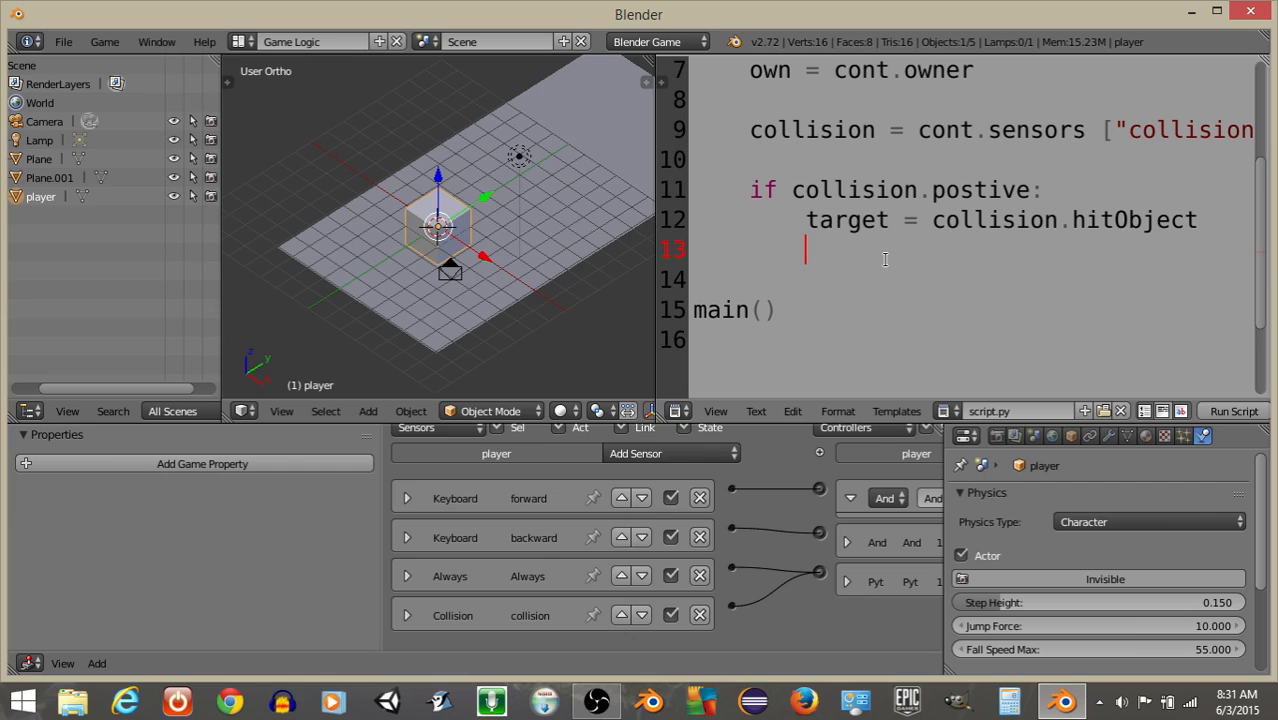
Store target.getPropertyNames() in properties and begin a print of them
text(properties)
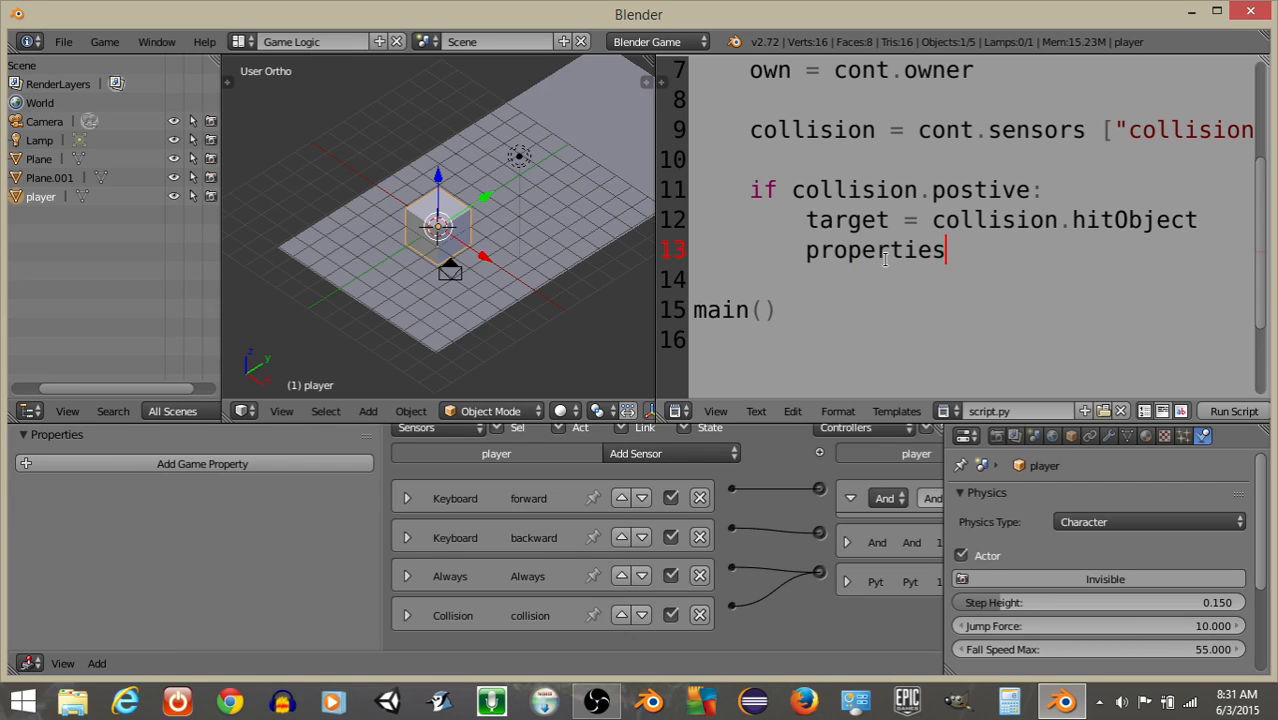
text(= target)
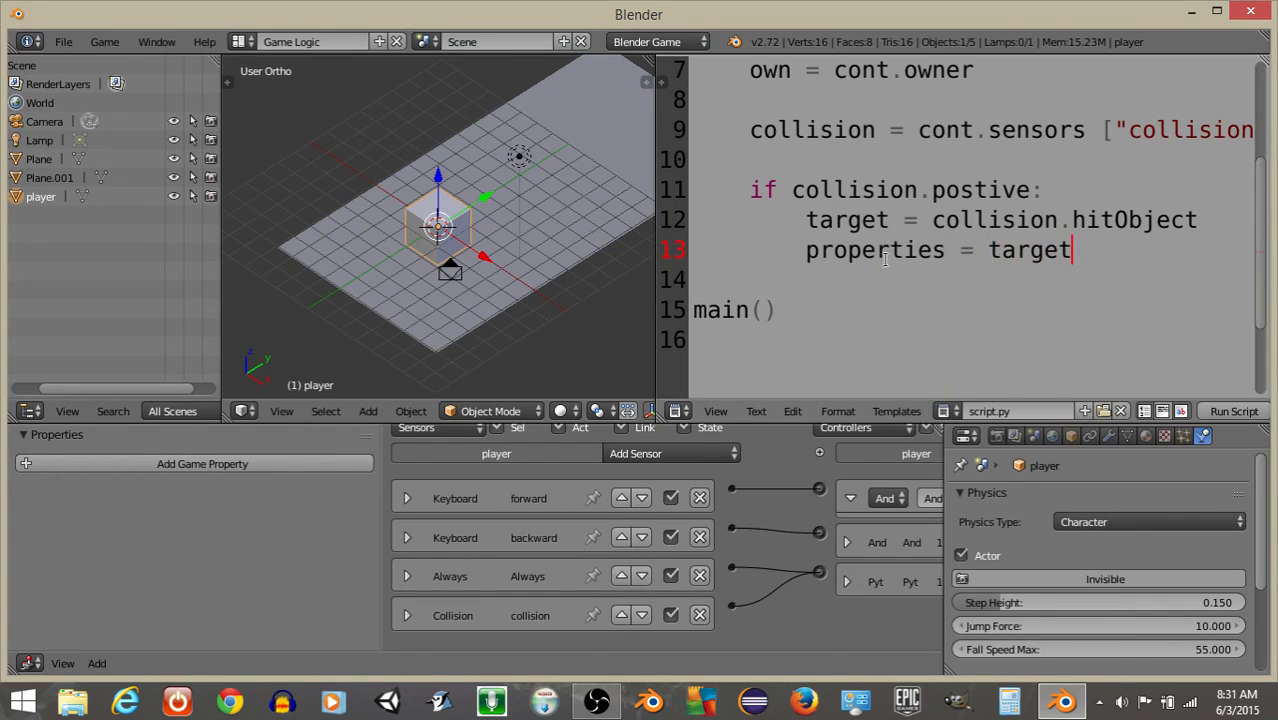
text(.getPropertyN)
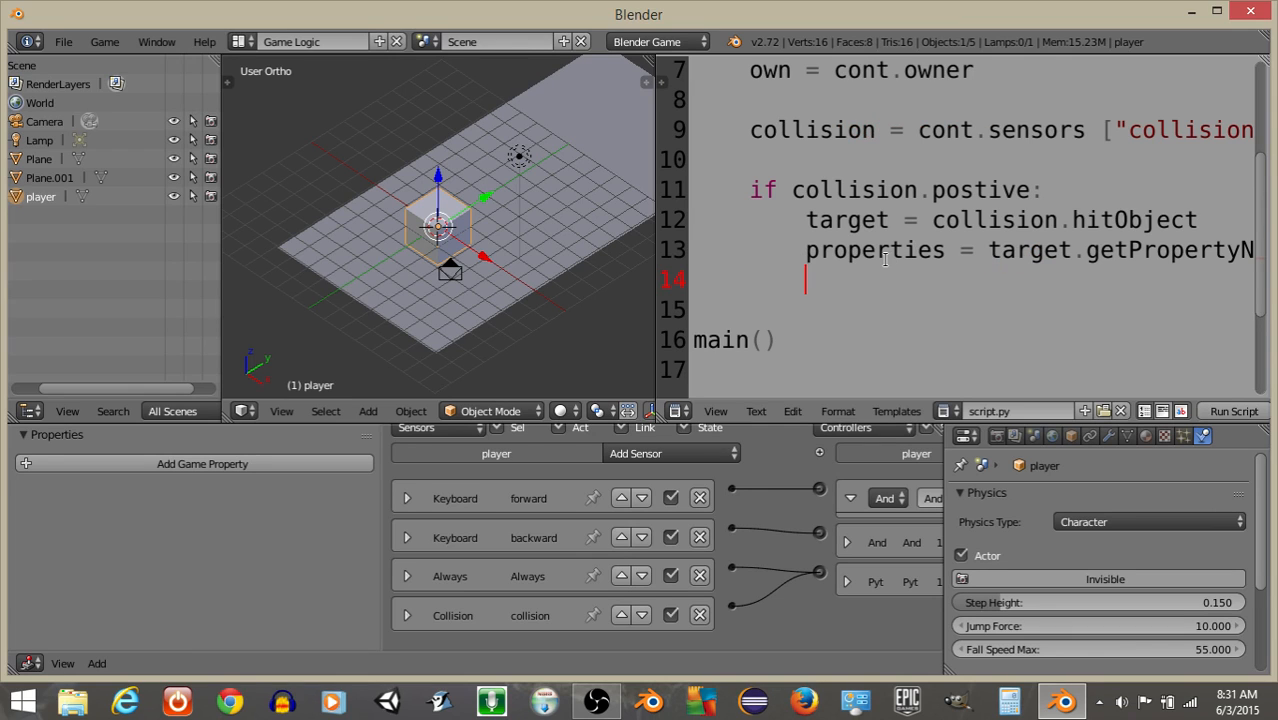
mouse_move(655, 243)
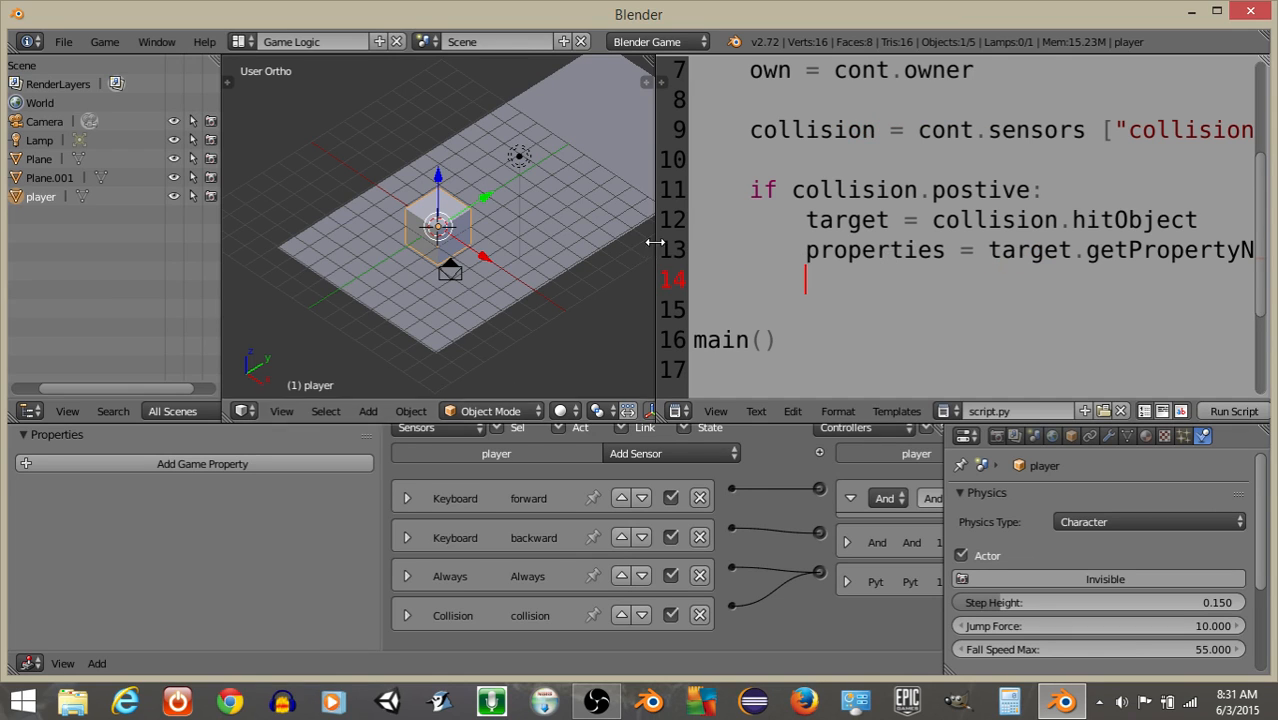
text(pr)
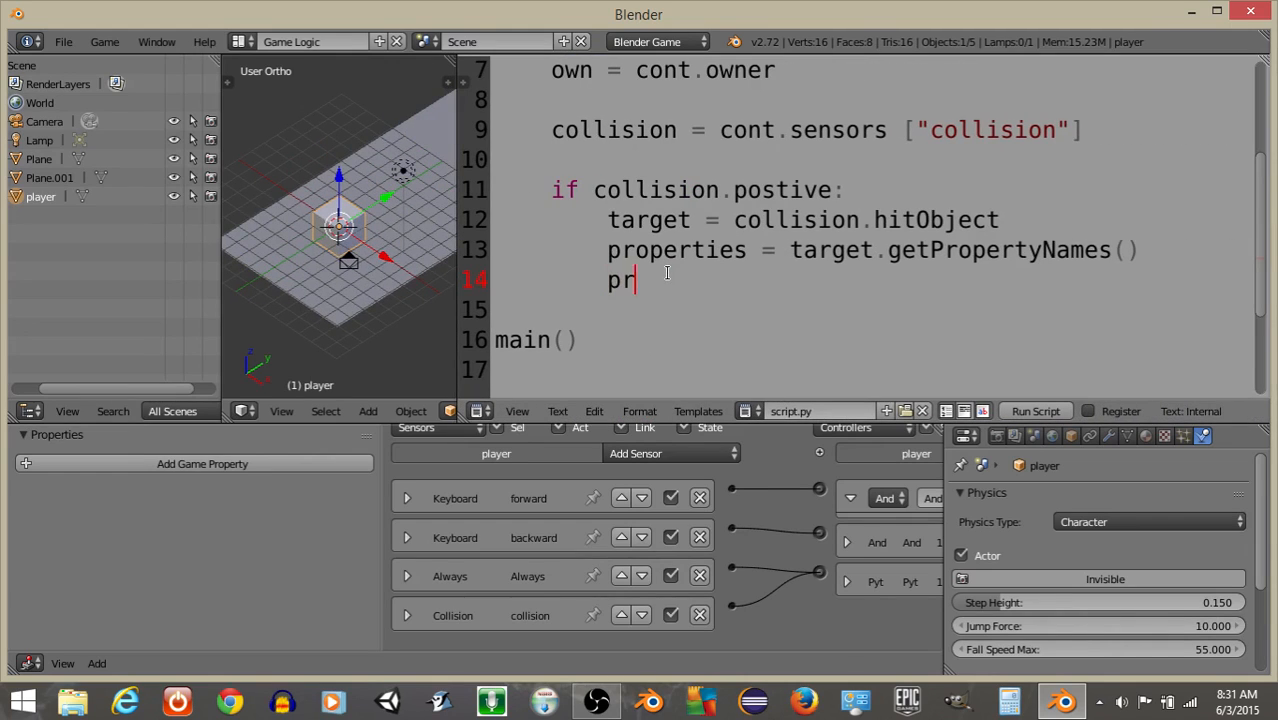
text(int(per)
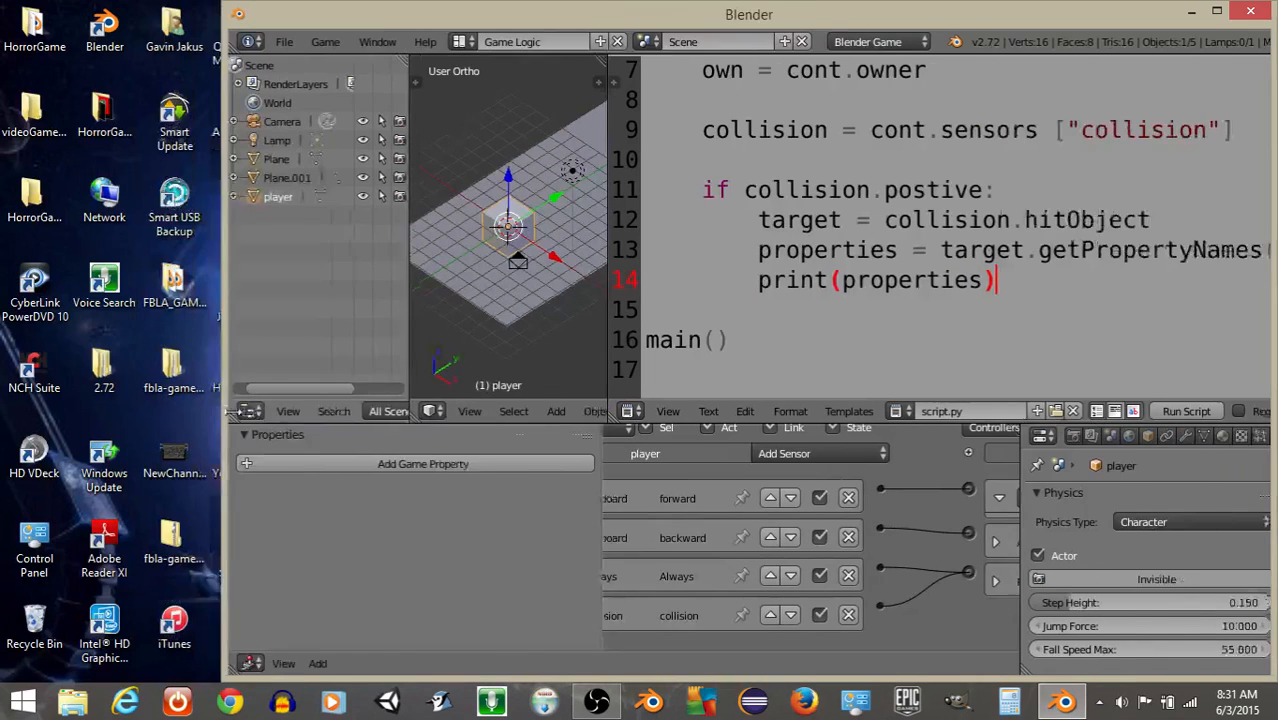
Toggle the System Console from the Window menu to view printed output
click(440, 42)
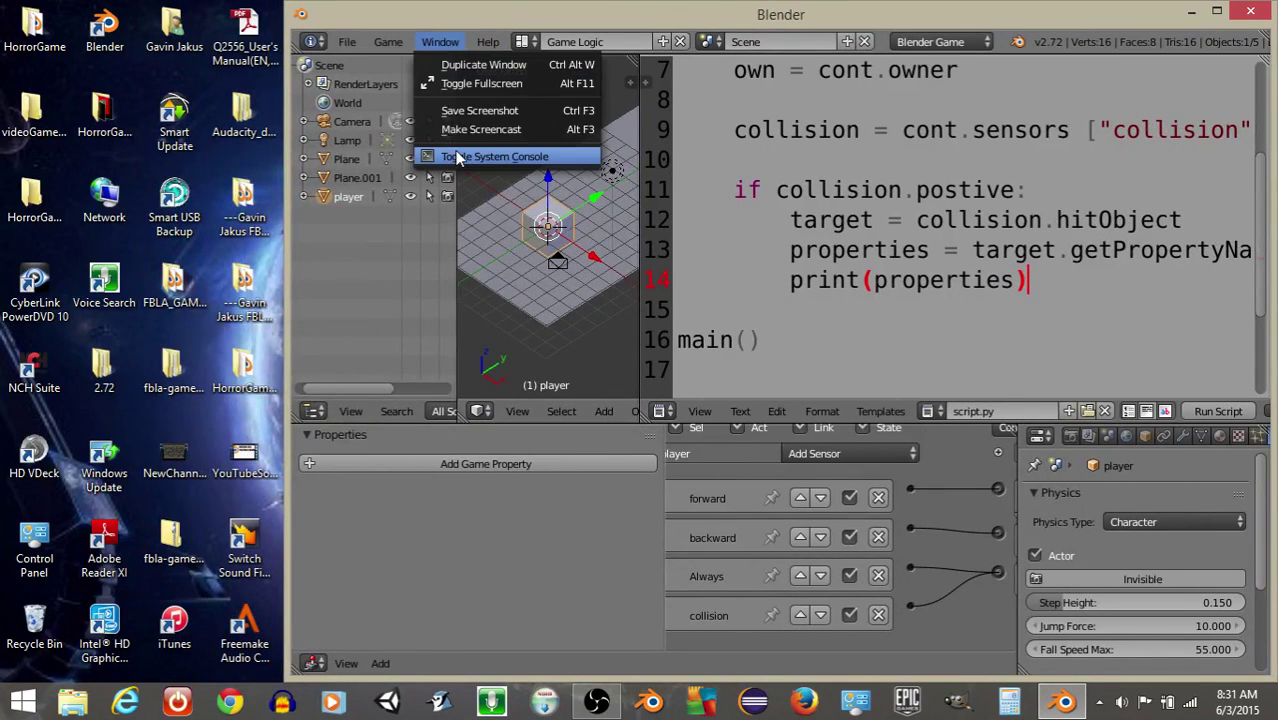
click(497, 156)
text(i)
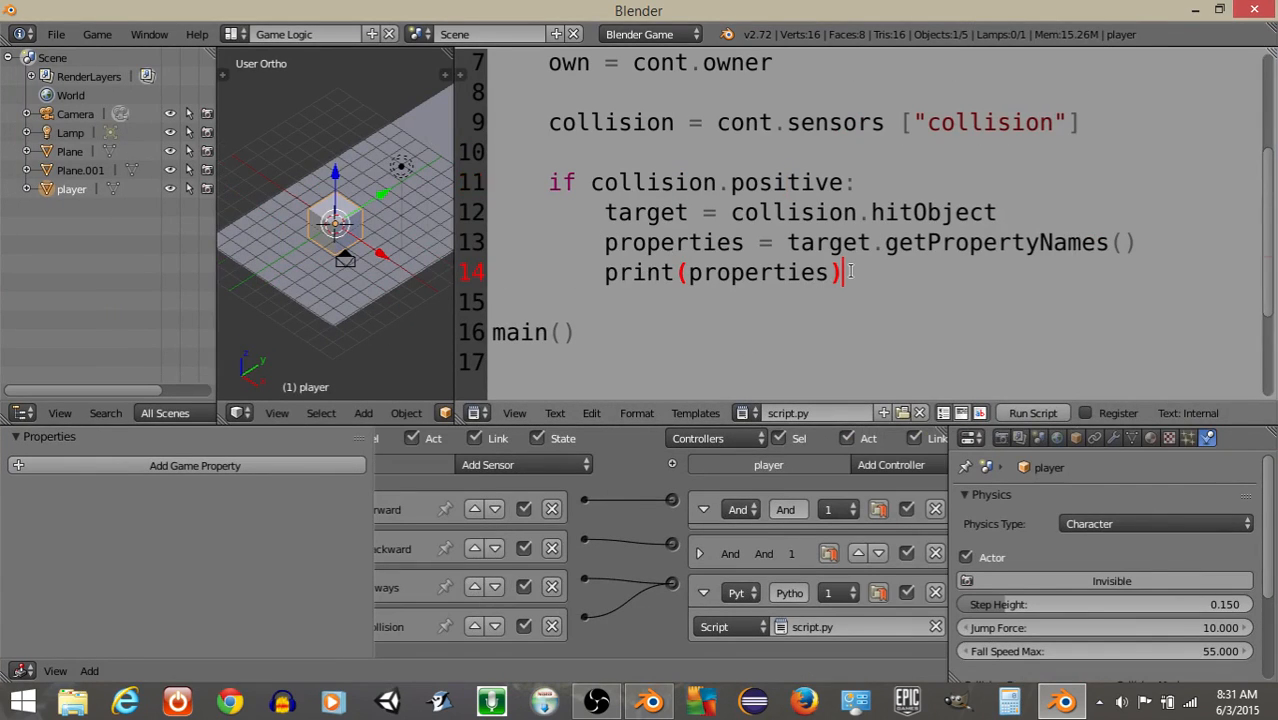
Add 'if metal in properties and not concrete in properties: own.color = [1,0,0,True]'
key(Return)
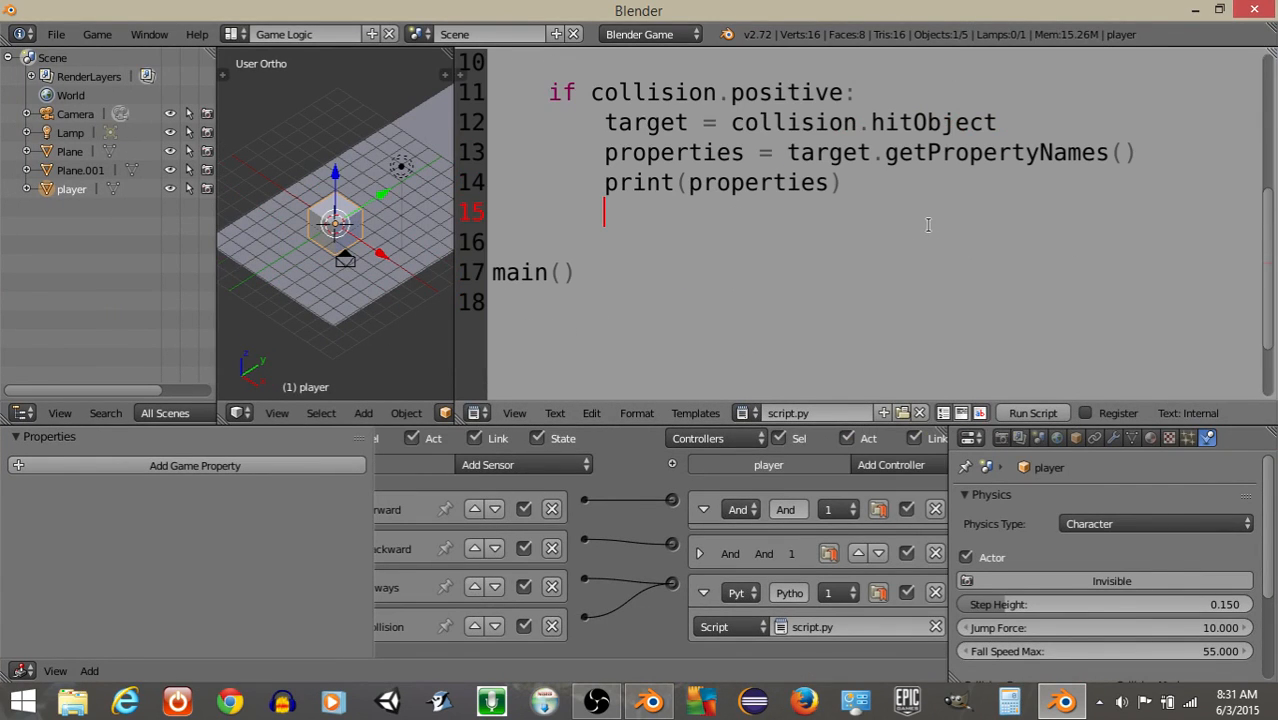
text(if)
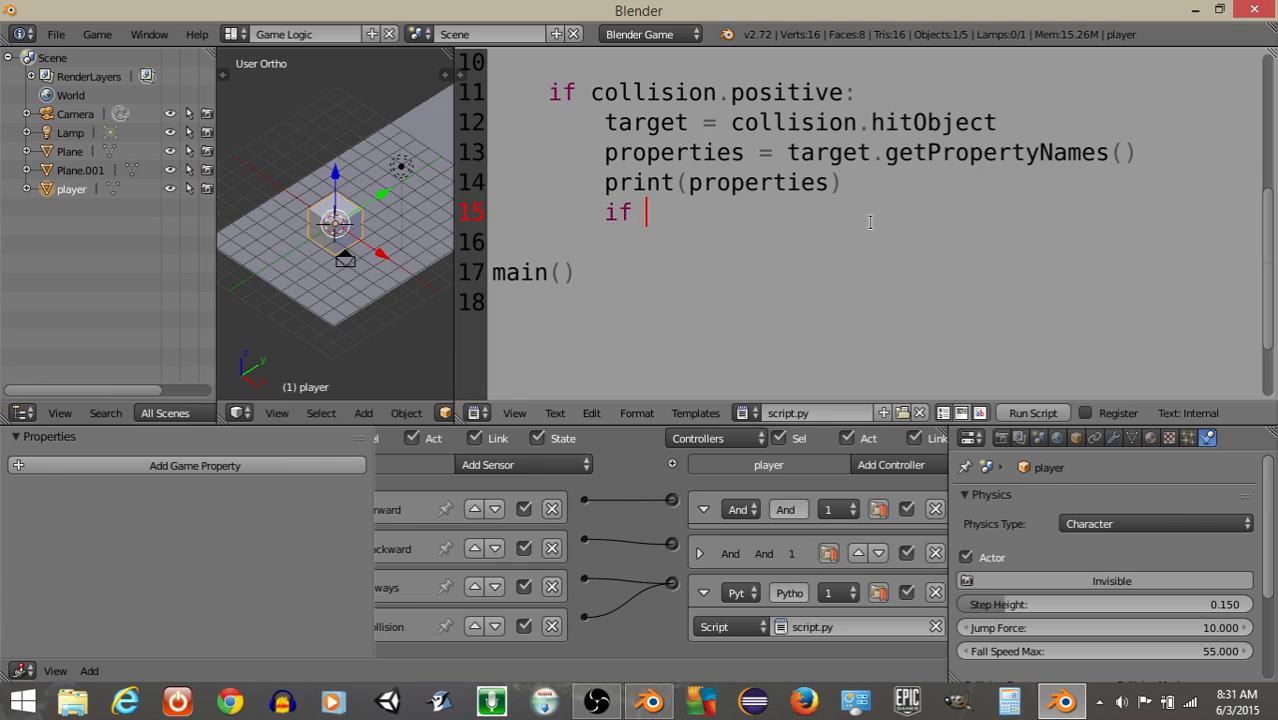
text(')
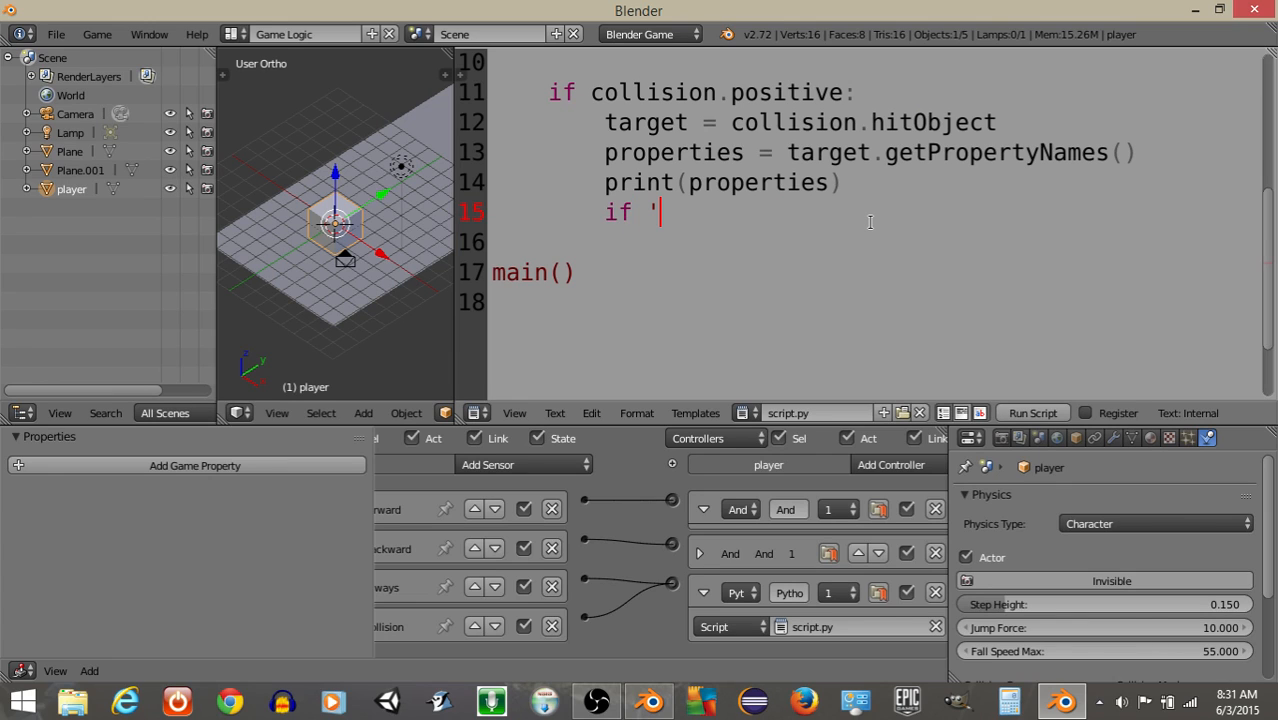
text(metal' in)
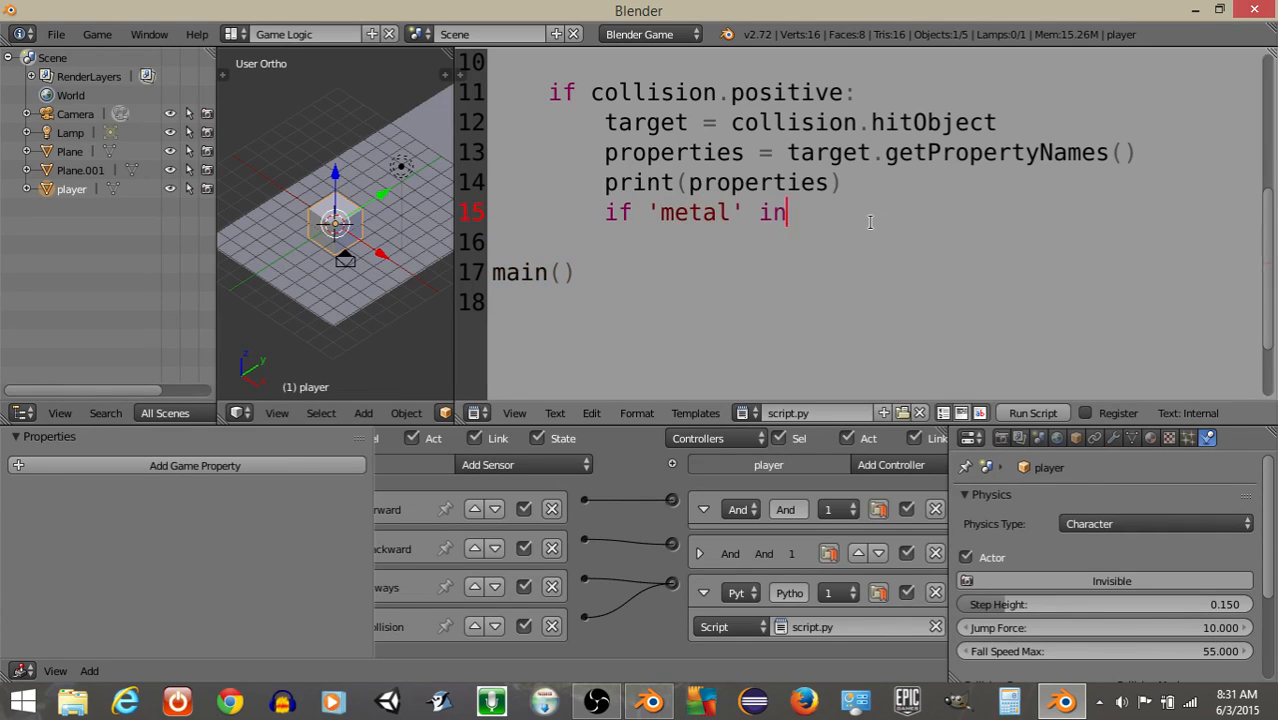
text(properties and no)
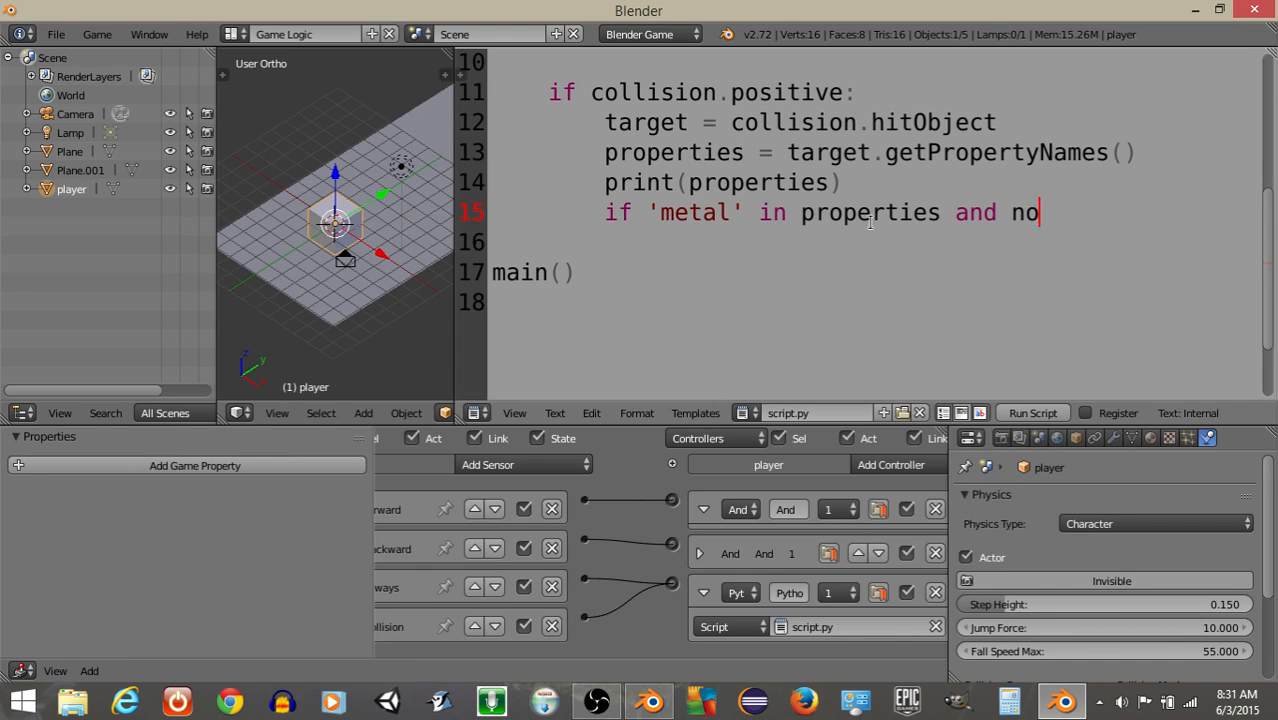
text(t 'co)
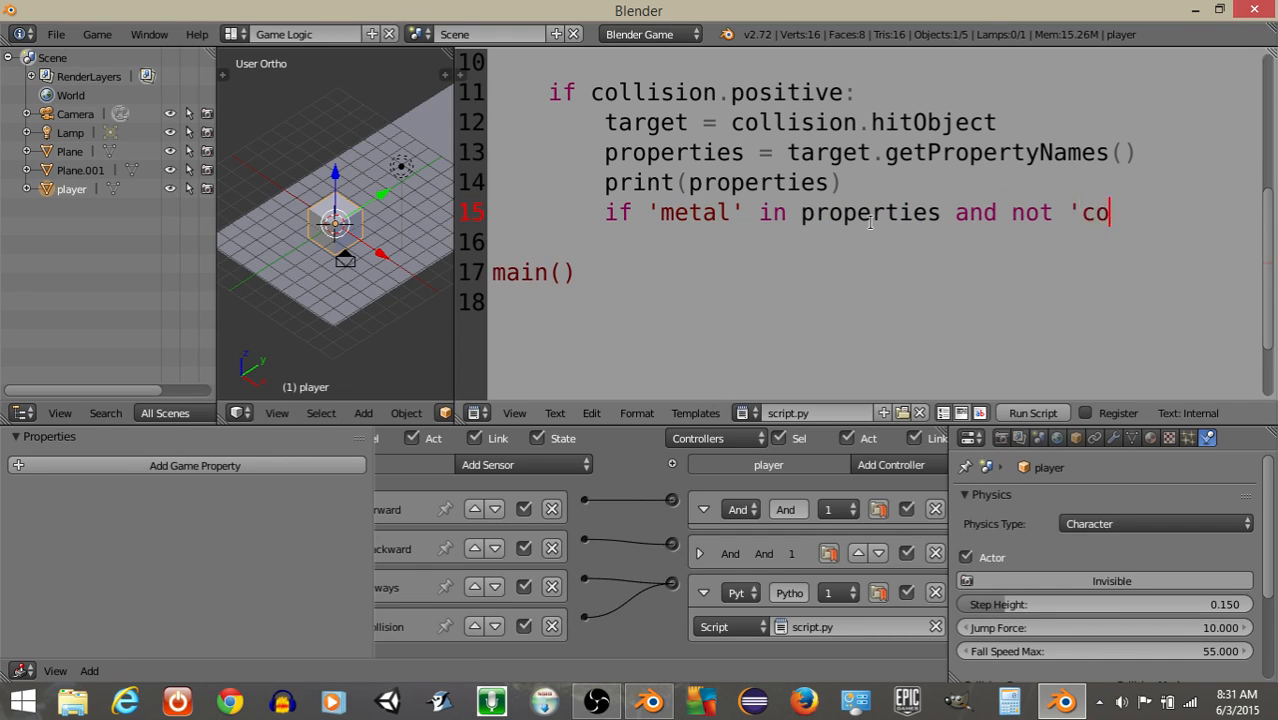
text(ncrete)
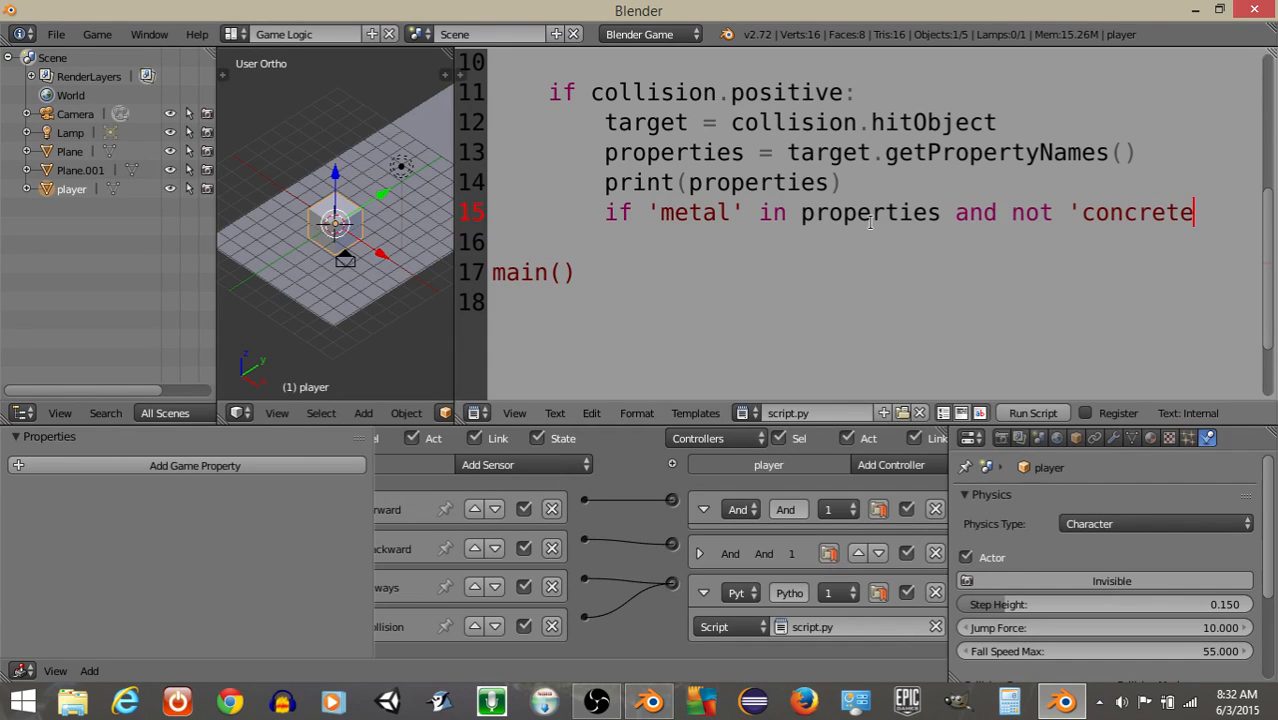
text(in per)
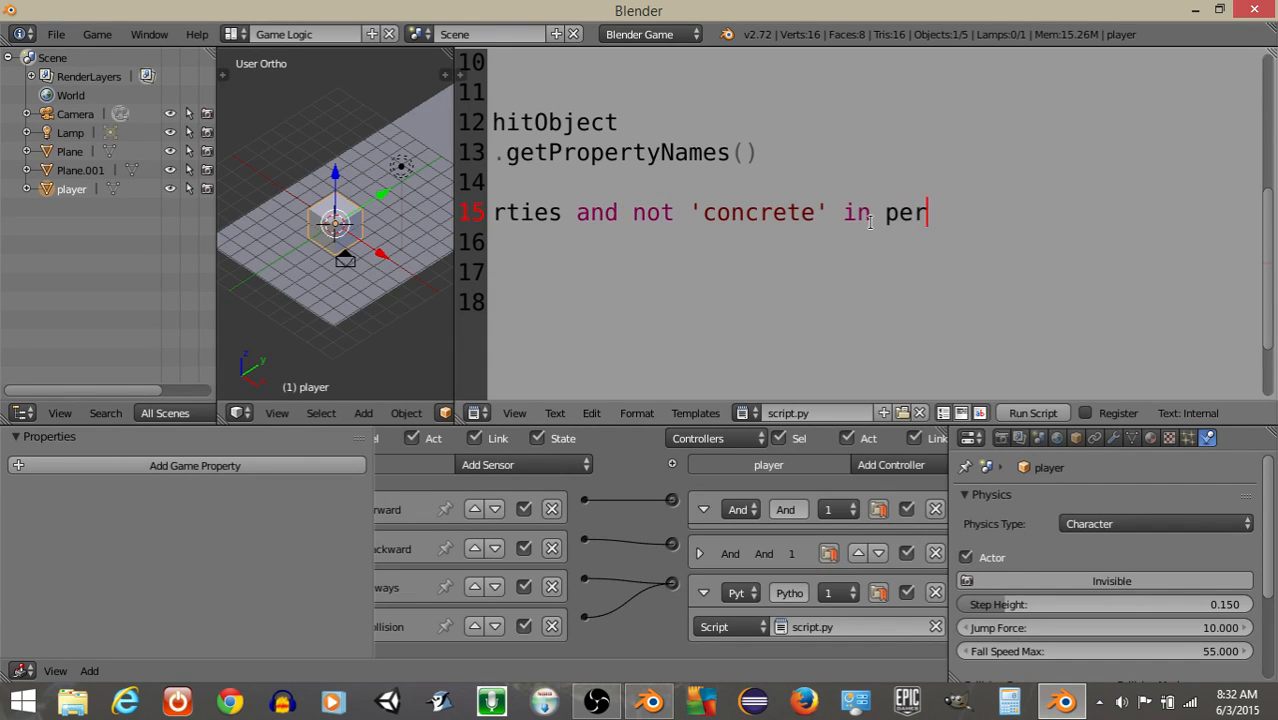
text(operties)
click(874, 242)
text(own.c)
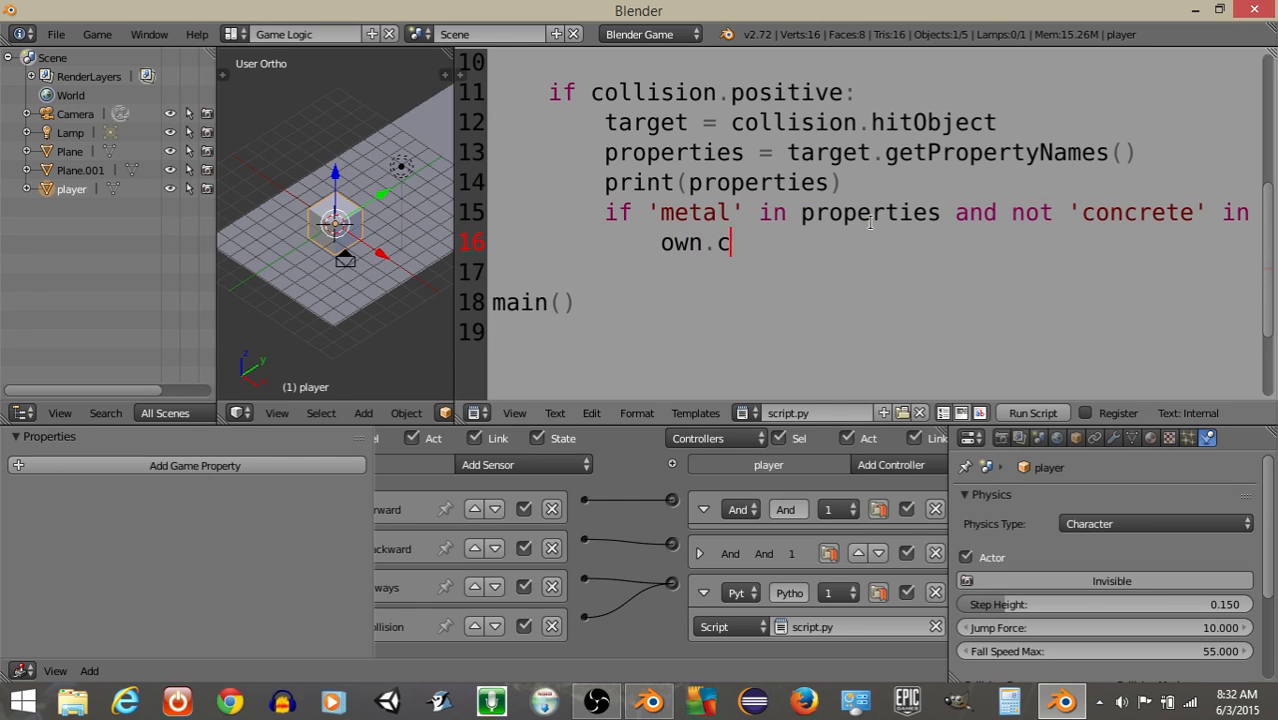
text(olor = [1,0)
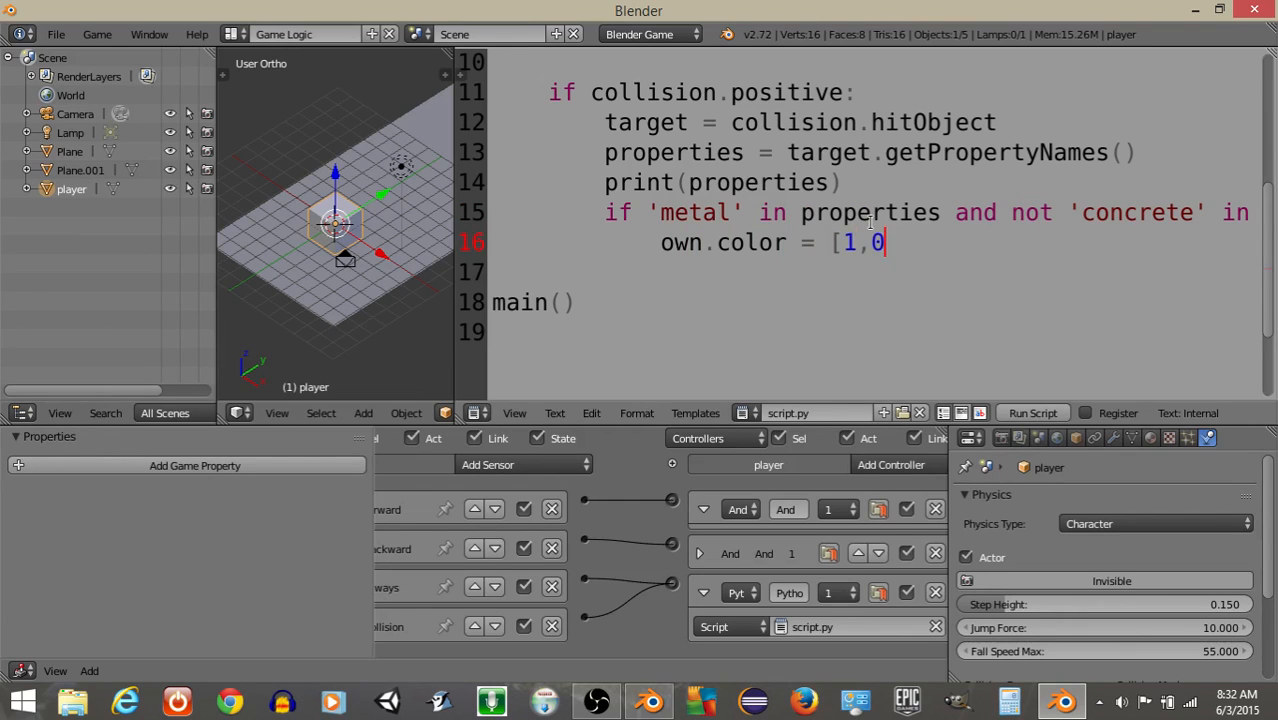
text(,0,True)
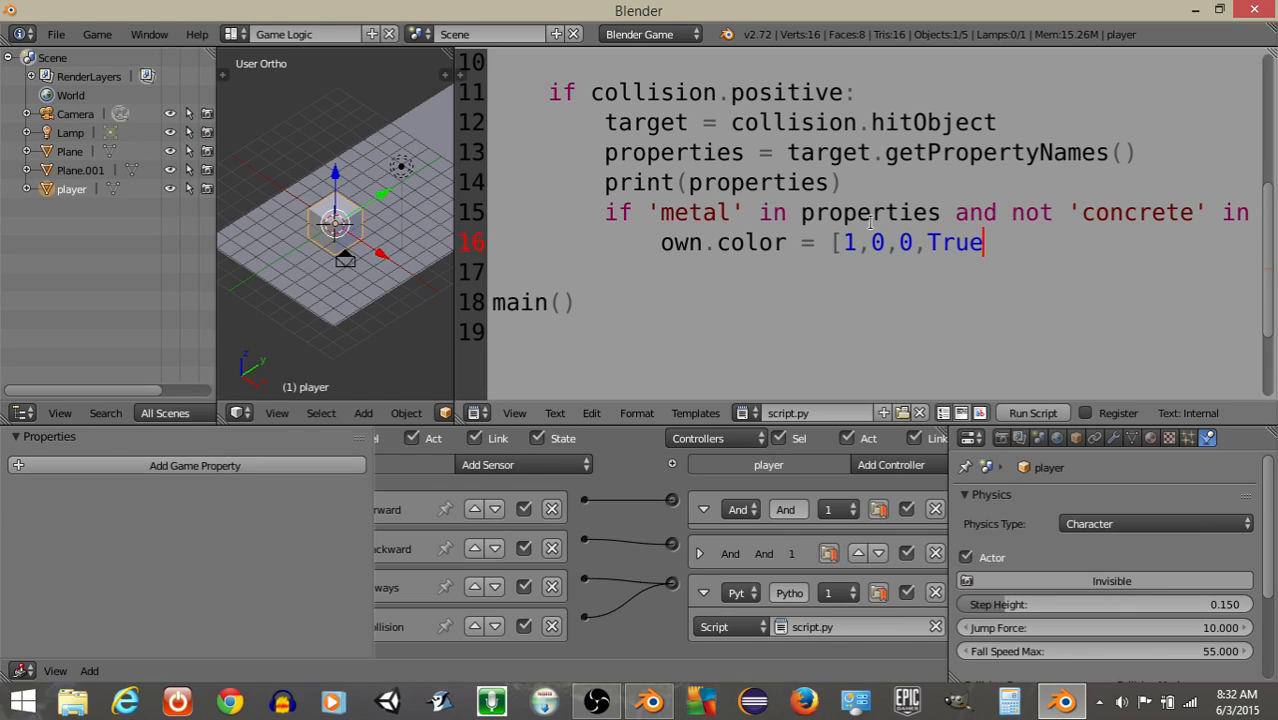
text(])
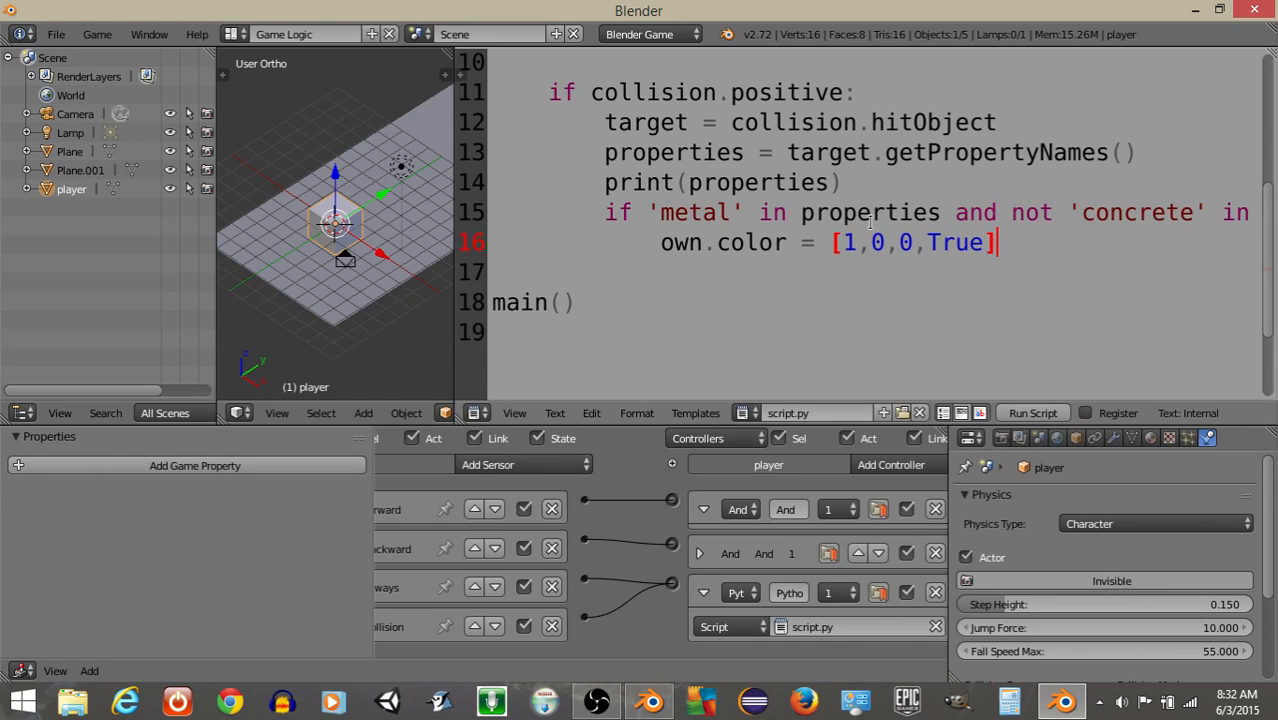
key(Return)
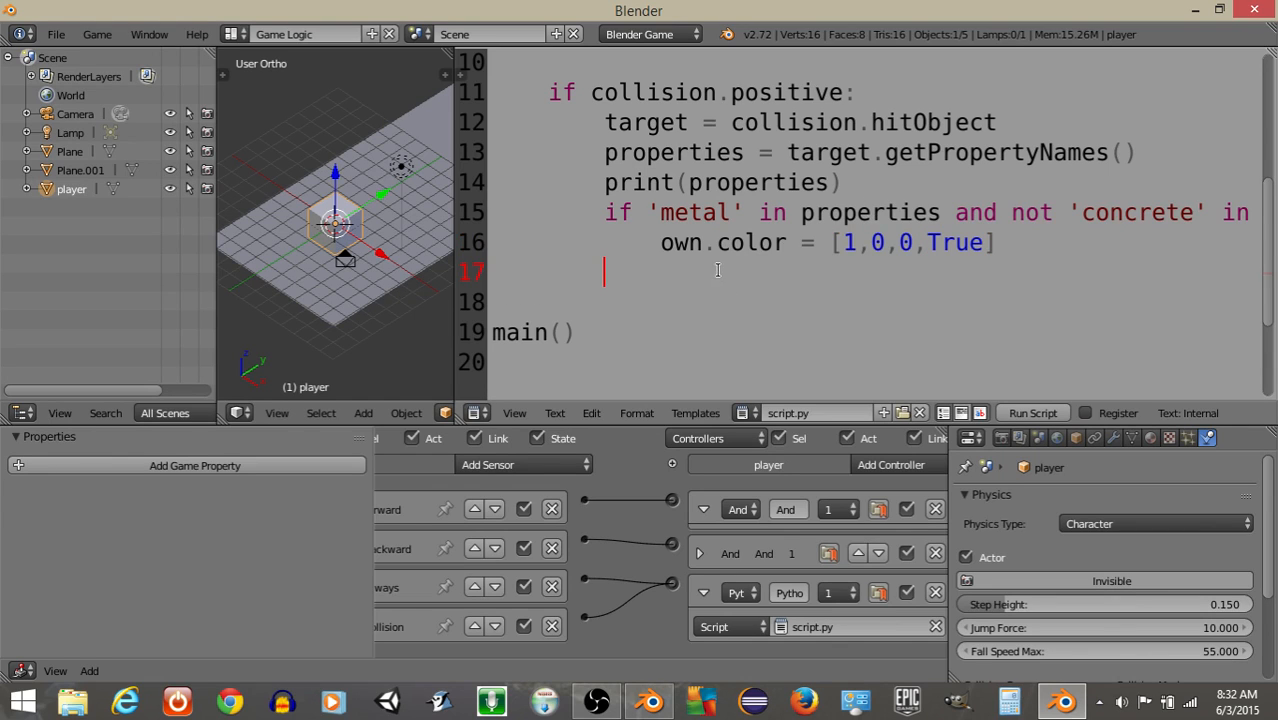
Add 'if concrete in properties and not metal in properties: own.color = [0,0,1,True]'
text(if ')
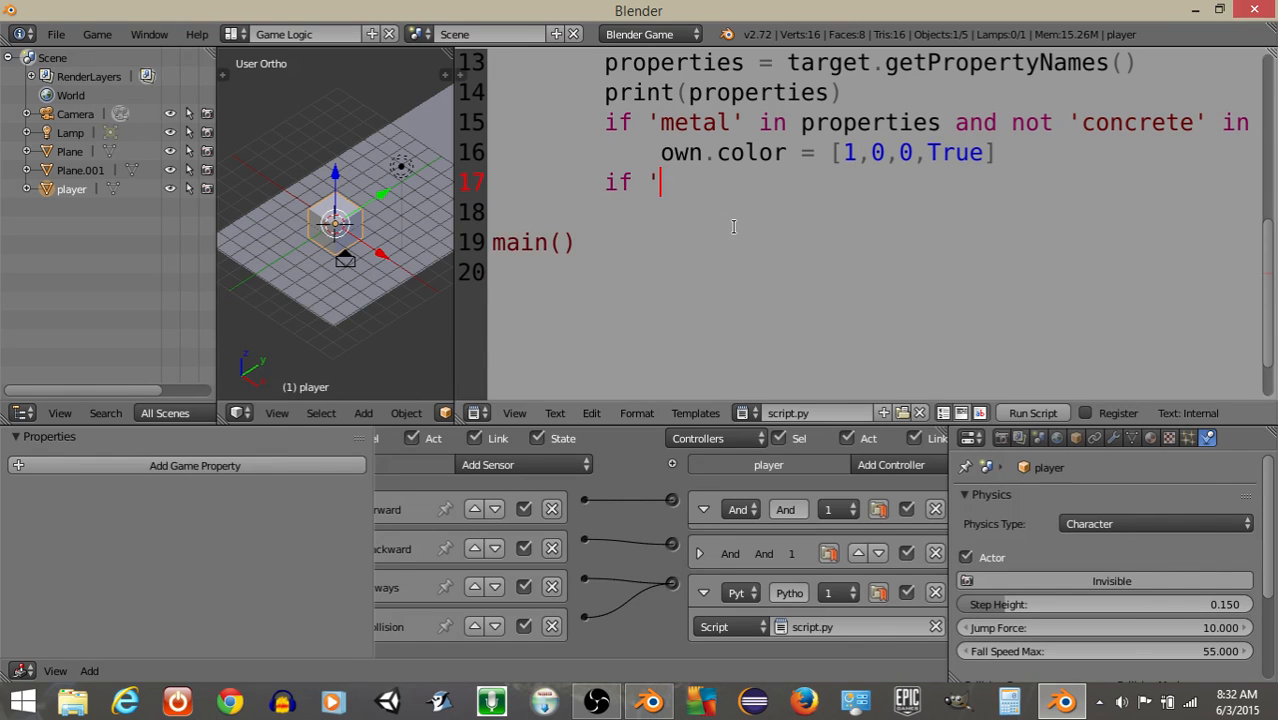
text(concr)
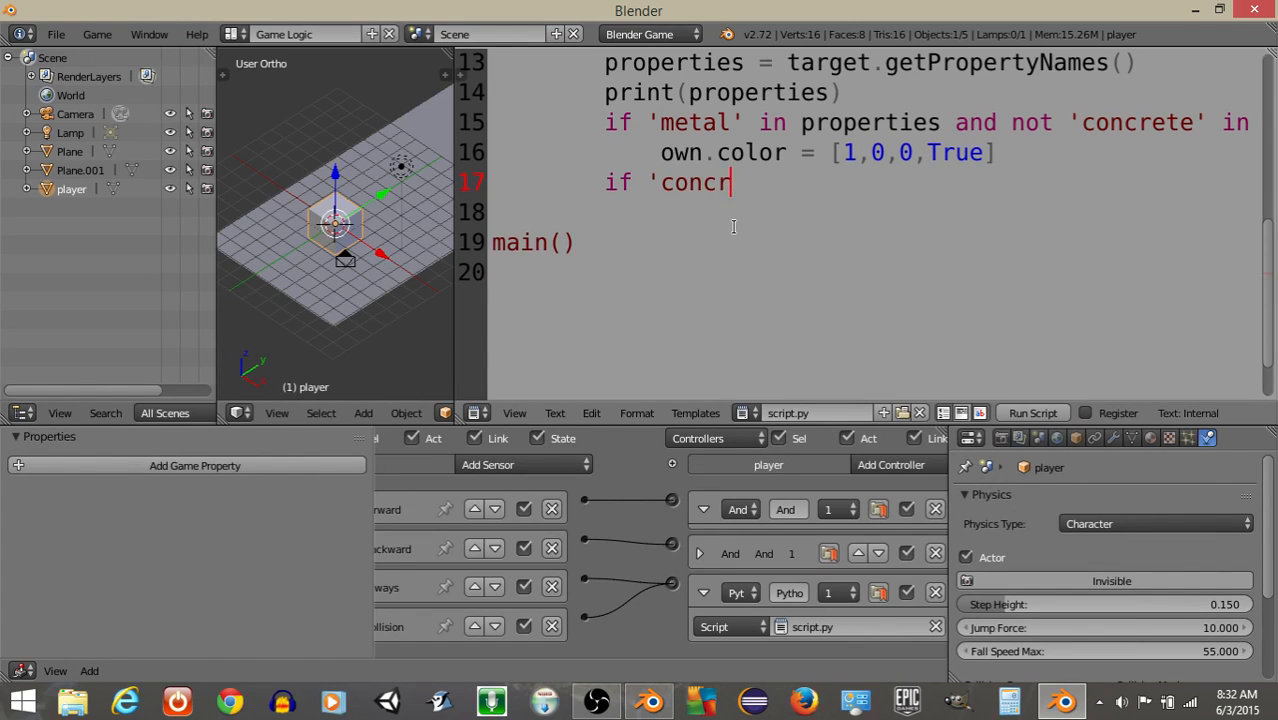
text(ete' in p)
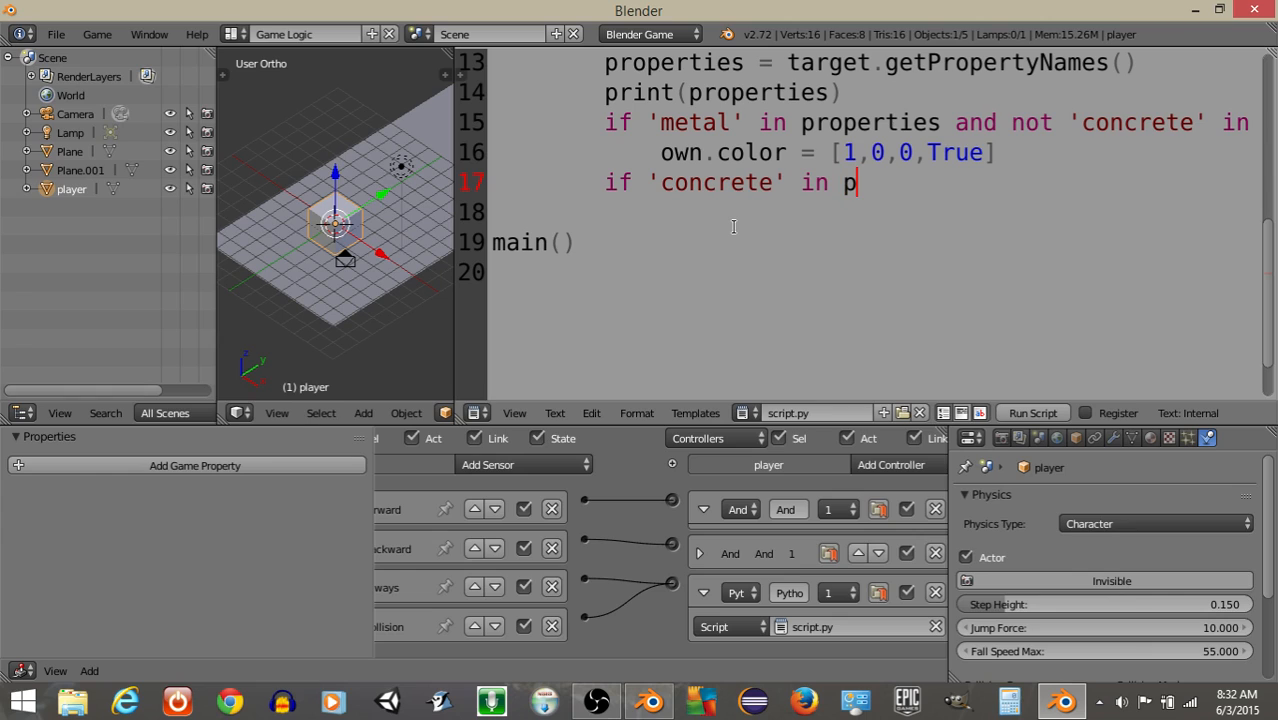
text(roperties and)
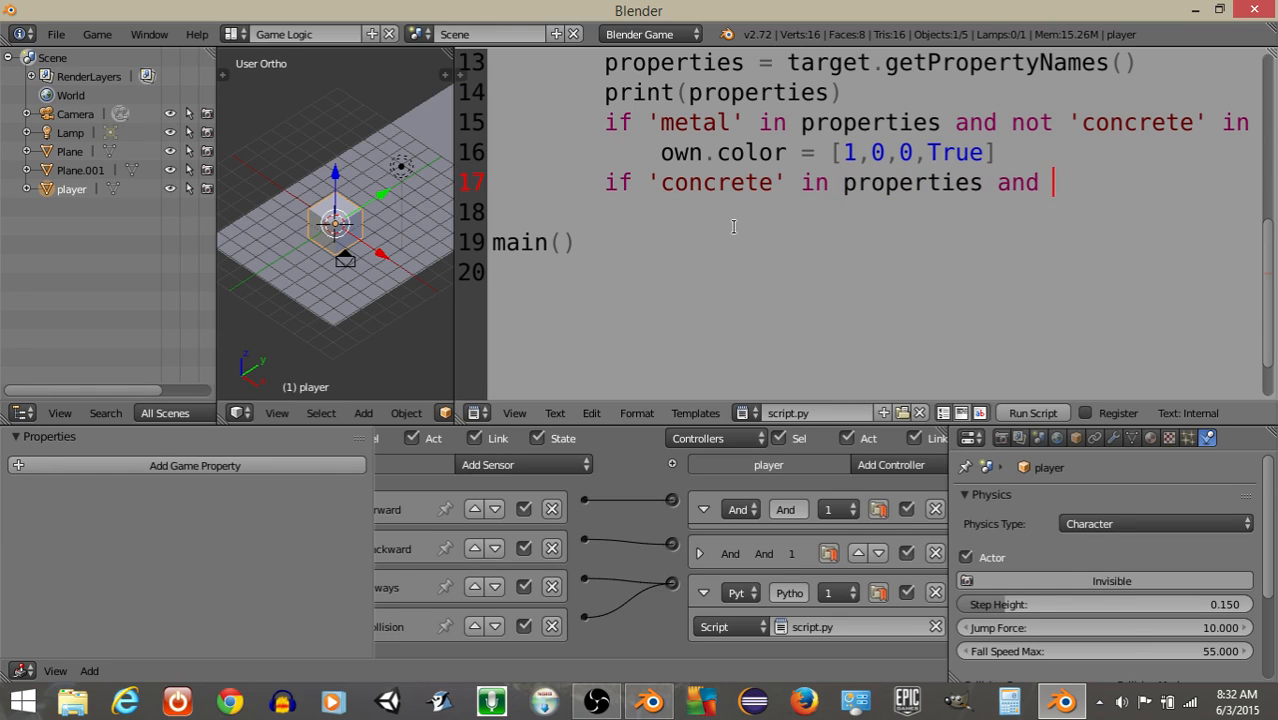
text(not 'metal' in)
click(874, 212)
text(ow)
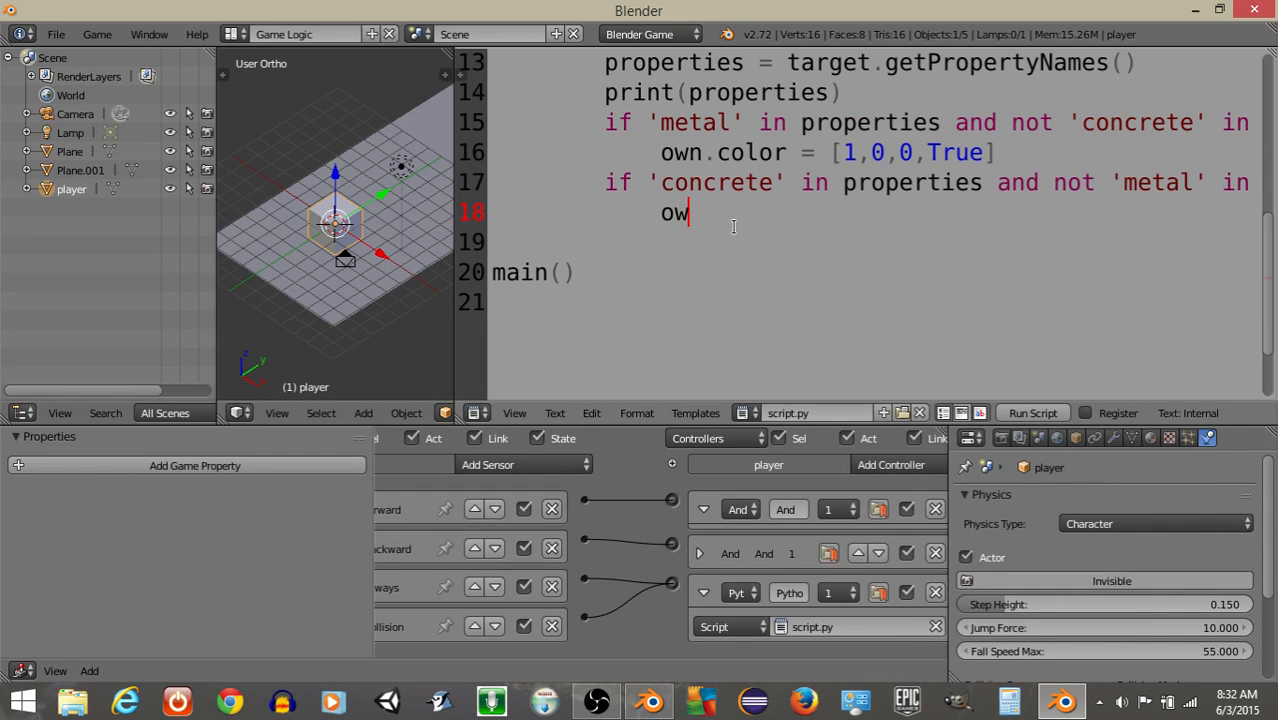
text(n.color =)
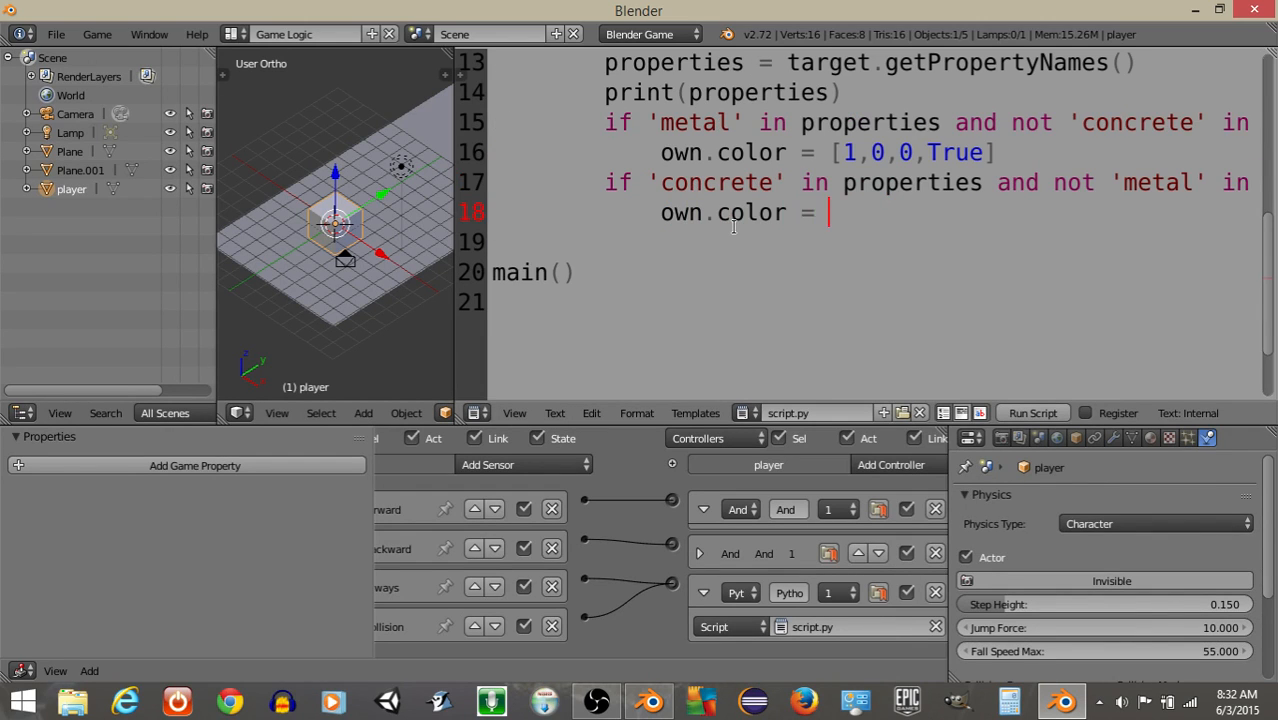
text([0,0,)
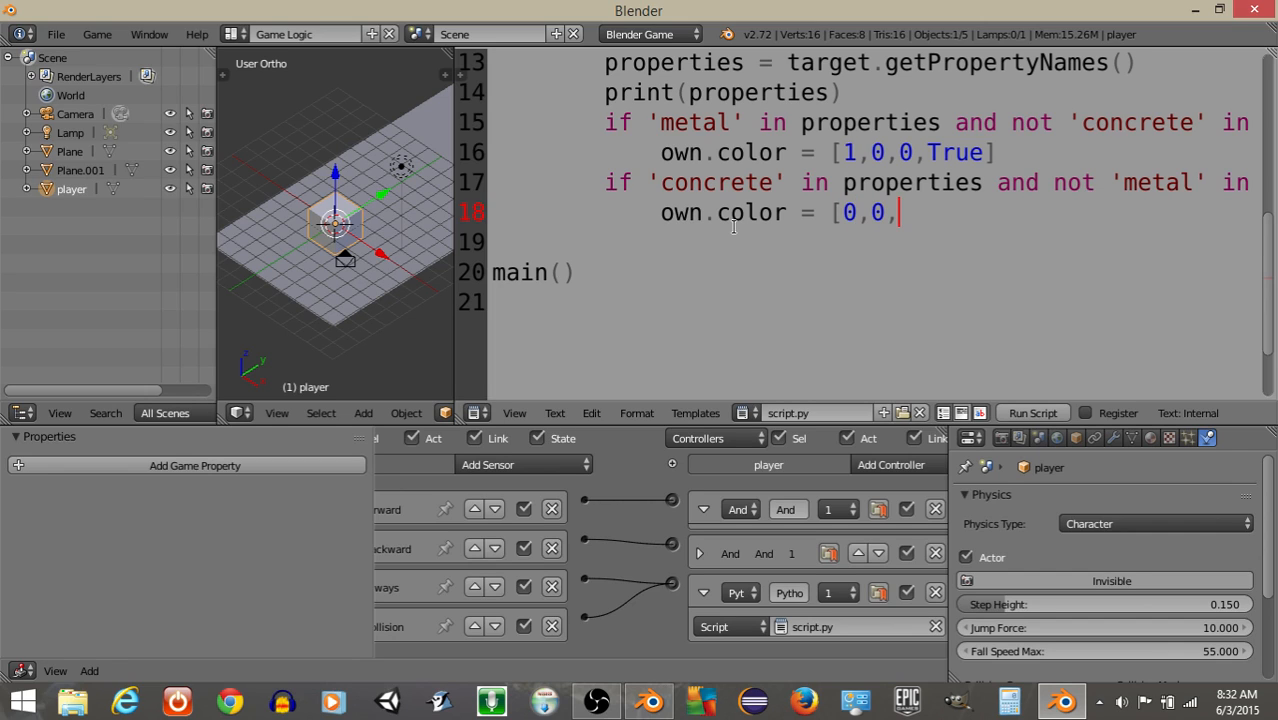
text(1,Tu)
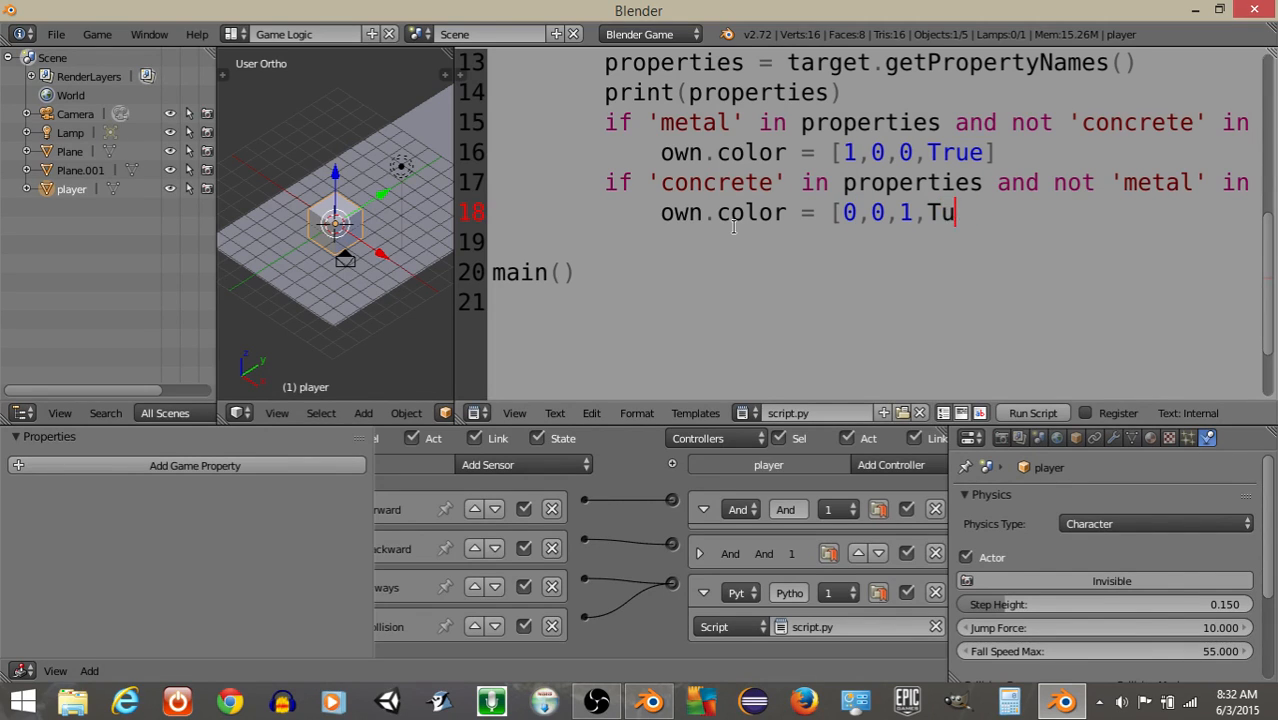
text(True])
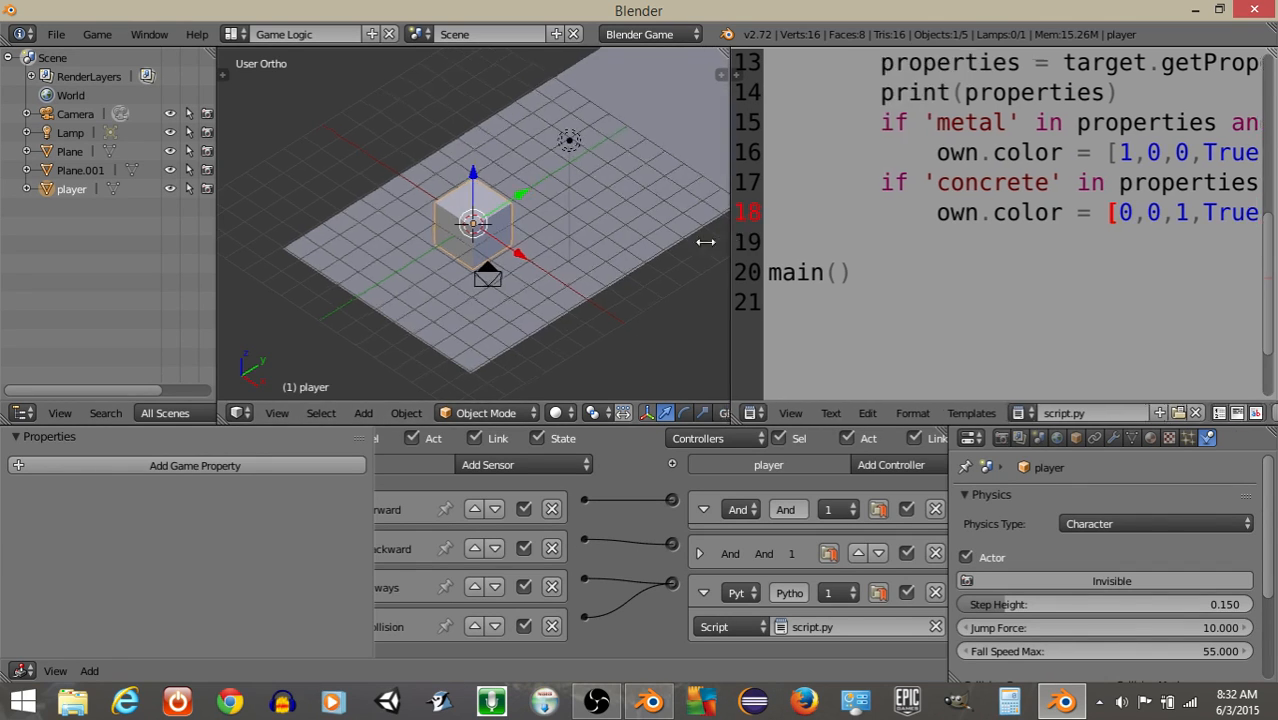
Drag the 3D View/Text Editor border left to widen the script editor
drag(730, 240, 520, 240)
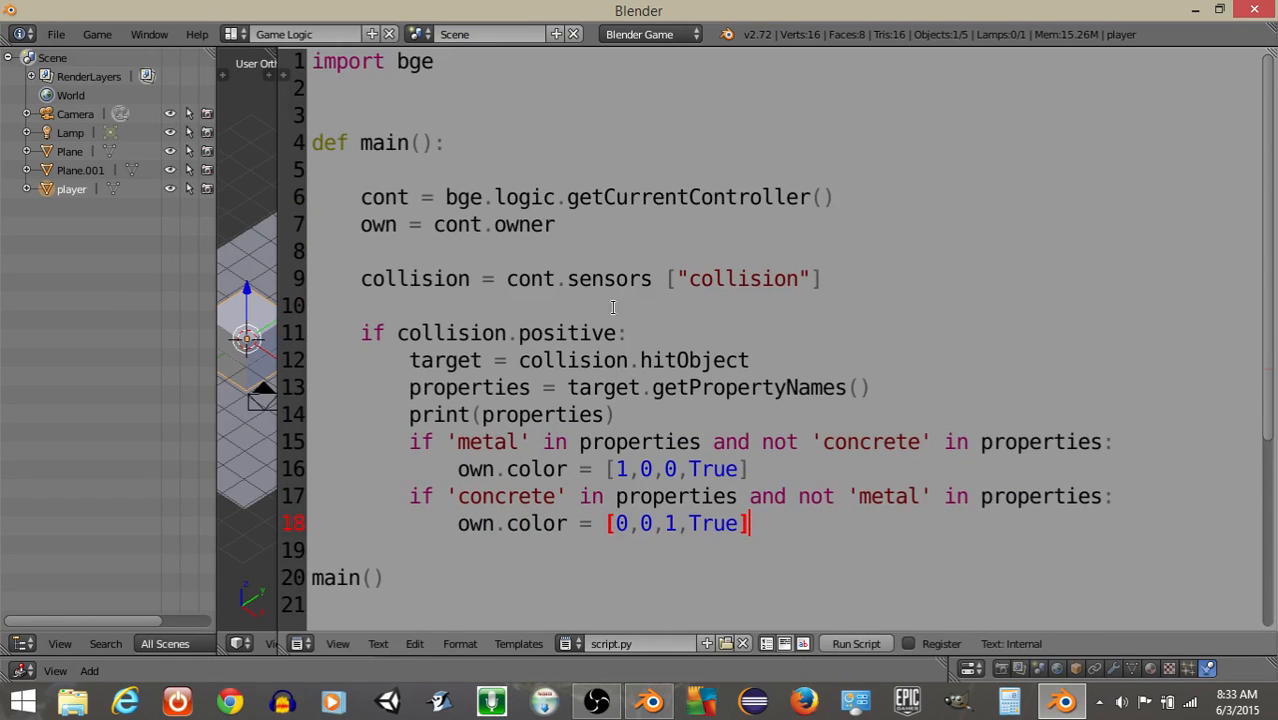
mouse_move(461, 496)
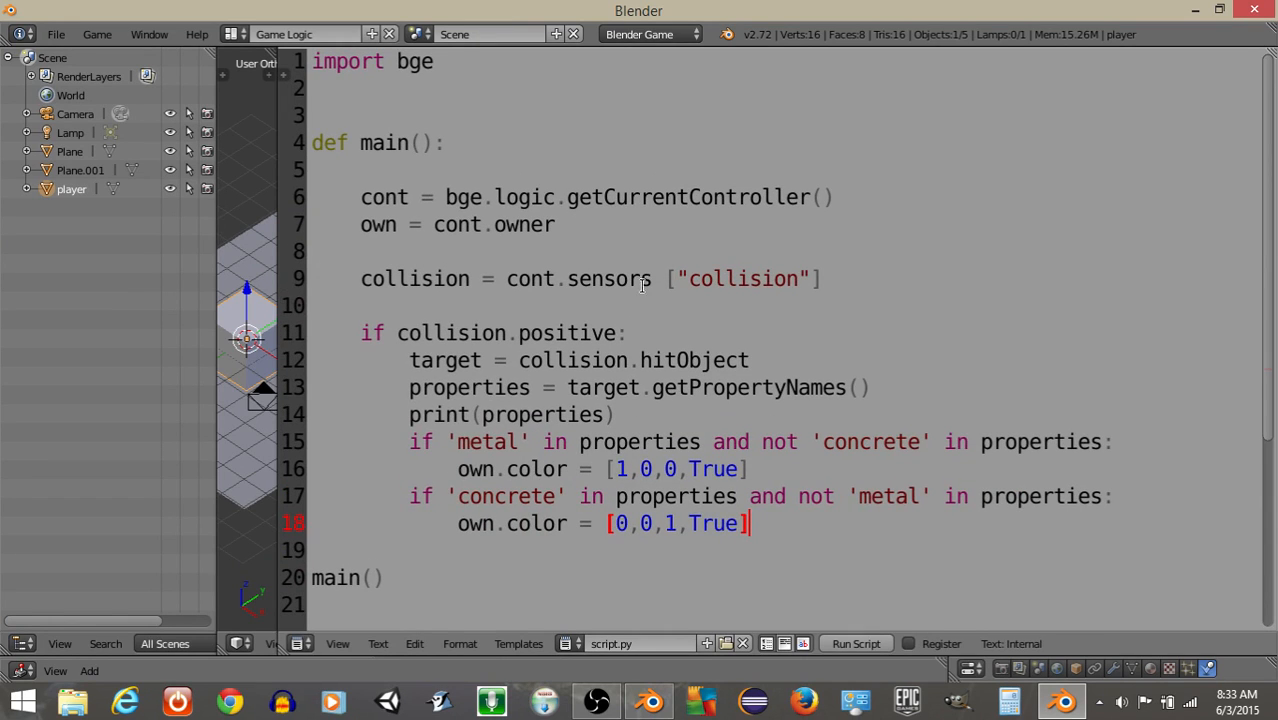
click(315, 113)
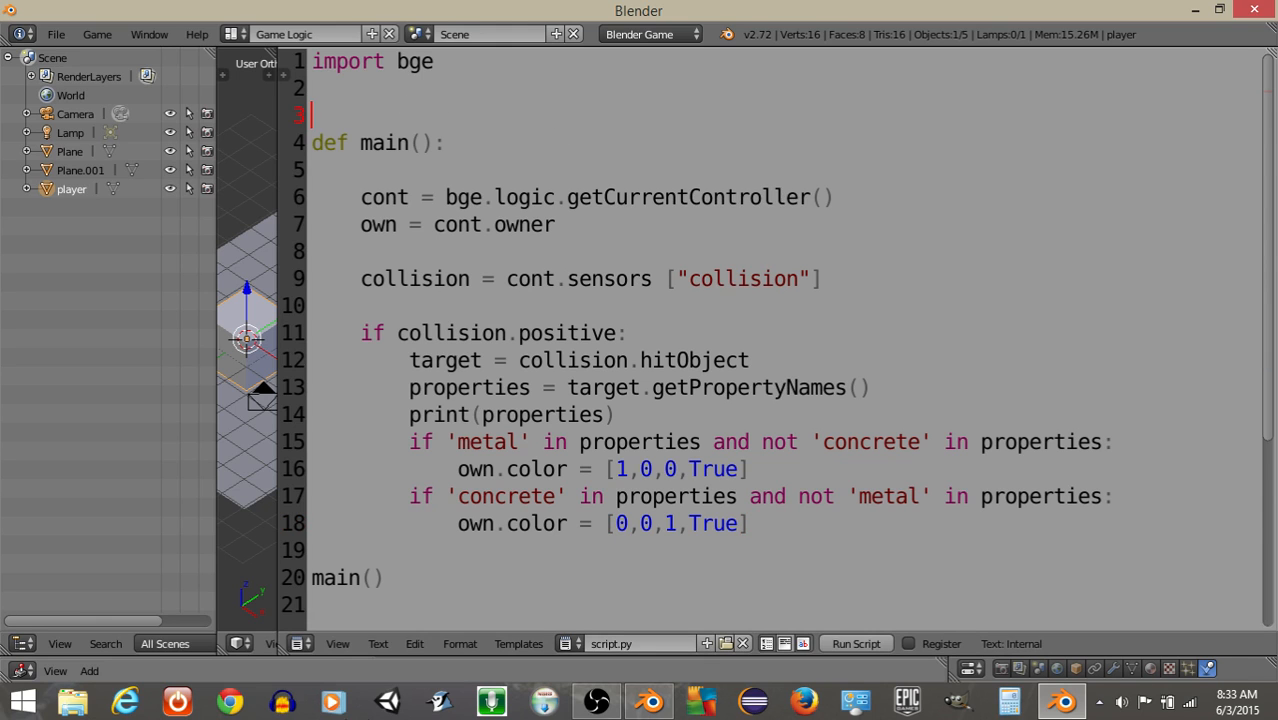